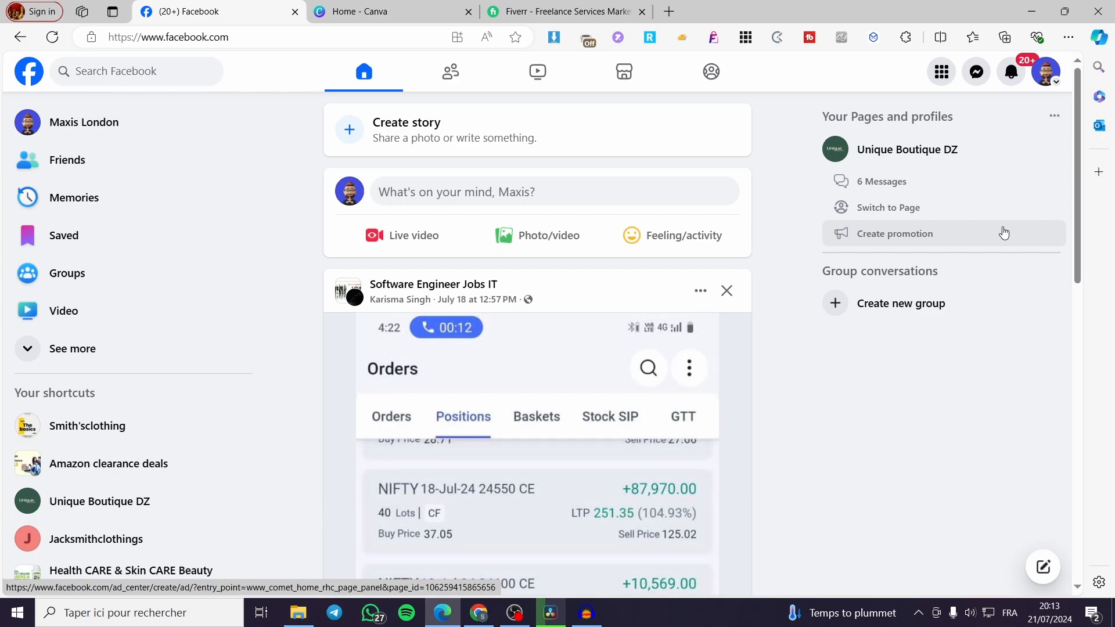
pyautogui.moveTo(1033, 255)
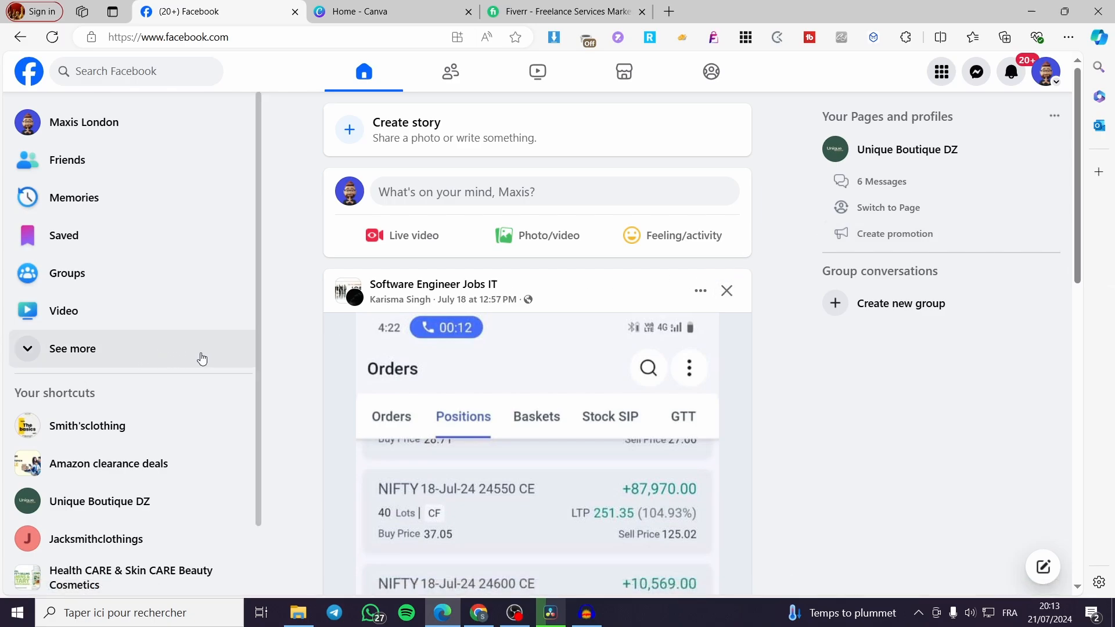
pyautogui.moveTo(203, 339)
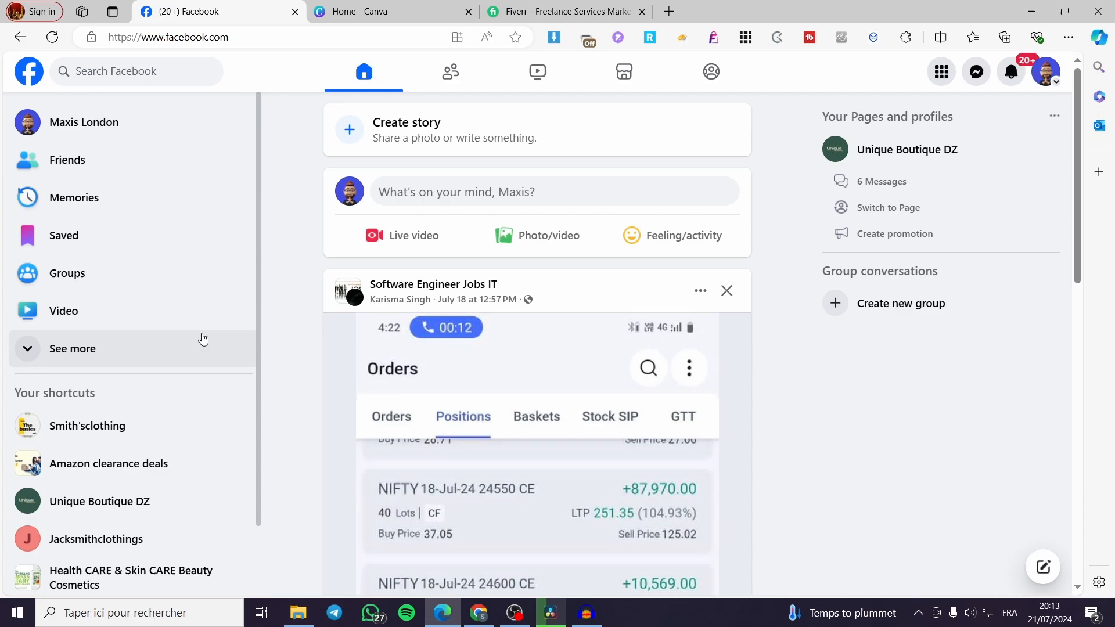
pyautogui.moveTo(657, 347)
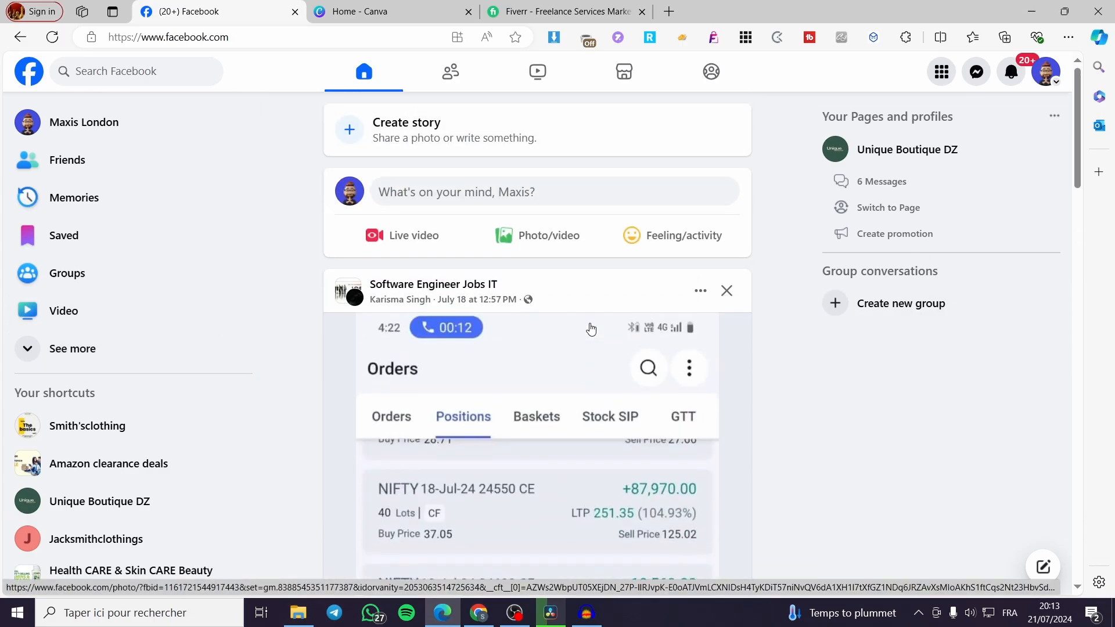
# Step: Scroll down the Facebook home feed toward the sidebar shortcuts
pyautogui.scroll(-3)
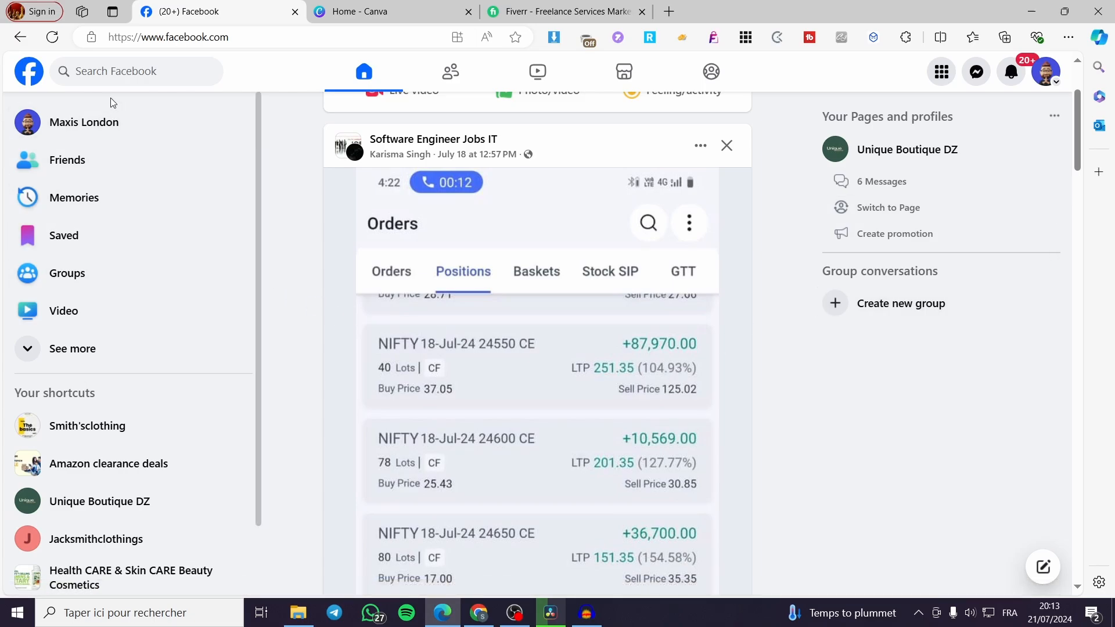
pyautogui.moveTo(248, 211)
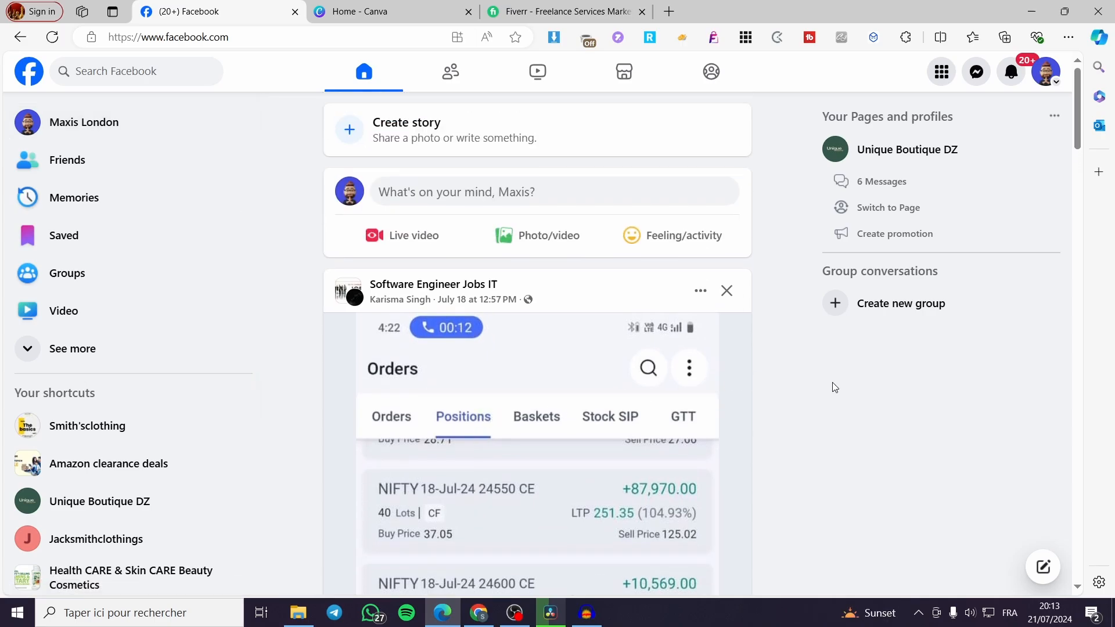
pyautogui.moveTo(888, 350)
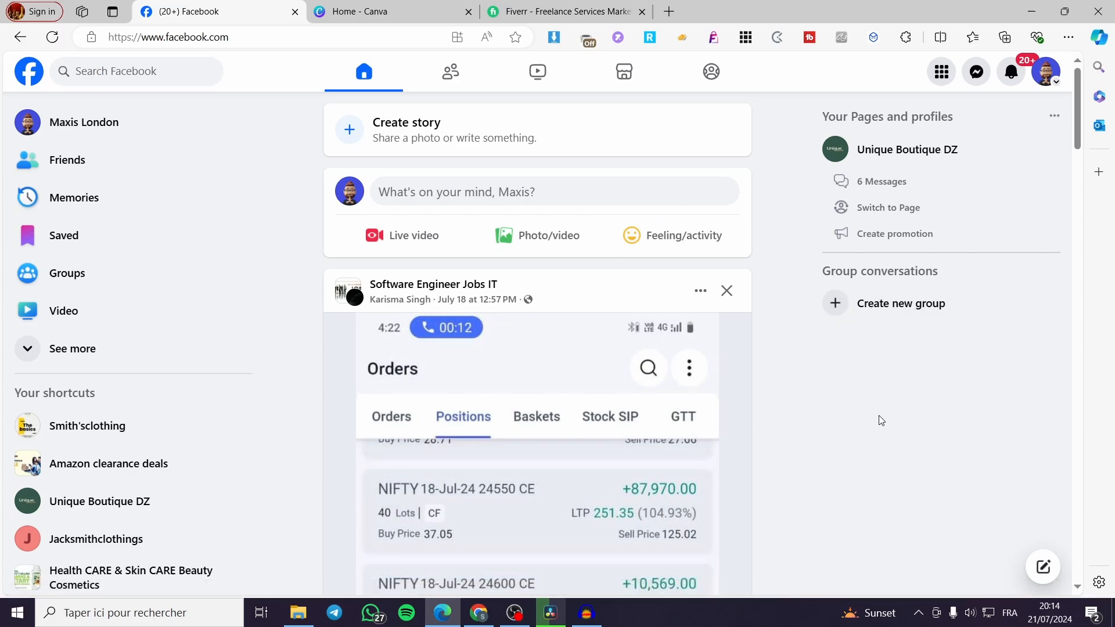
pyautogui.moveTo(349, 380)
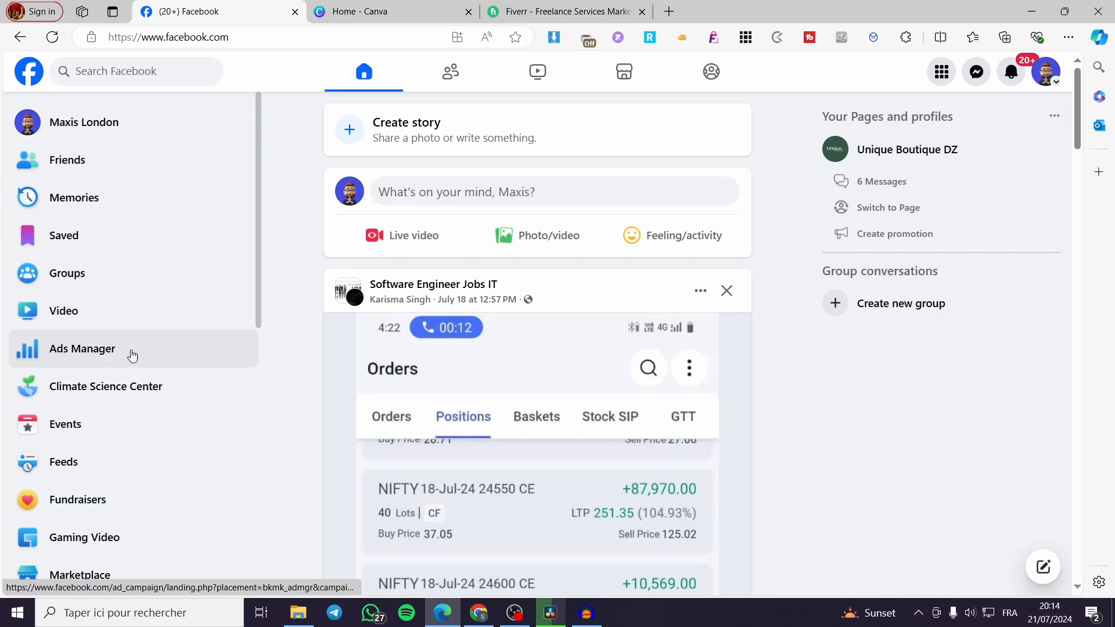
# Step: Open Facebook Marketplace and browse Today's picks around Annaba, Algeria
pyautogui.scroll(-3)
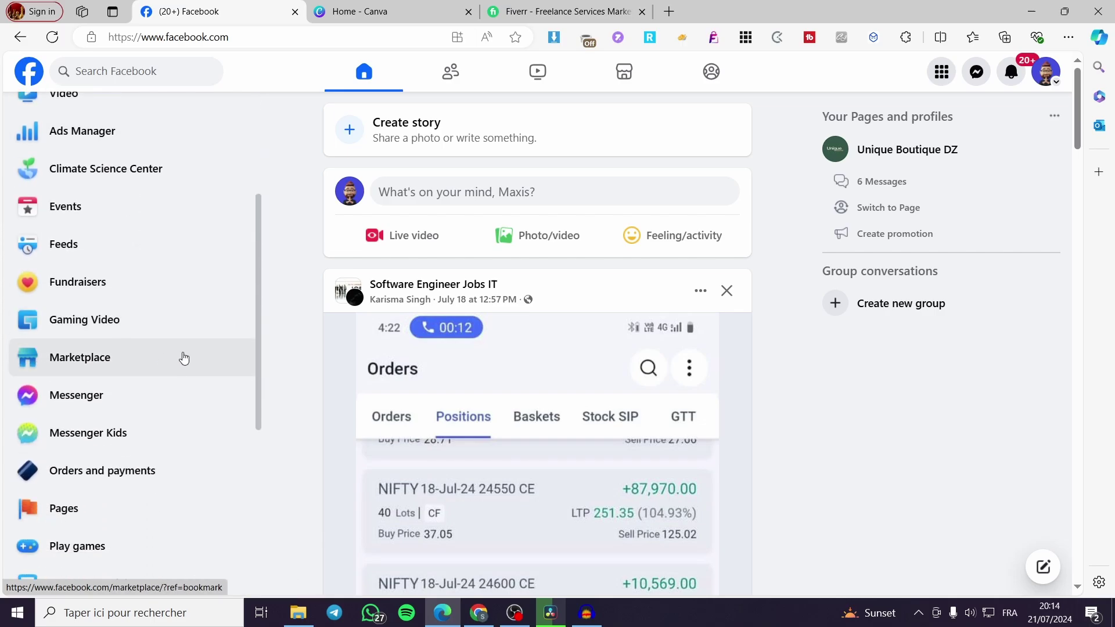
pyautogui.click(80, 357)
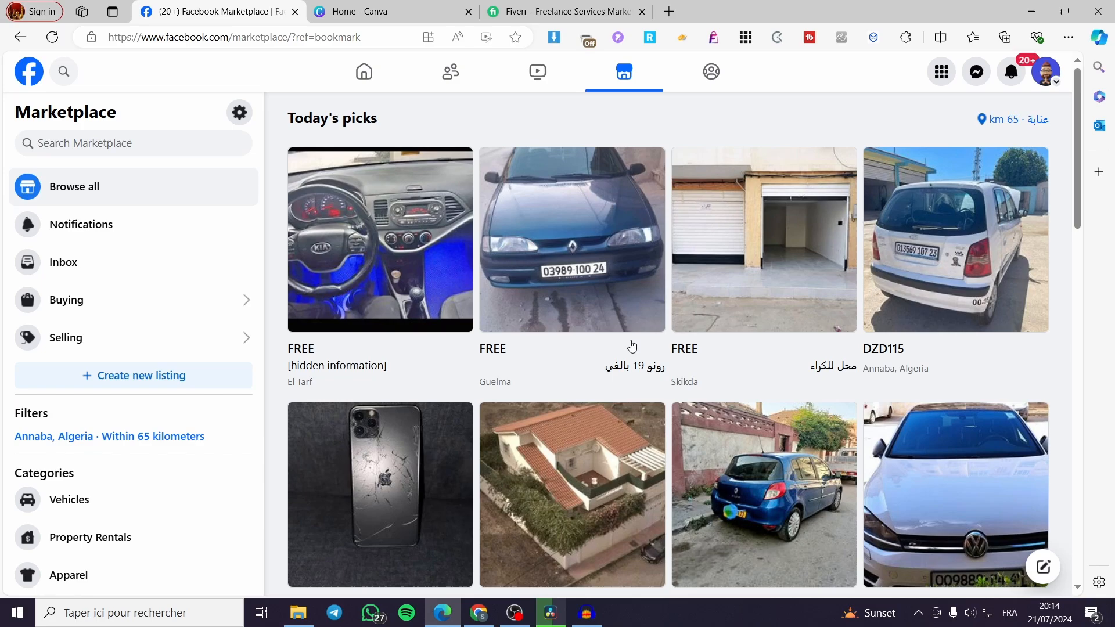
pyautogui.scroll(-3)
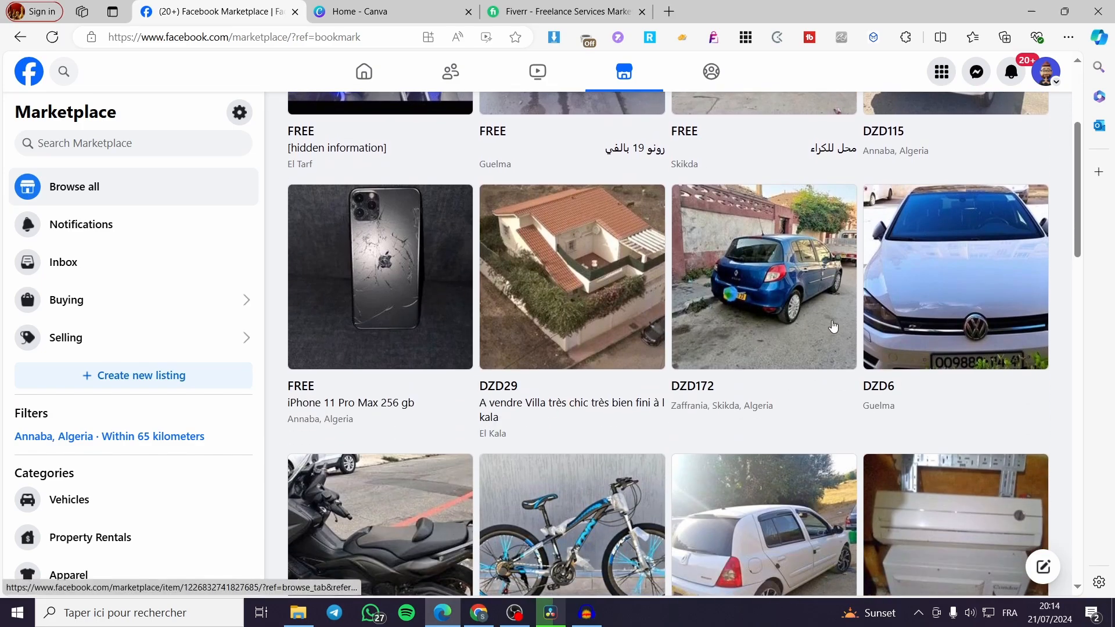
pyautogui.scroll(-3)
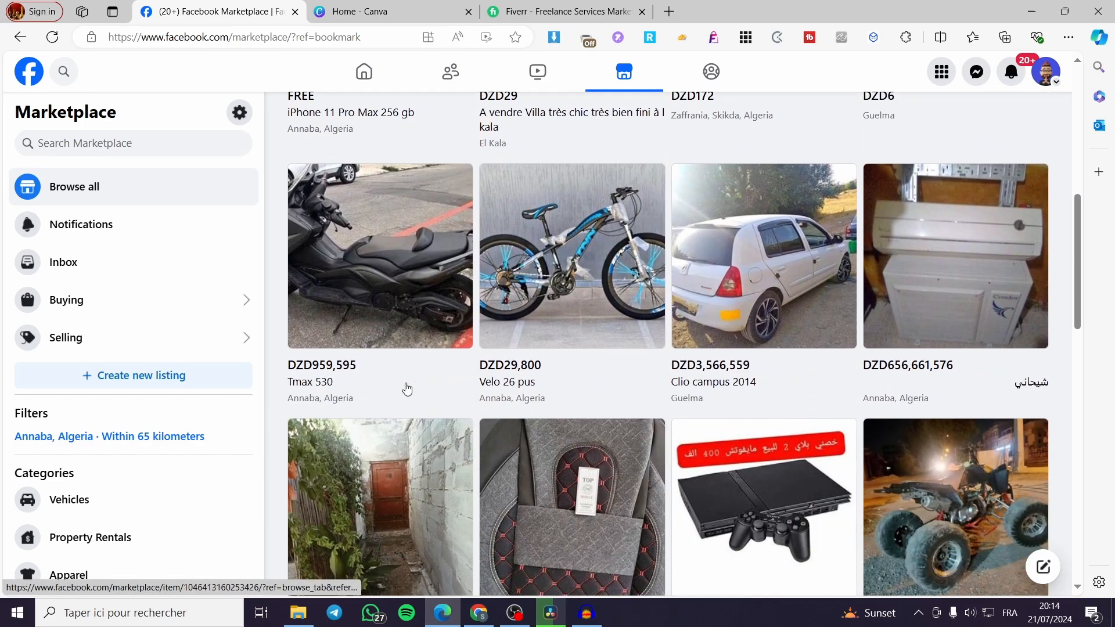
pyautogui.moveTo(133, 379)
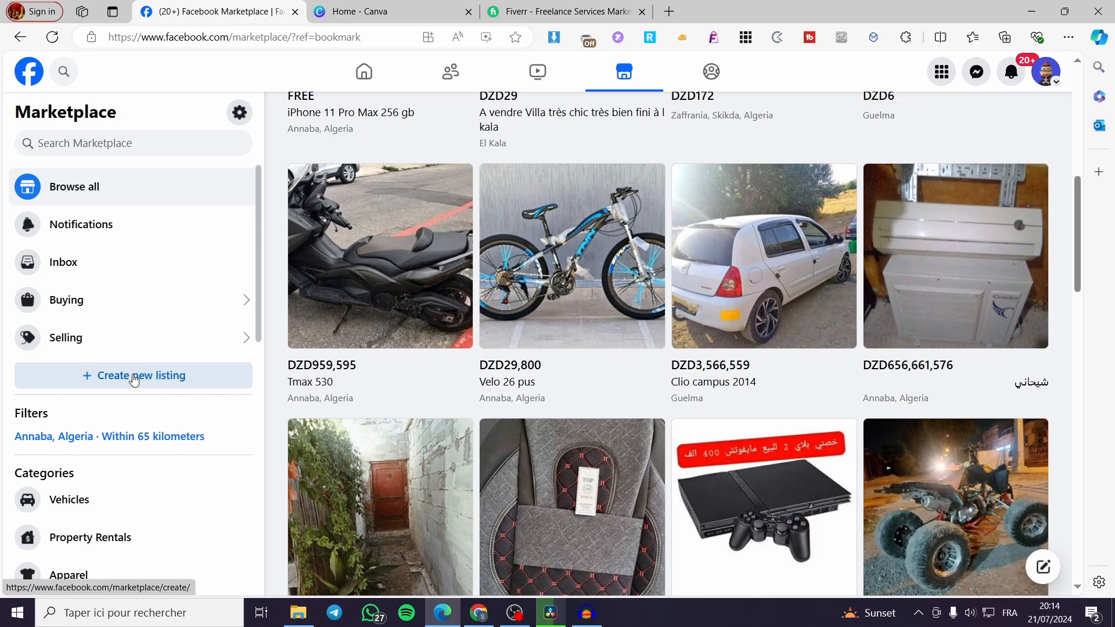
pyautogui.moveTo(113, 382)
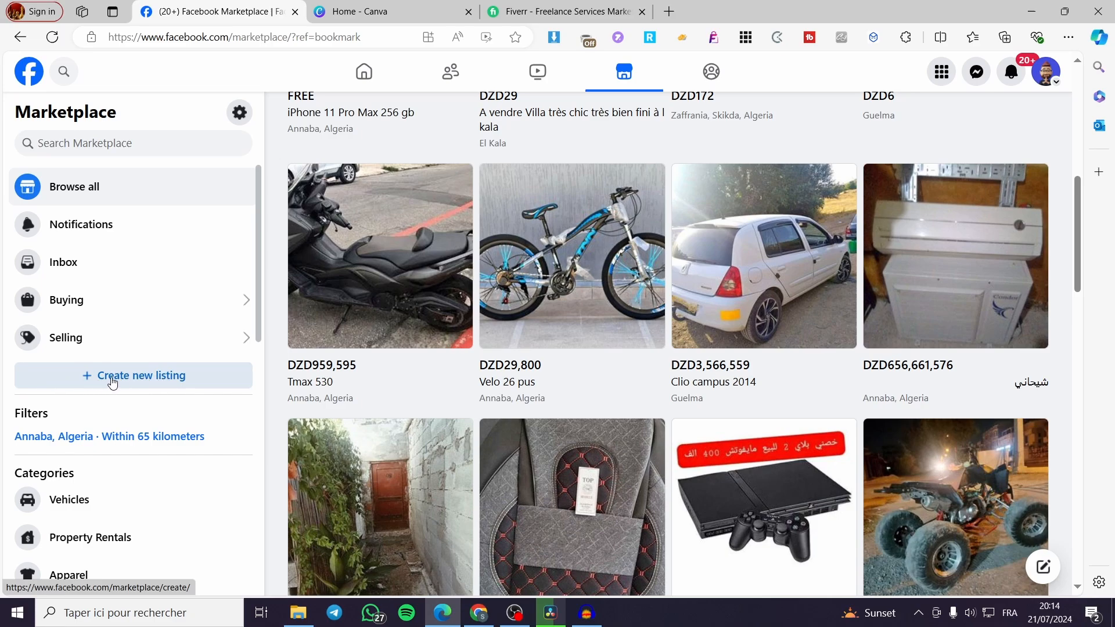
# Step: Start a new 'Item for sale' Marketplace listing and look through the empty form
pyautogui.click(134, 376)
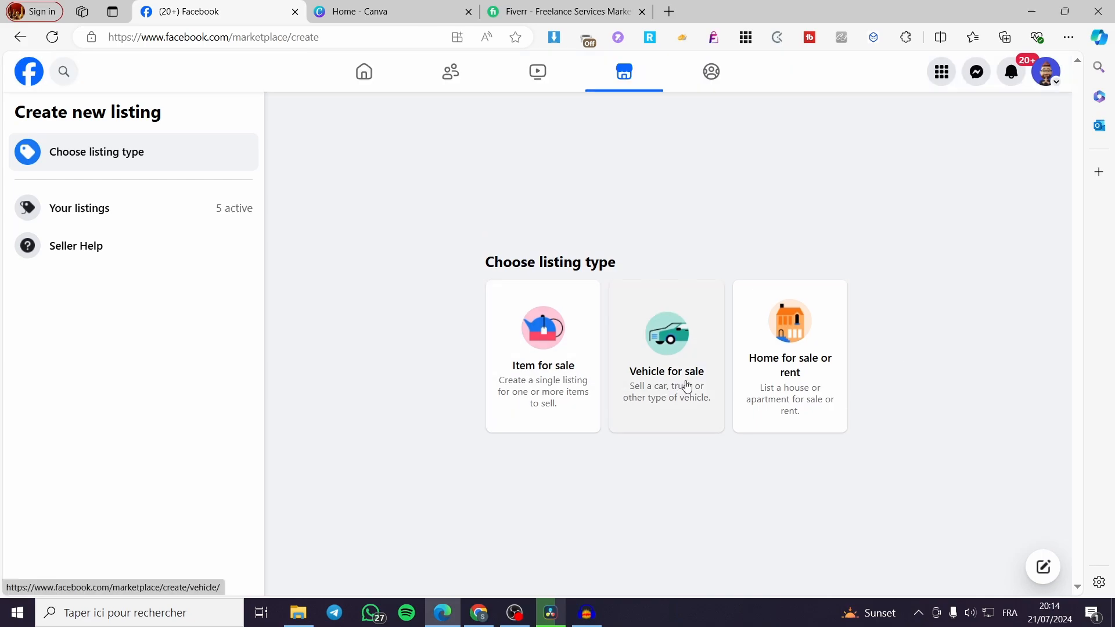
pyautogui.moveTo(918, 369)
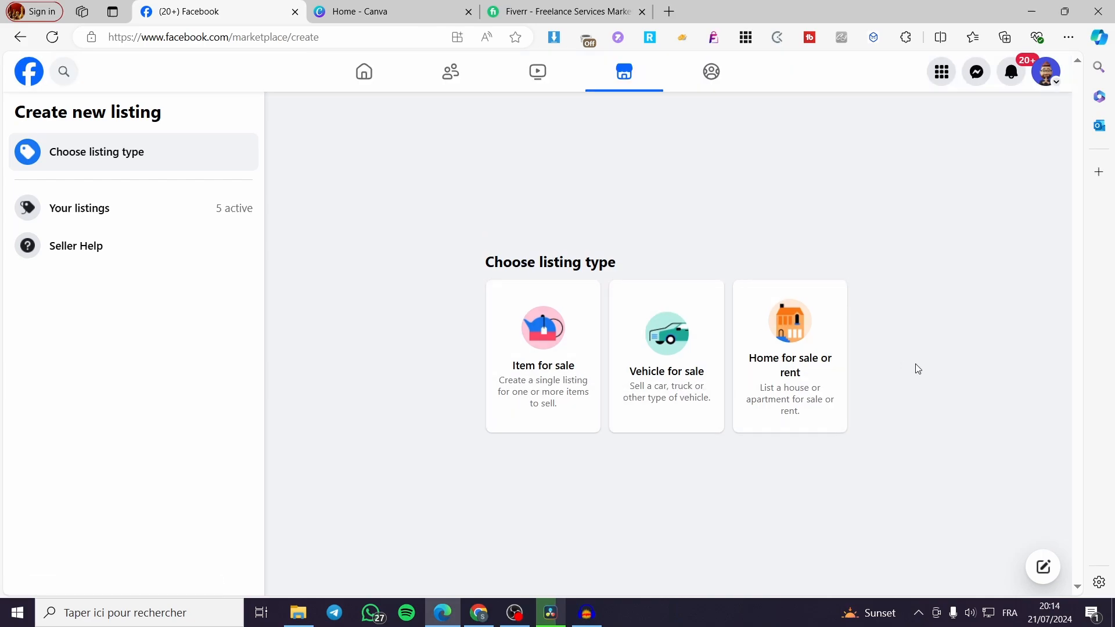
pyautogui.moveTo(739, 300)
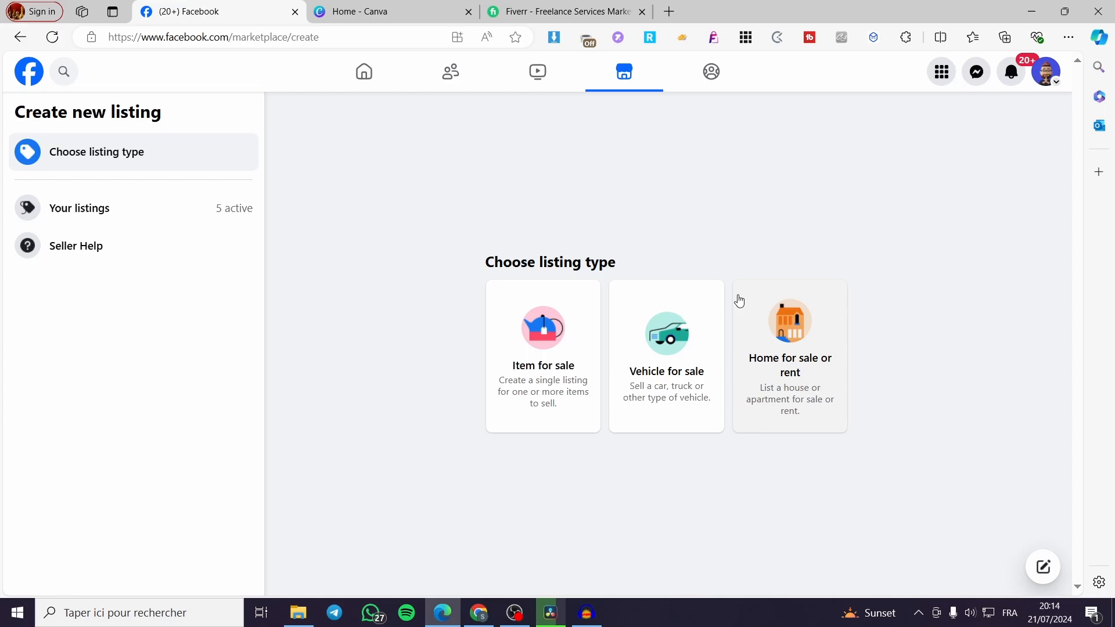
pyautogui.moveTo(776, 321)
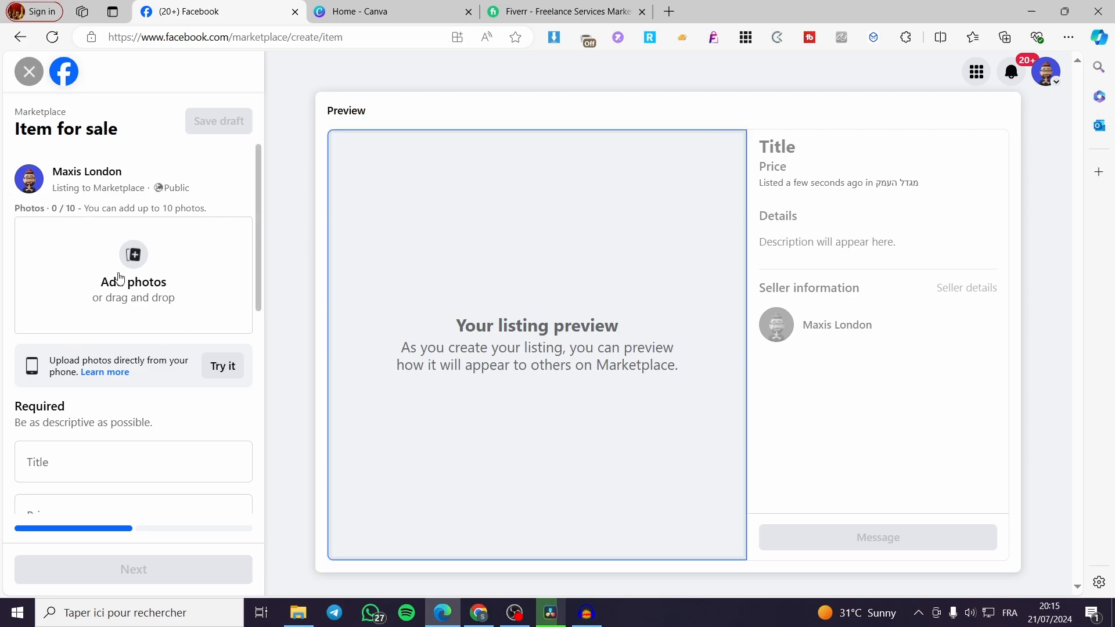
pyautogui.moveTo(146, 299)
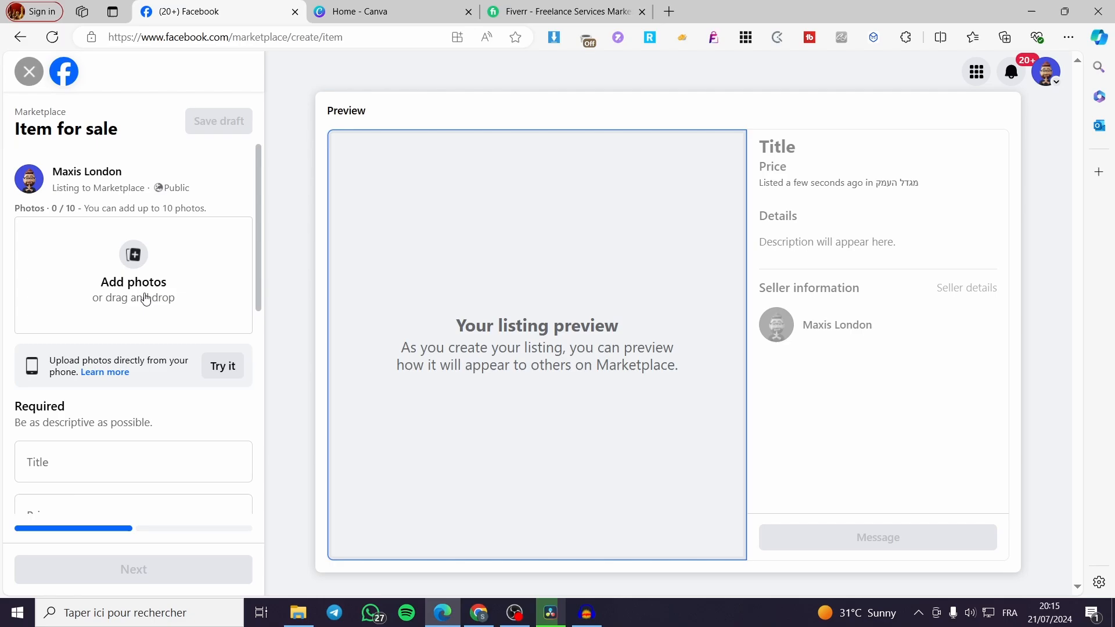
pyautogui.scroll(-3)
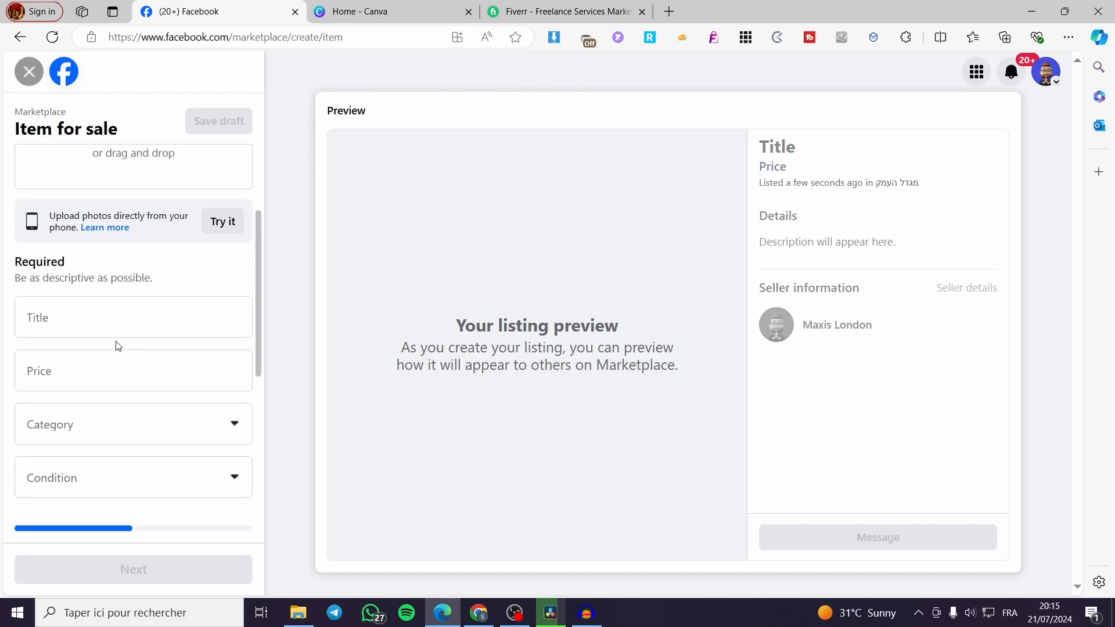
pyautogui.scroll(-3)
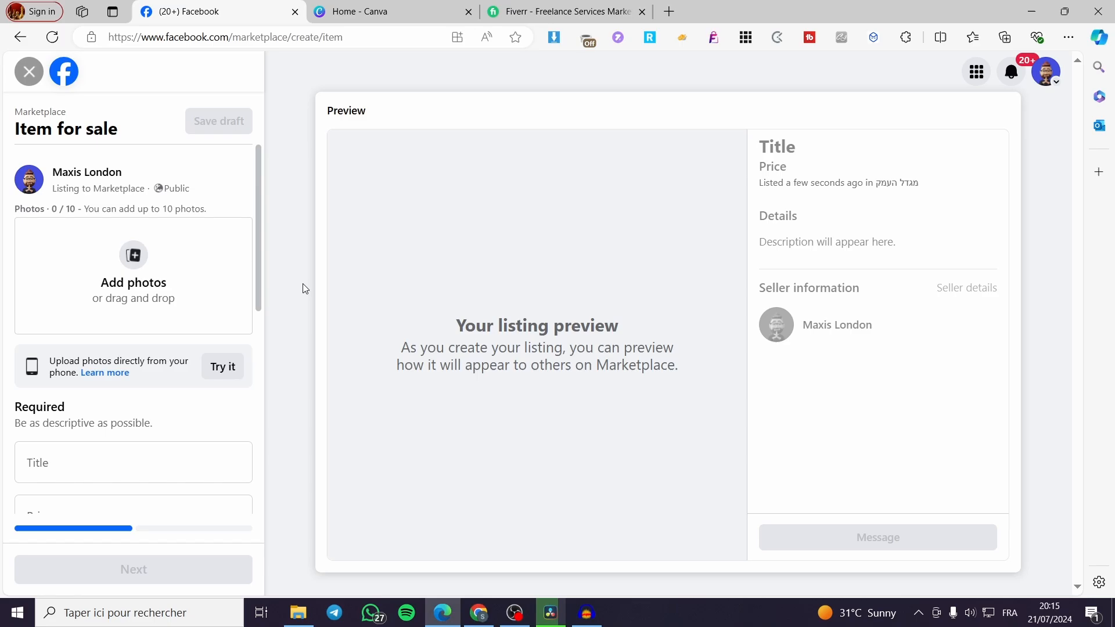
# Step: Create a 600×600 px custom Canva design with a solid purple background
pyautogui.click(368, 12)
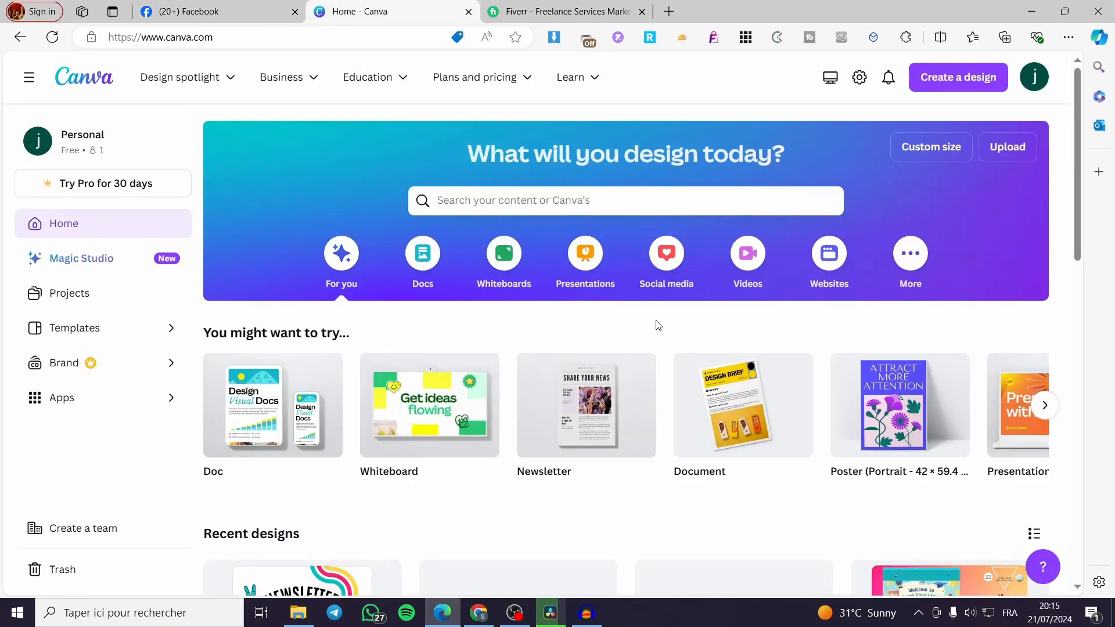
pyautogui.moveTo(291, 5)
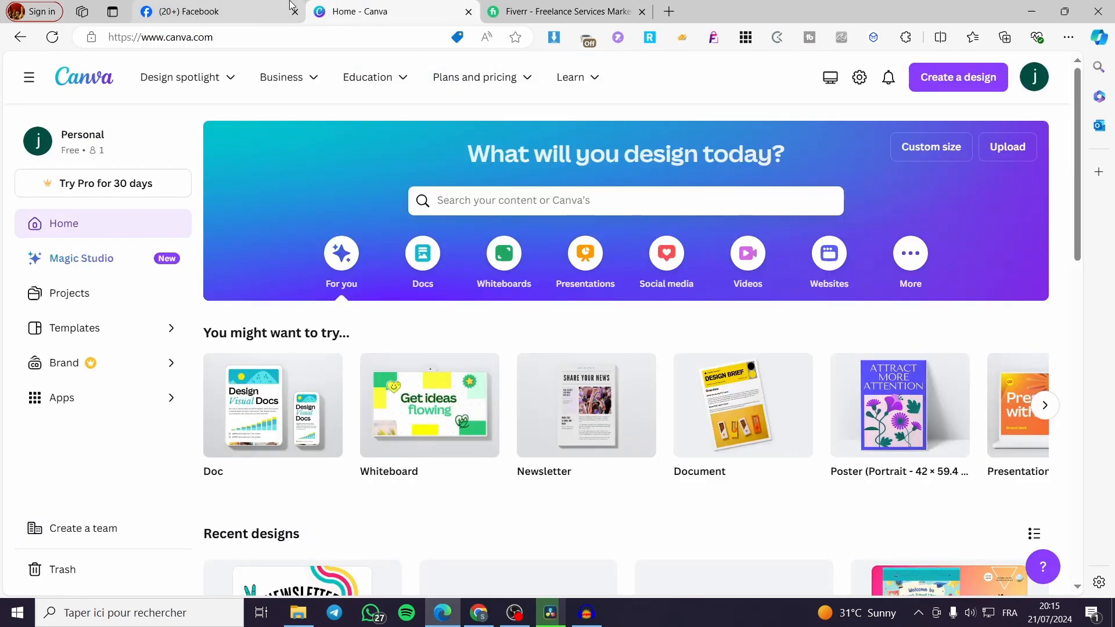
pyautogui.moveTo(197, 11)
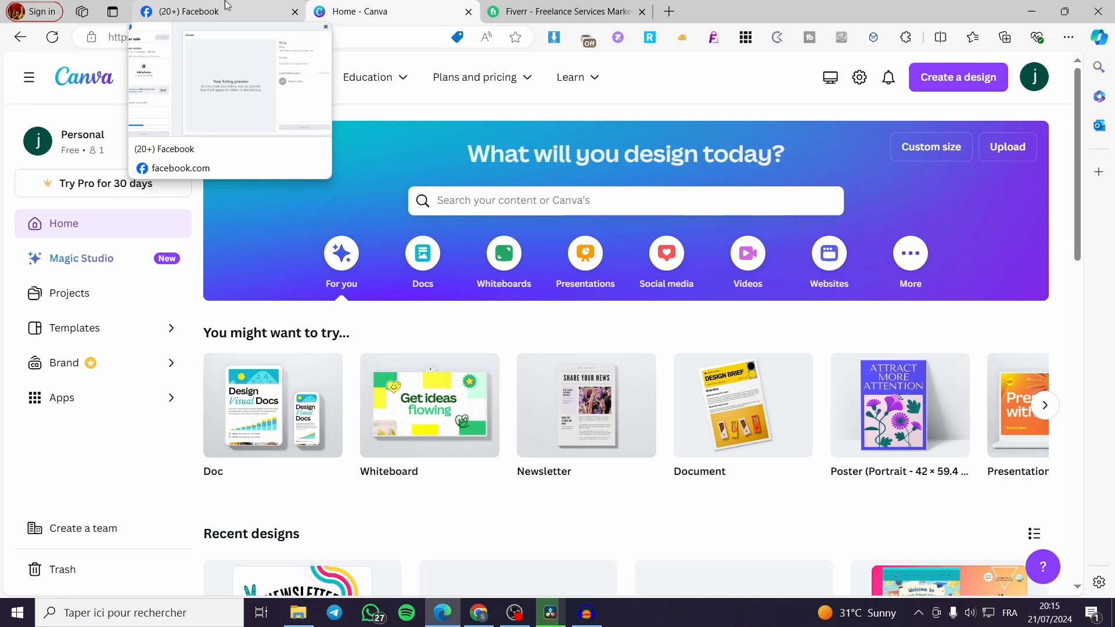
pyautogui.click(375, 11)
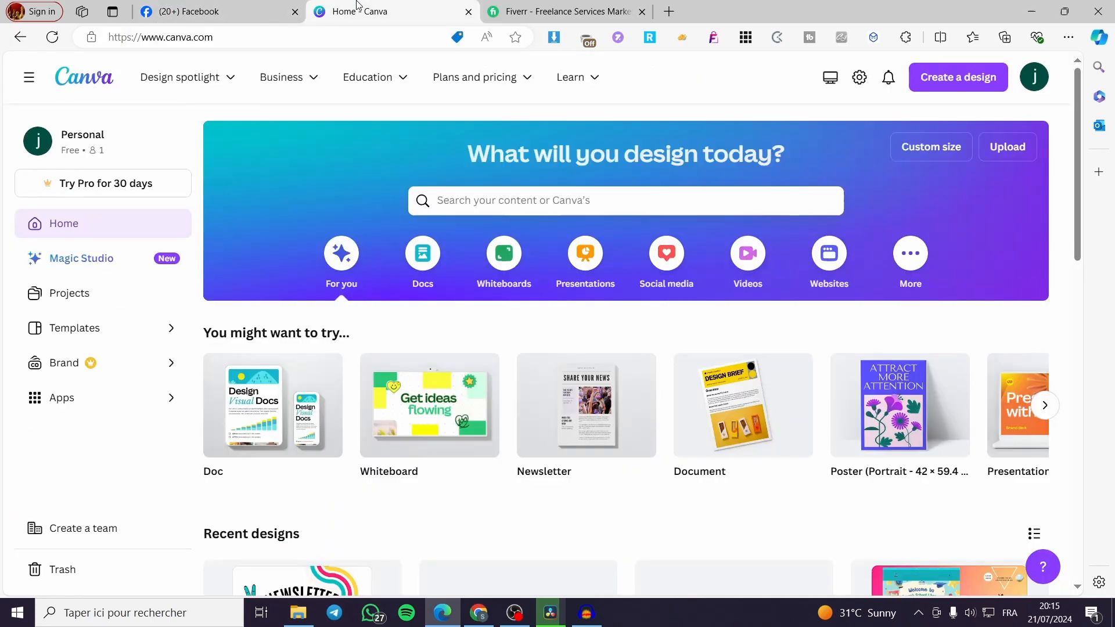
pyautogui.moveTo(946, 70)
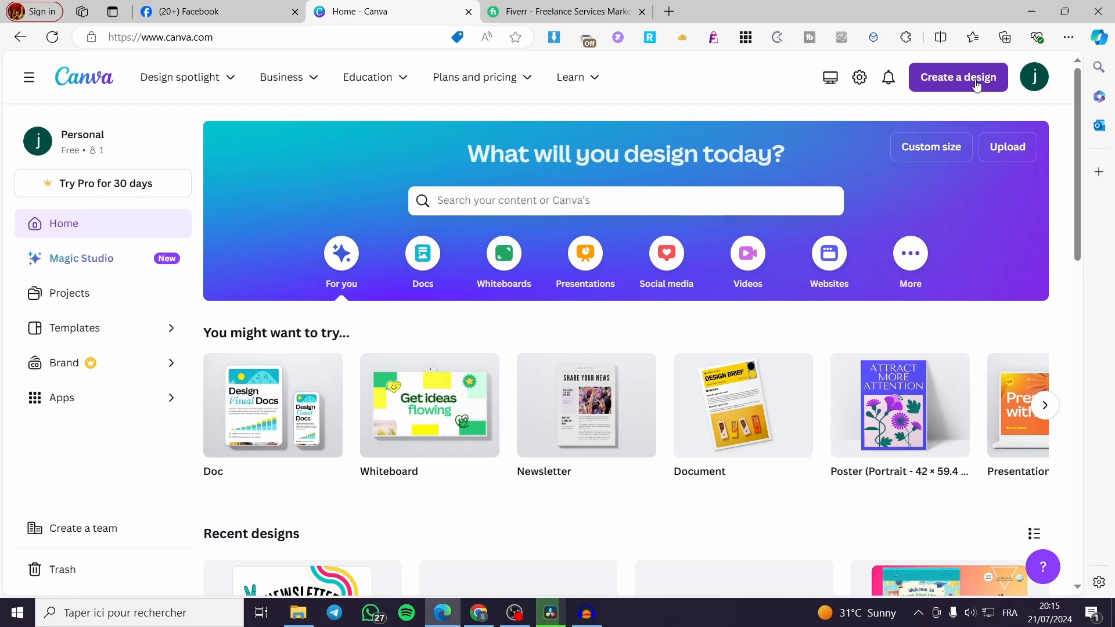
pyautogui.click(932, 146)
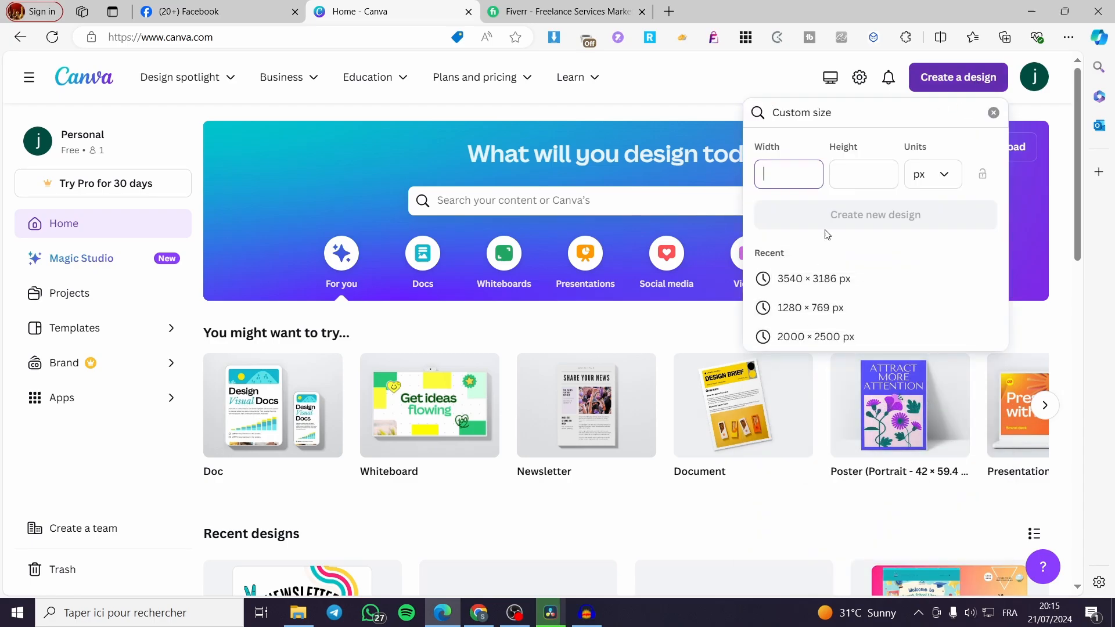
pyautogui.write('6')
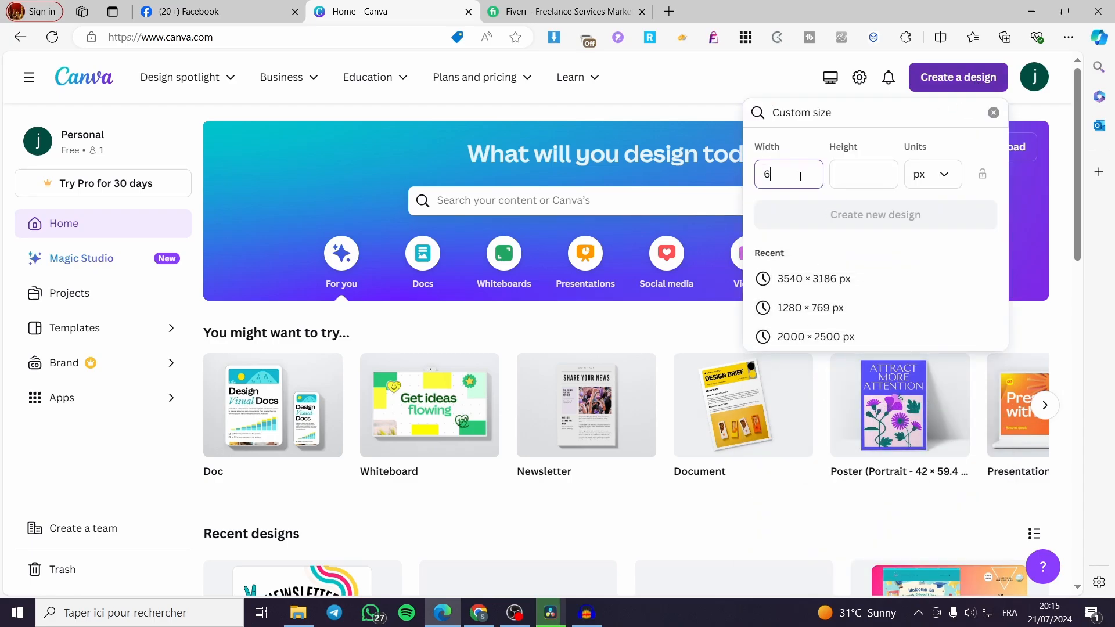
pyautogui.write('00')
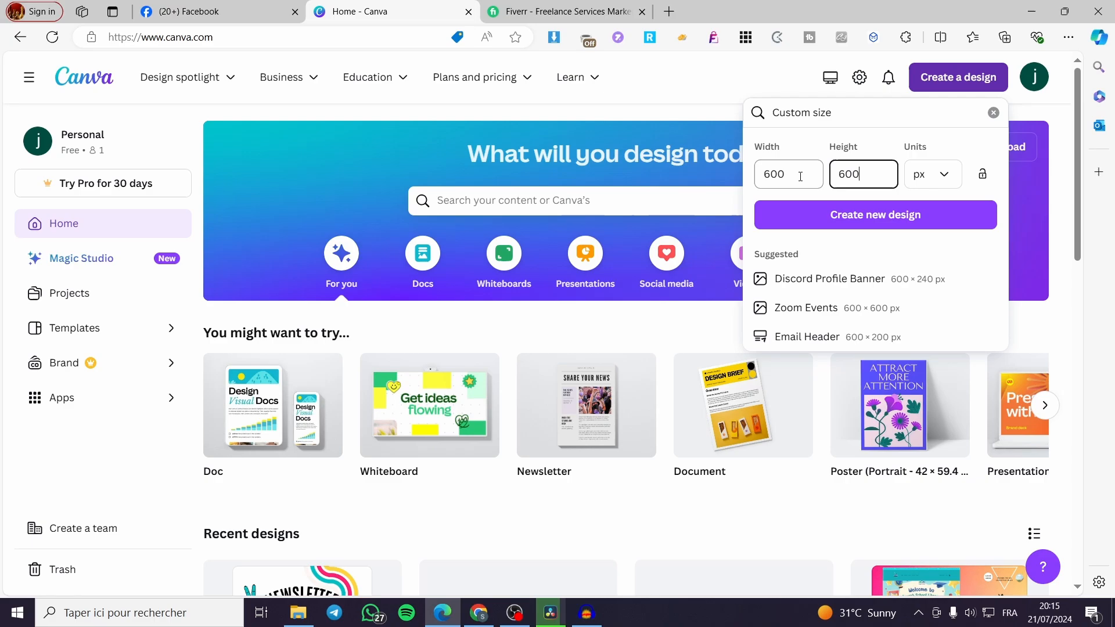
pyautogui.click(876, 215)
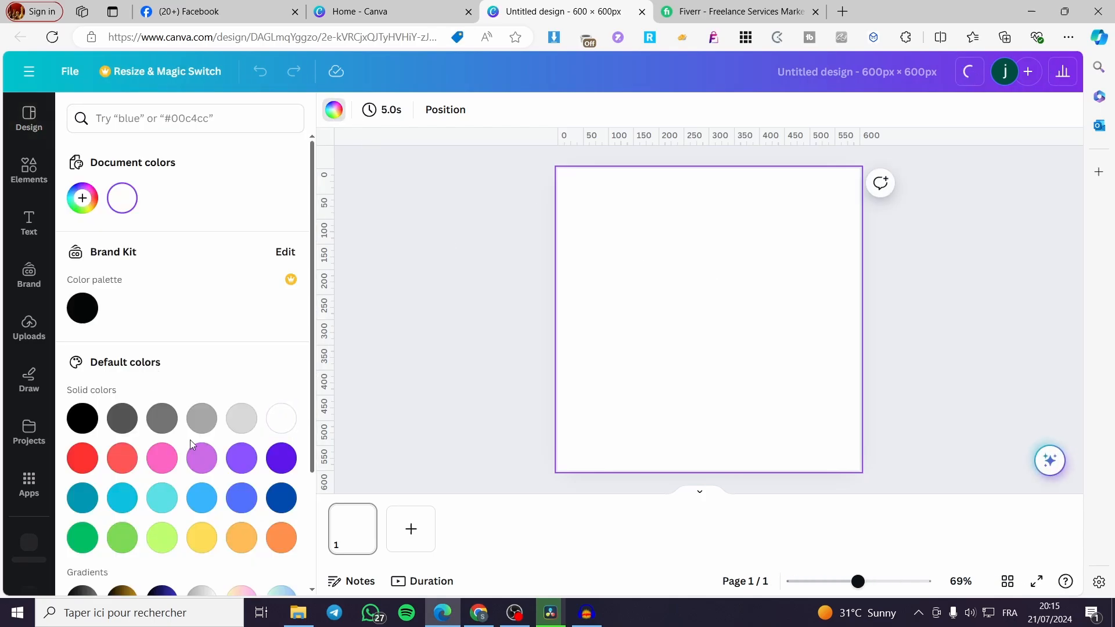
pyautogui.click(241, 459)
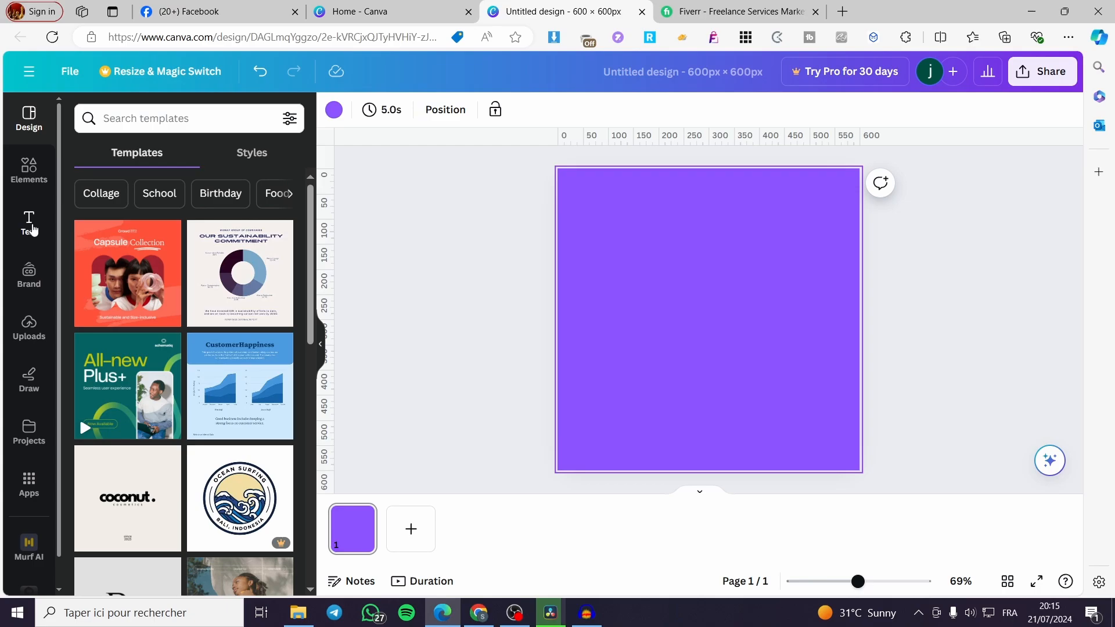
pyautogui.click(29, 168)
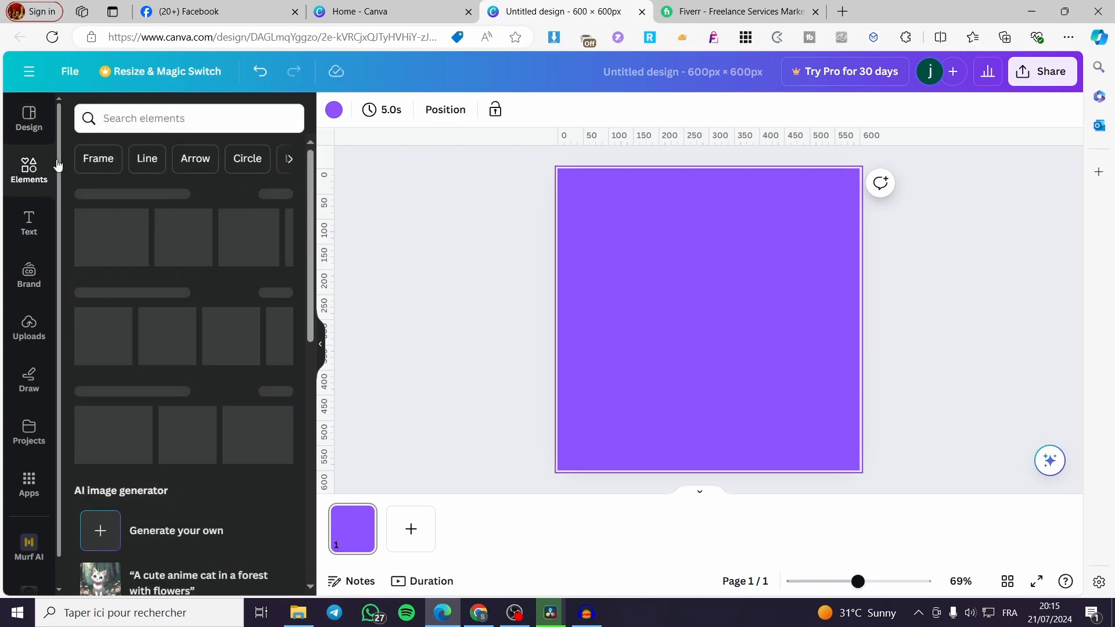
# Step: Add the Brimston Co. text combination and replace 'Brimston' with 'Graphic'
pyautogui.click(29, 221)
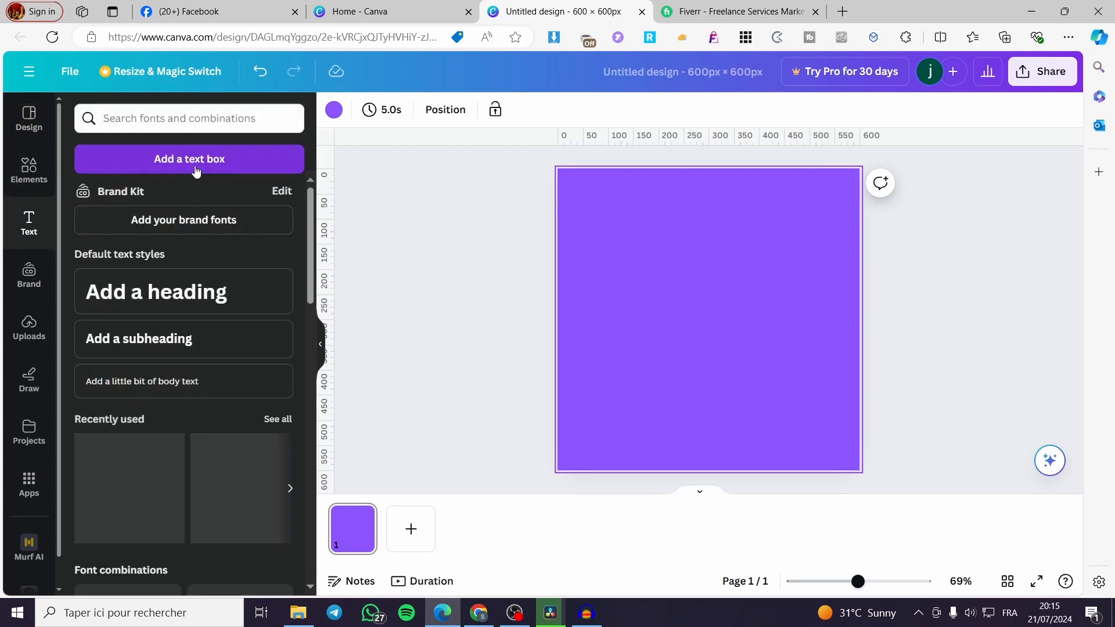
pyautogui.scroll(-3)
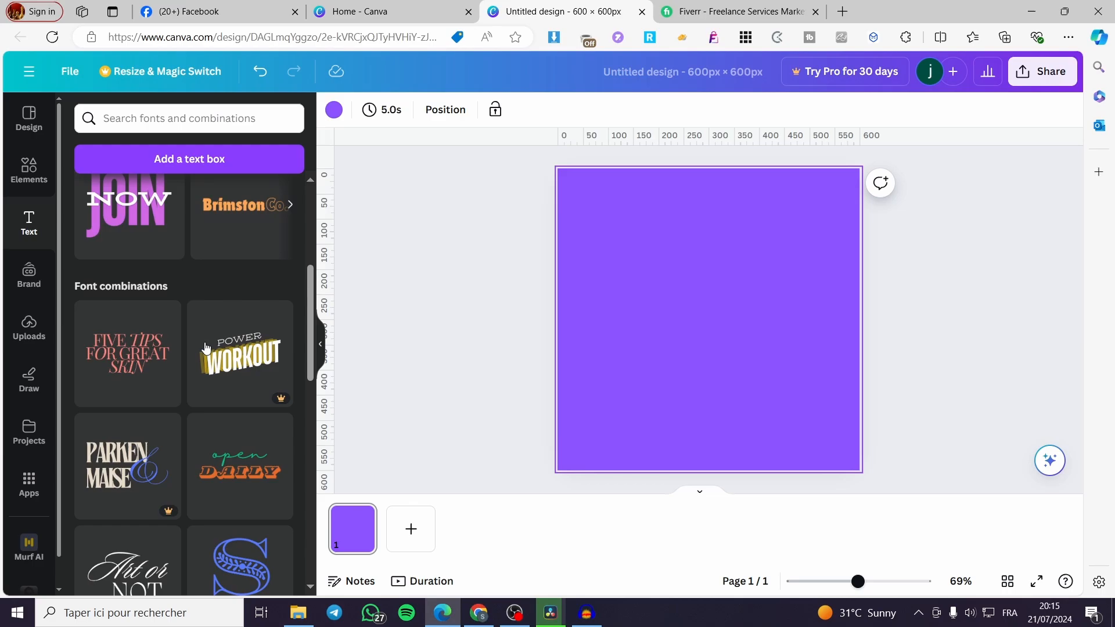
pyautogui.scroll(-3)
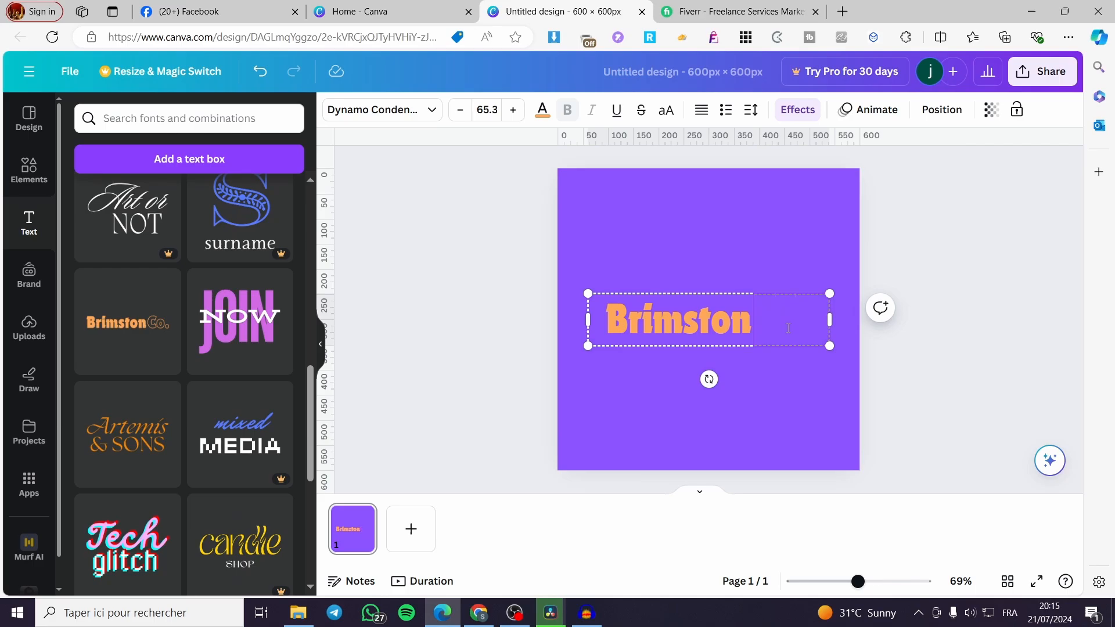
pyautogui.click(789, 328)
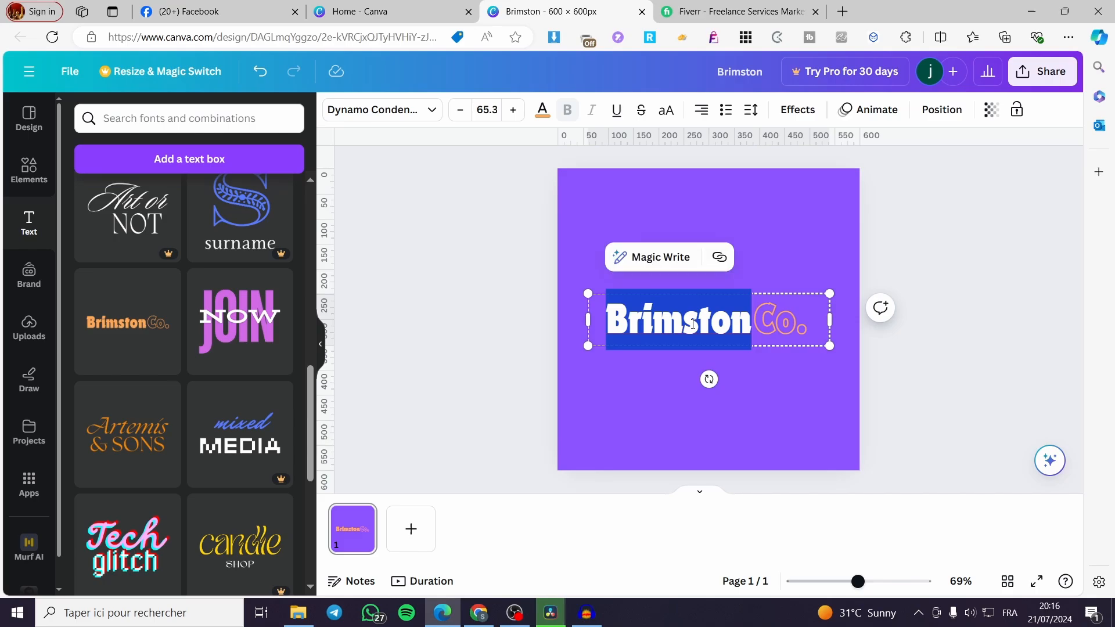
pyautogui.press('Delete')
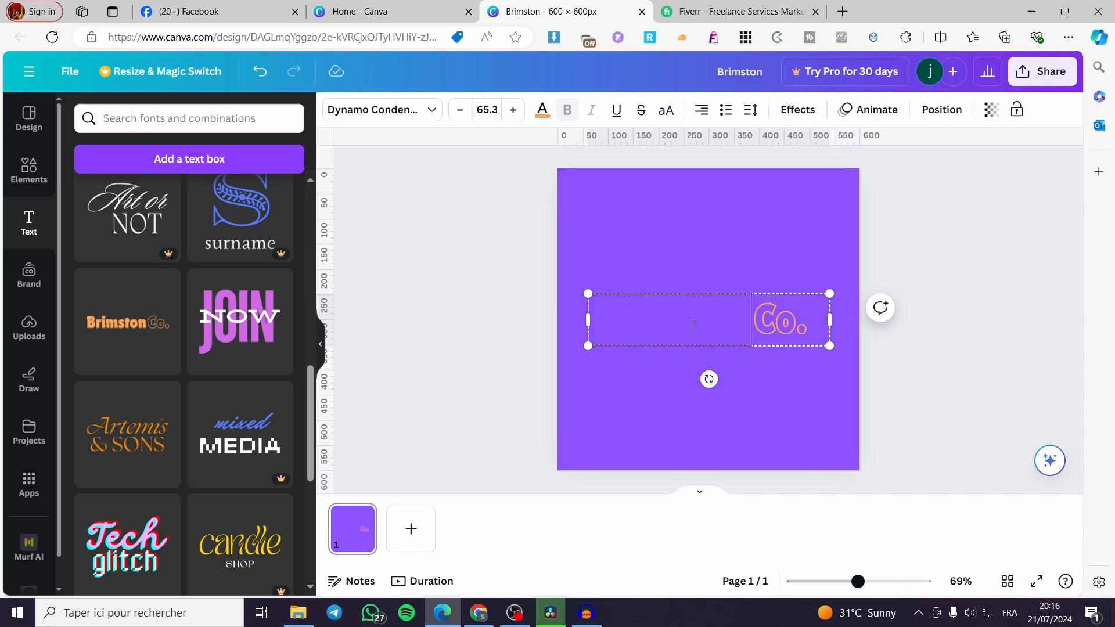
pyautogui.write('Graphic')
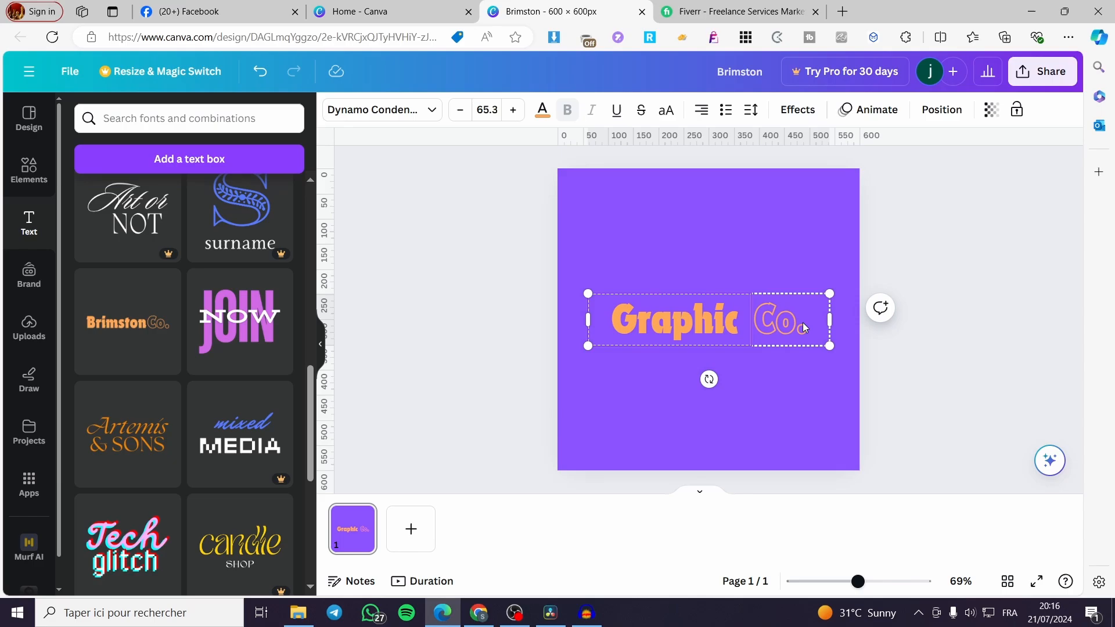
# Step: Replace 'Co.' with 'Designer', then widen and reposition the heading group
pyautogui.doubleClick(778, 320)
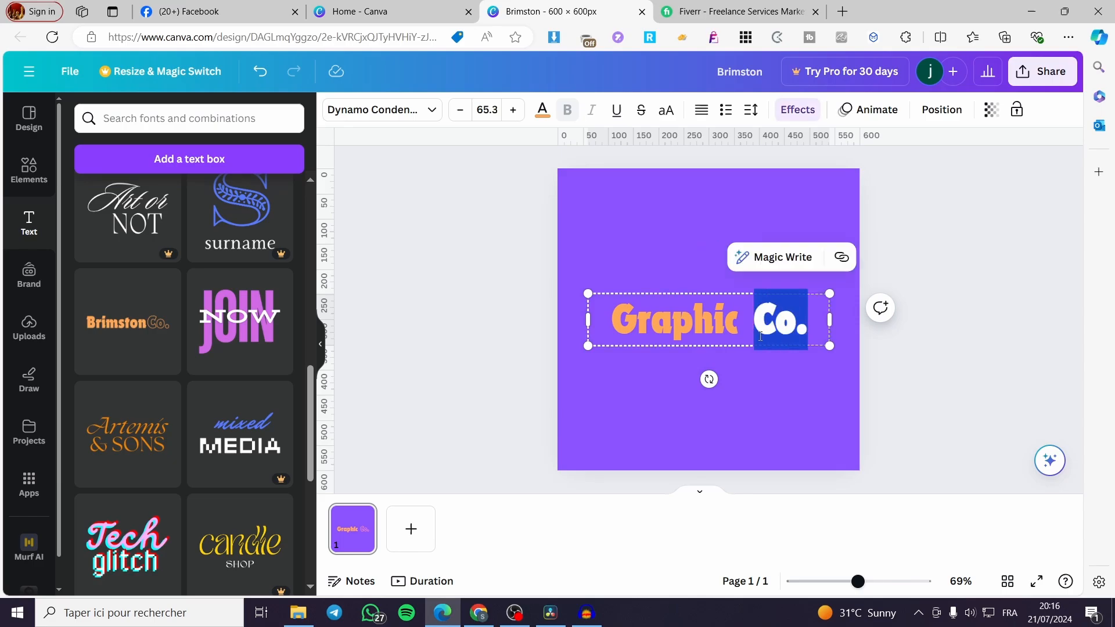
pyautogui.press('Delete')
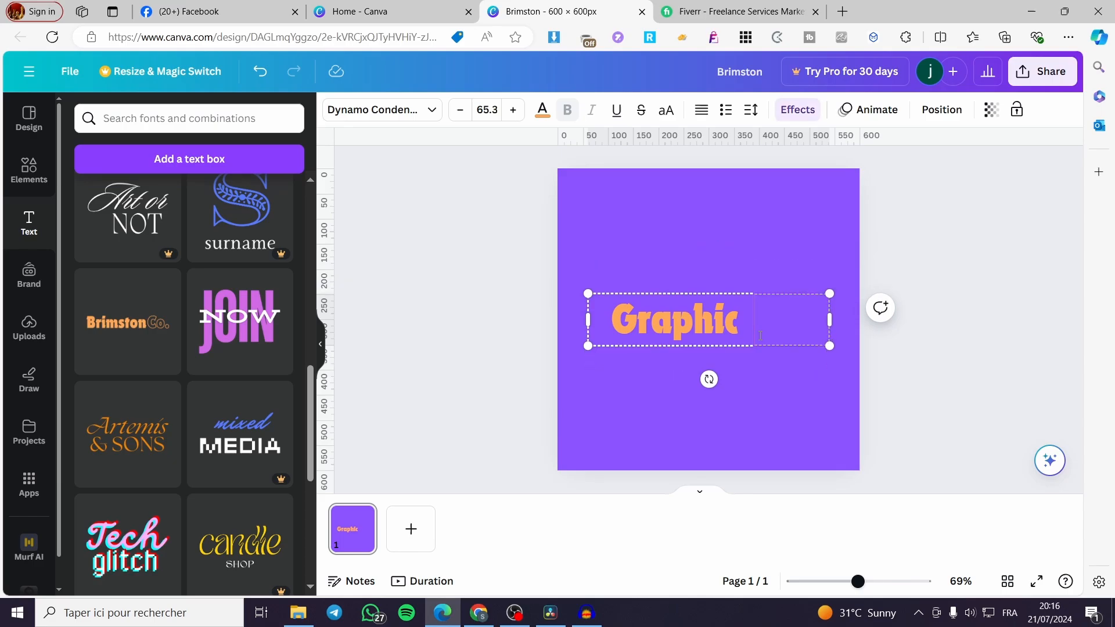
pyautogui.write('Designer')
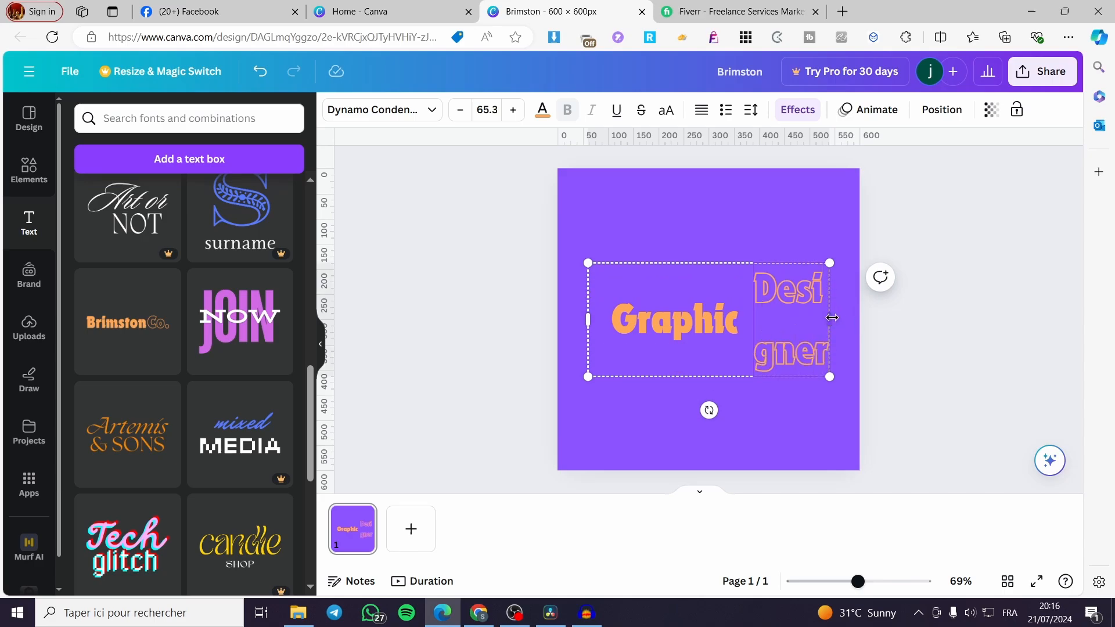
pyautogui.moveTo(830, 318); pyautogui.dragTo(1060, 320)
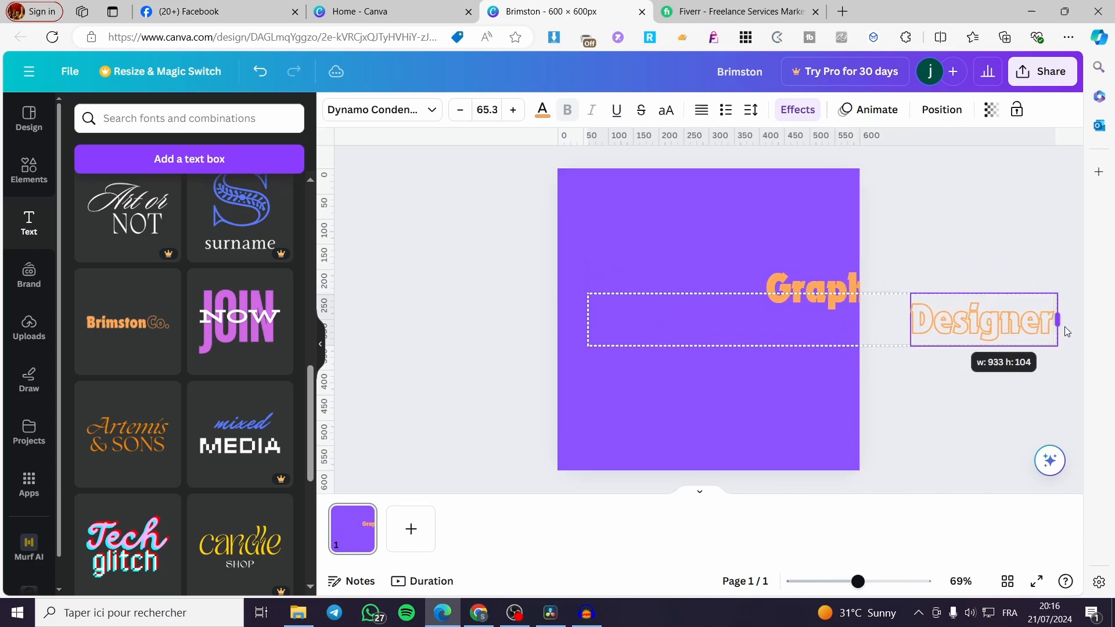
pyautogui.moveTo(1059, 319); pyautogui.dragTo(888, 320)
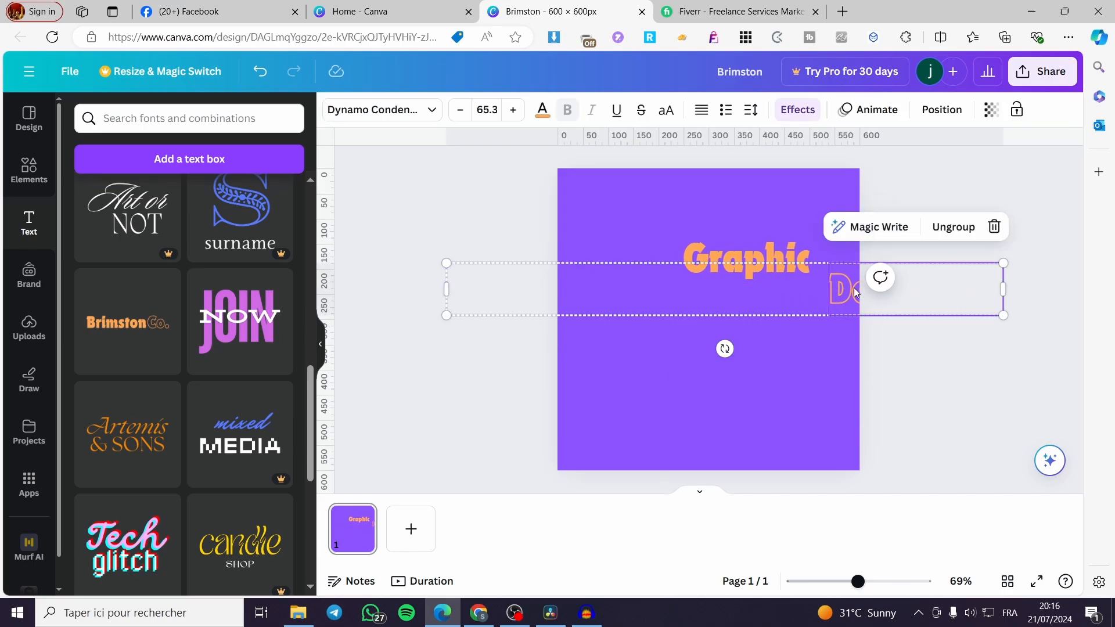
pyautogui.moveTo(953, 232)
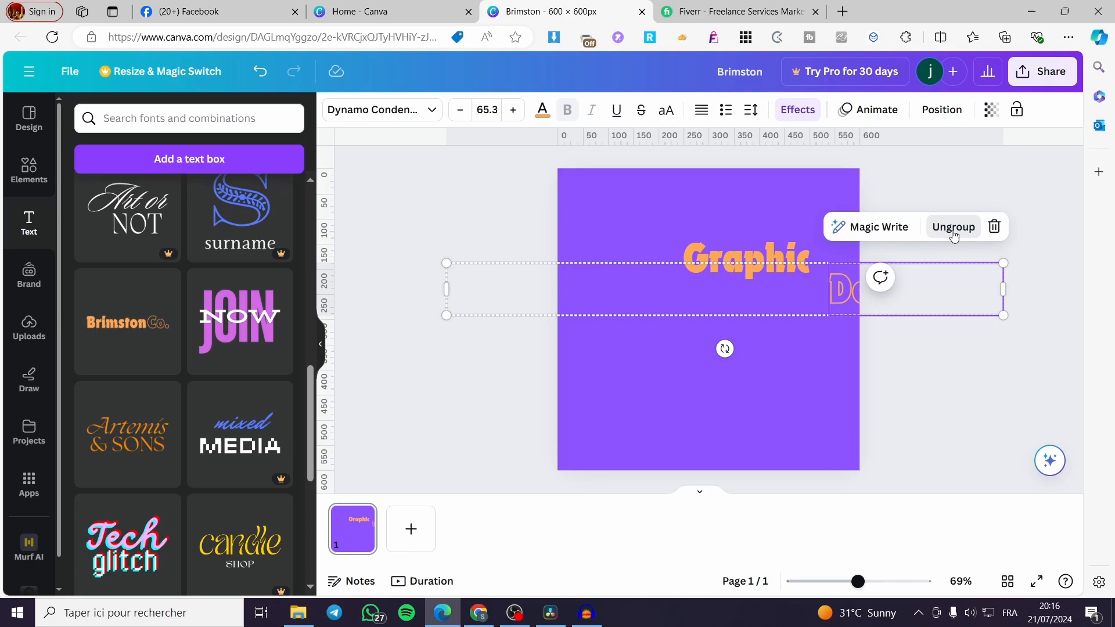
# Step: Ungroup the heading and centre a narrower 'Designer' directly below 'Graphic'
pyautogui.click(954, 227)
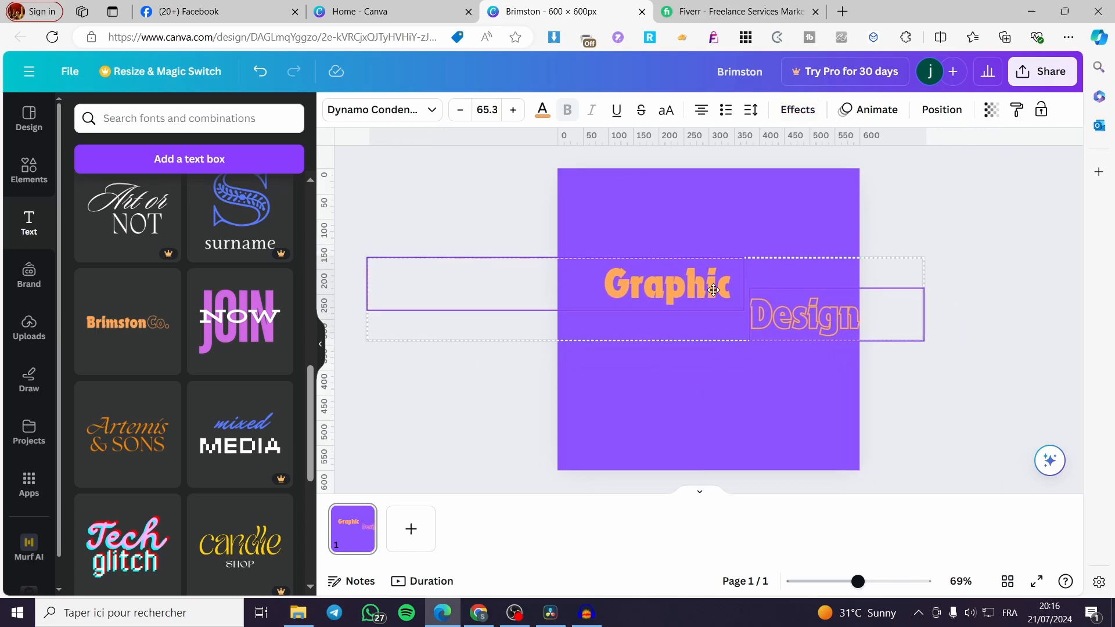
pyautogui.click(805, 316)
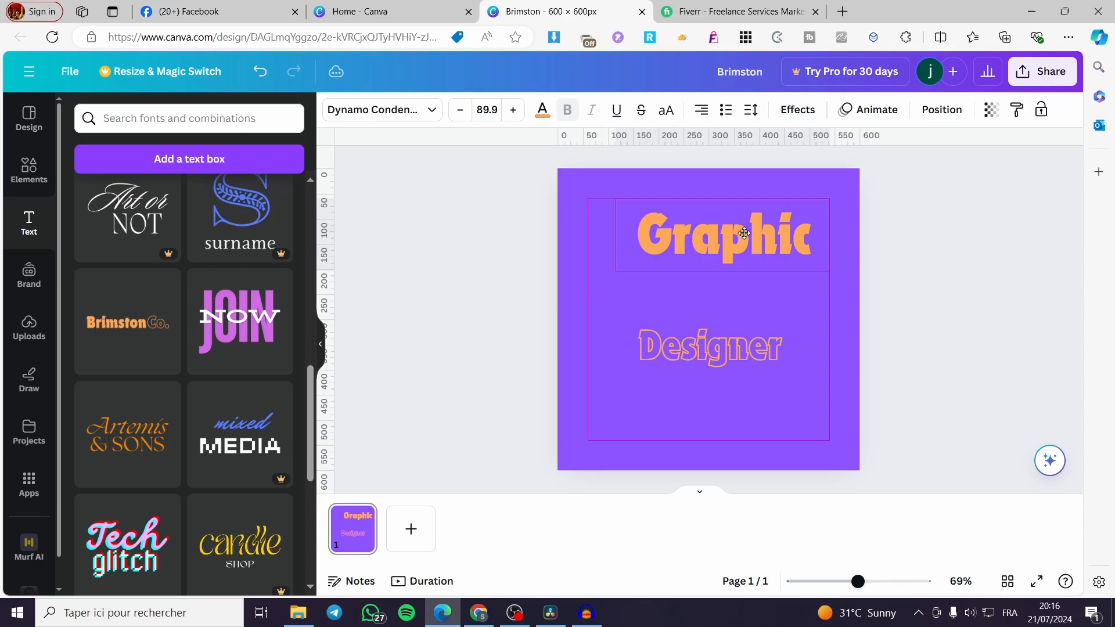
pyautogui.click(709, 347)
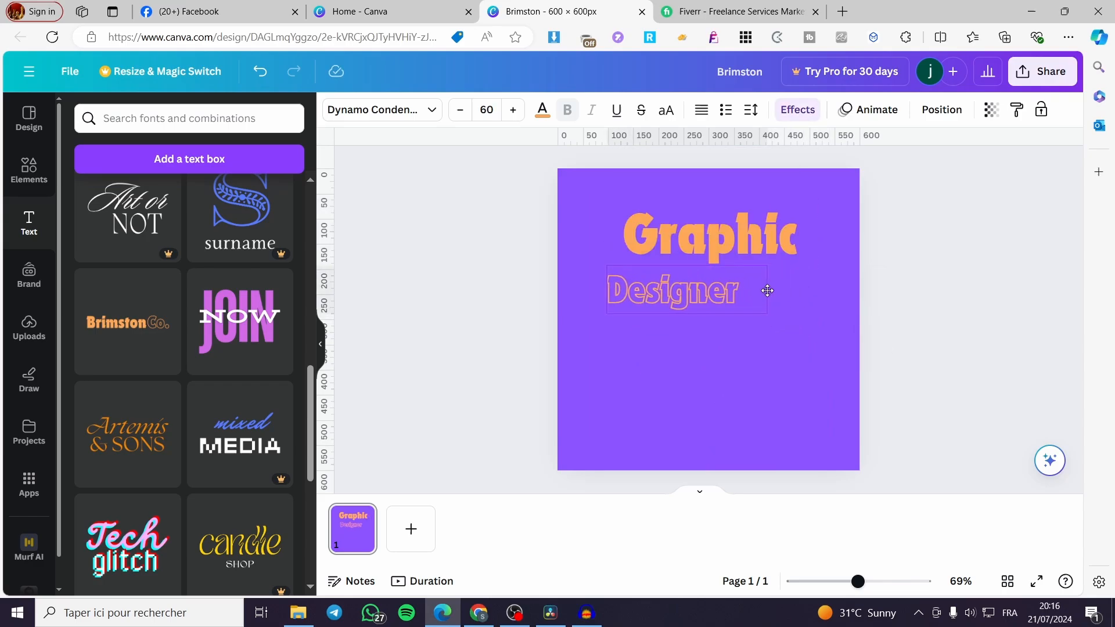
pyautogui.moveTo(767, 291); pyautogui.dragTo(751, 287)
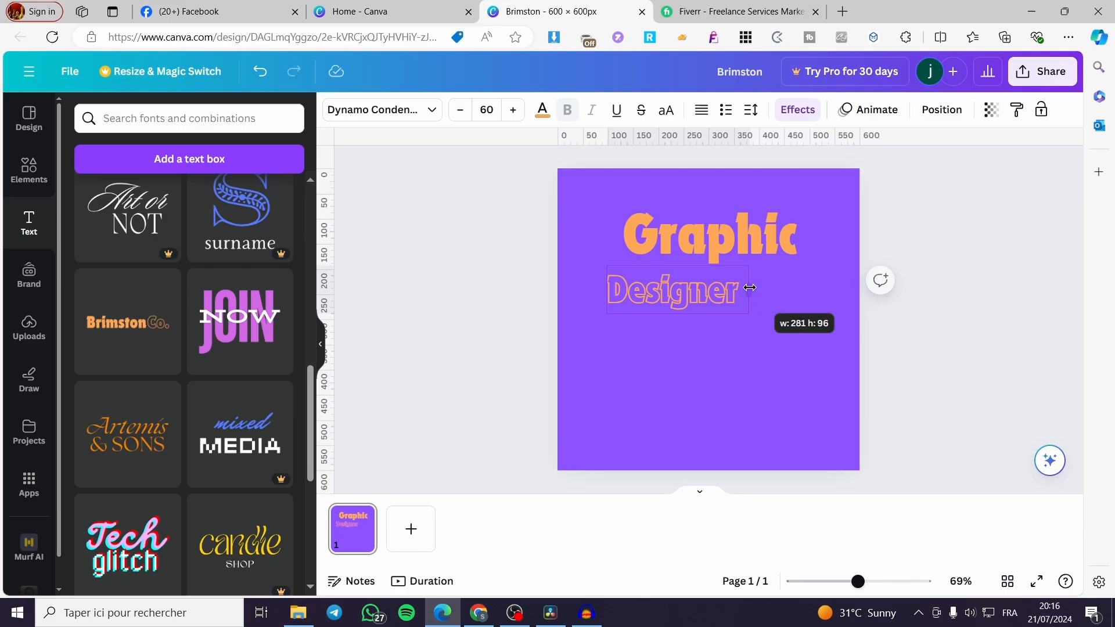
pyautogui.moveTo(750, 288); pyautogui.dragTo(788, 283)
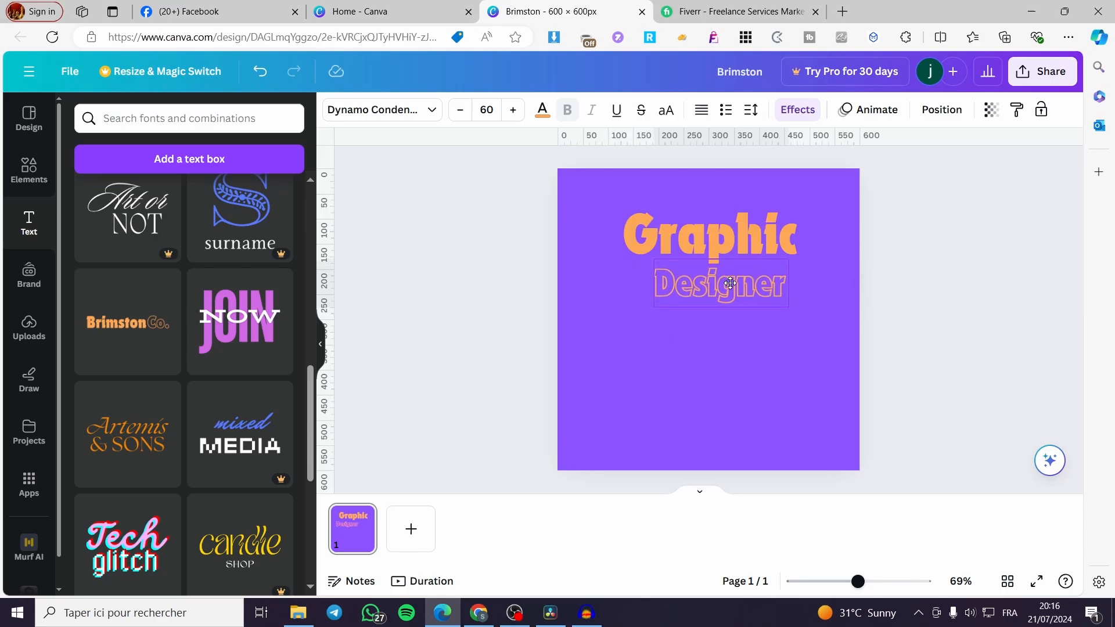
pyautogui.click(722, 283)
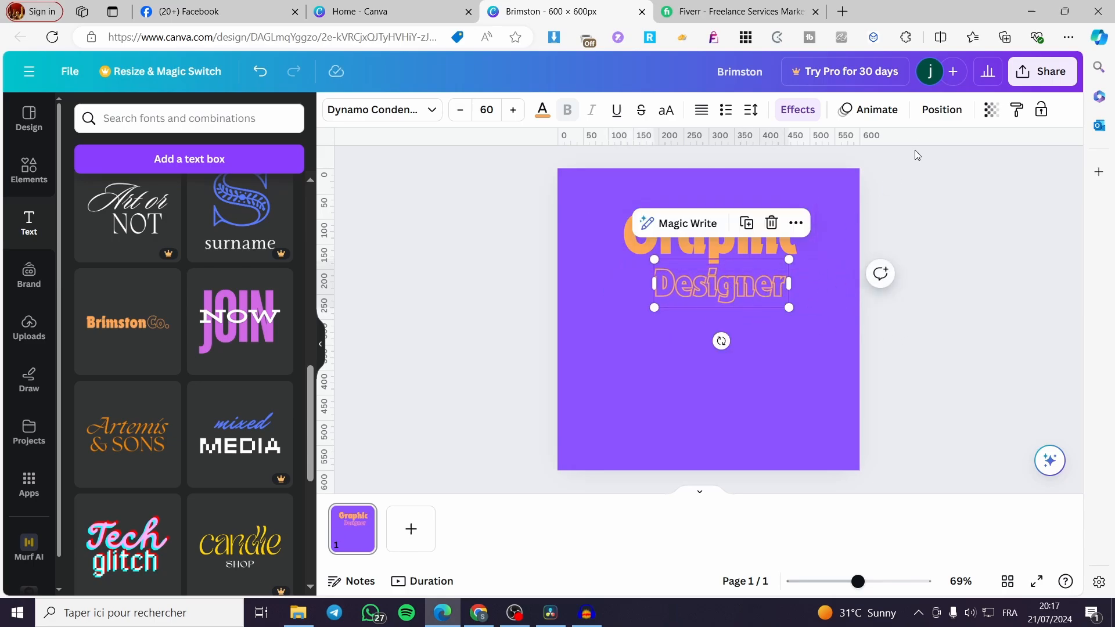
pyautogui.moveTo(857, 120)
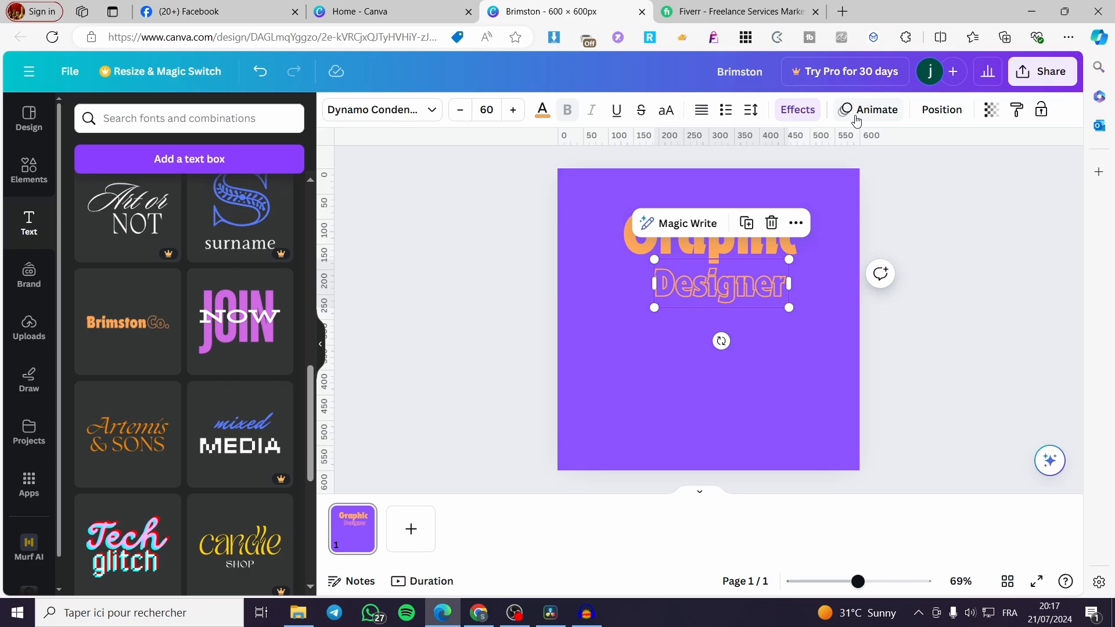
# Step: Give 'Designer' a brown Outline effect and a gentle Curve shape
pyautogui.click(798, 109)
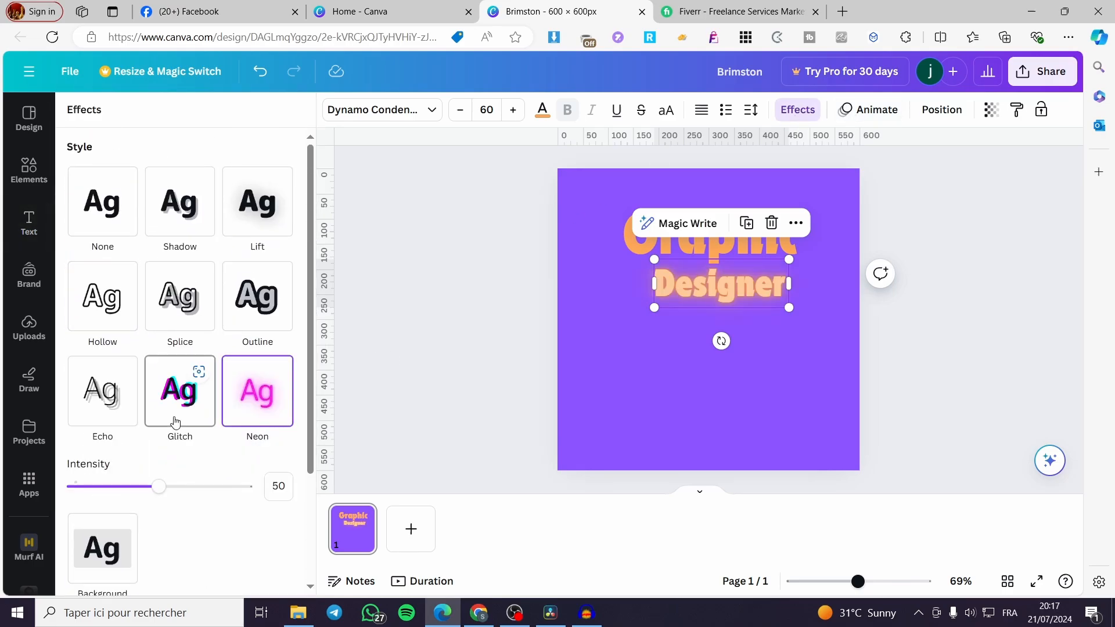
pyautogui.click(103, 391)
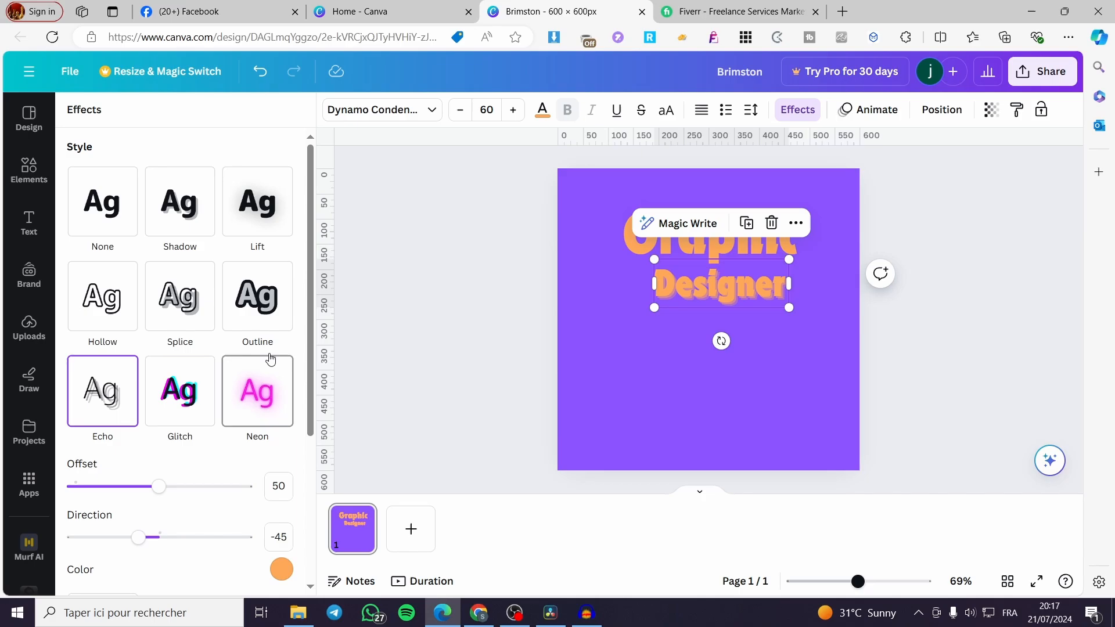
pyautogui.click(257, 296)
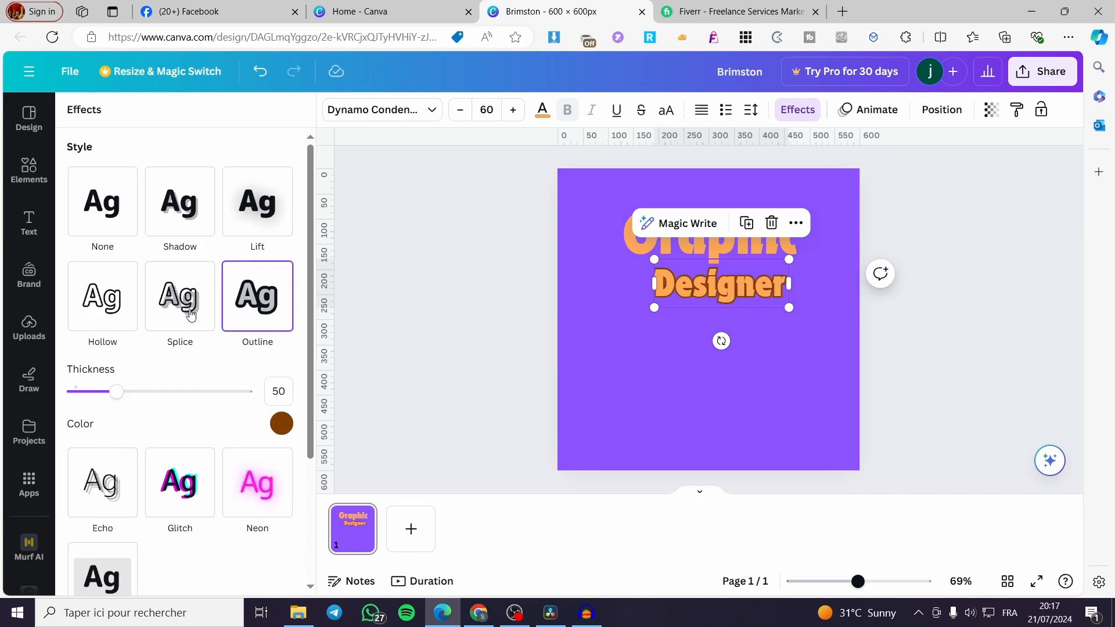
pyautogui.scroll(-3)
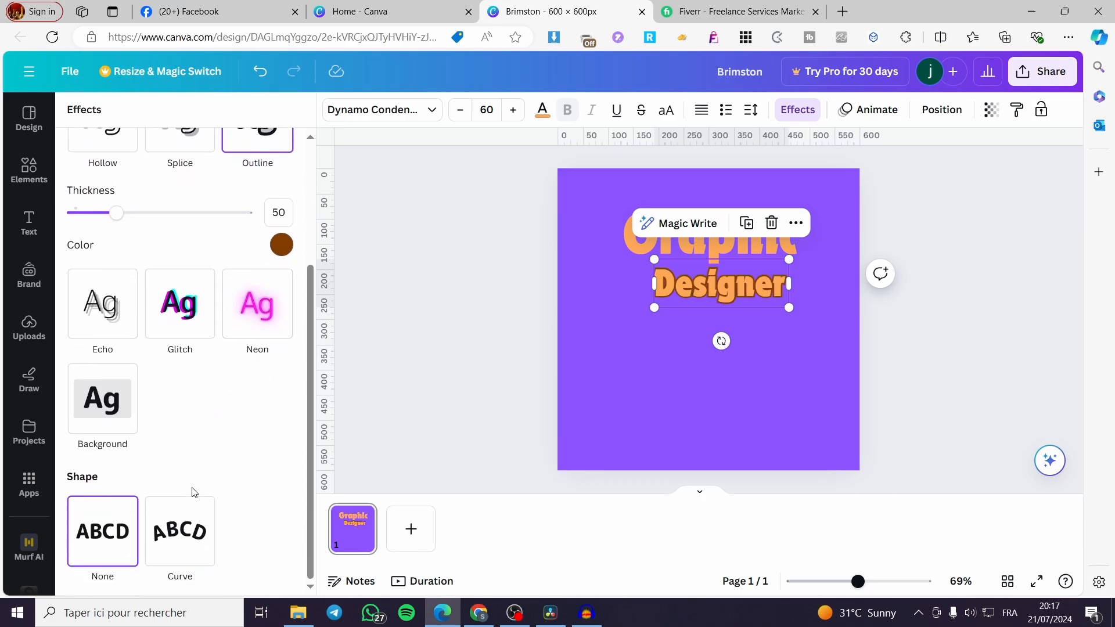
pyautogui.click(181, 530)
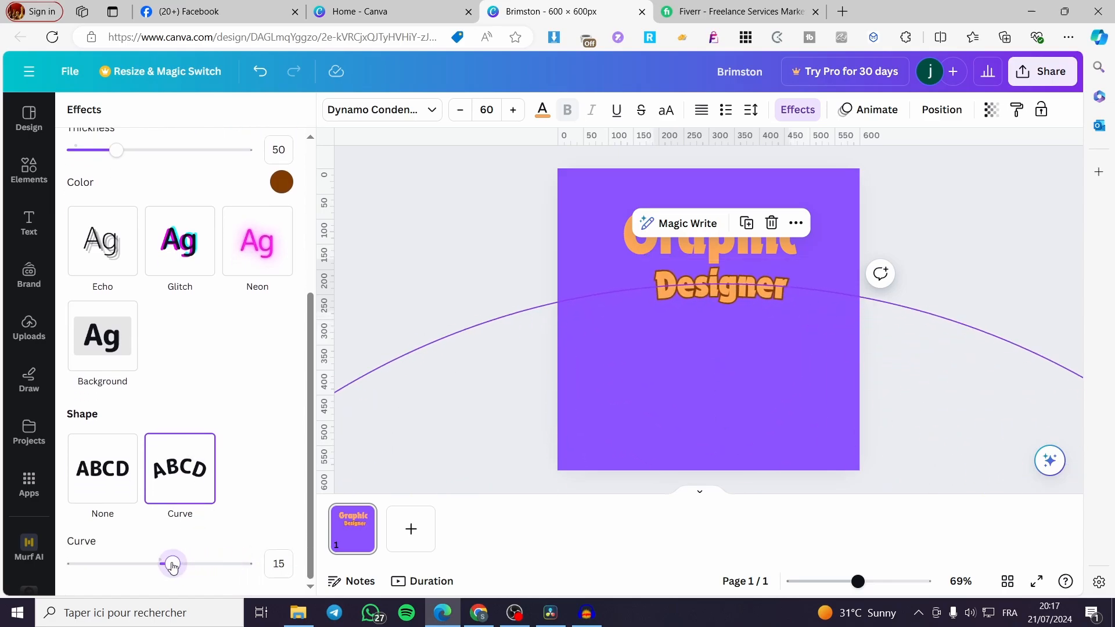
pyautogui.moveTo(174, 564); pyautogui.dragTo(130, 564)
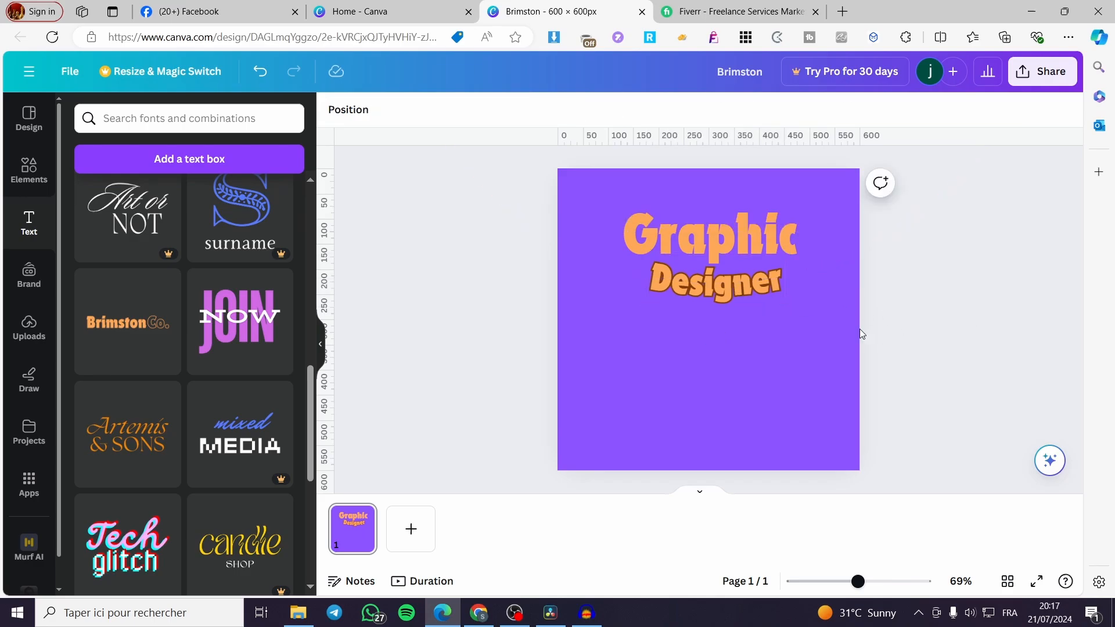
# Step: Search Elements for 'design' and browse all the photo results
pyautogui.click(727, 283)
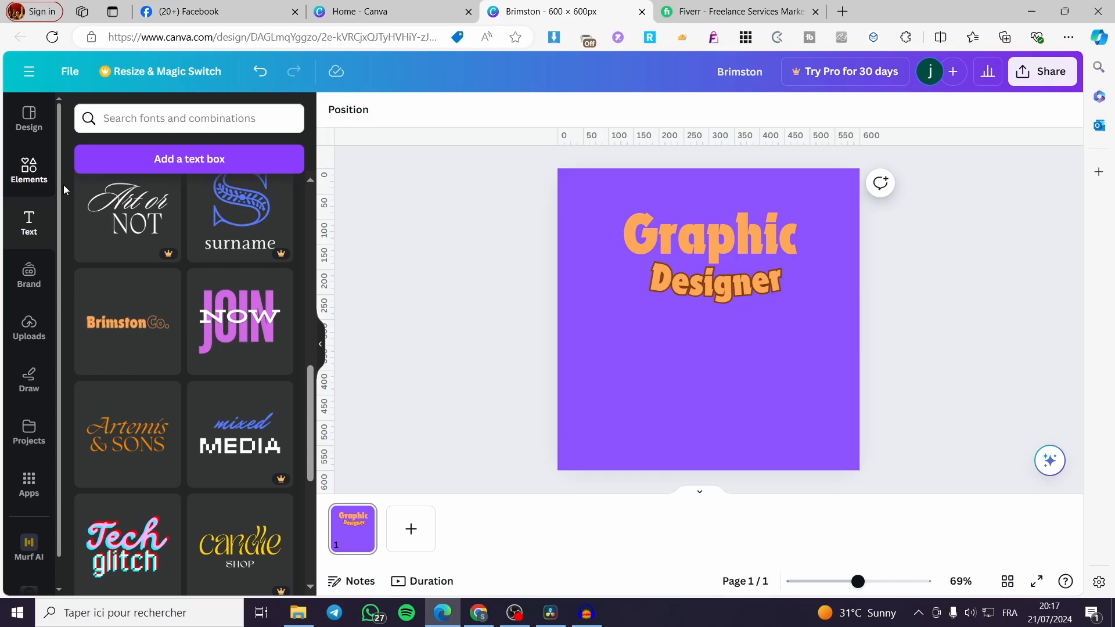
pyautogui.click(29, 171)
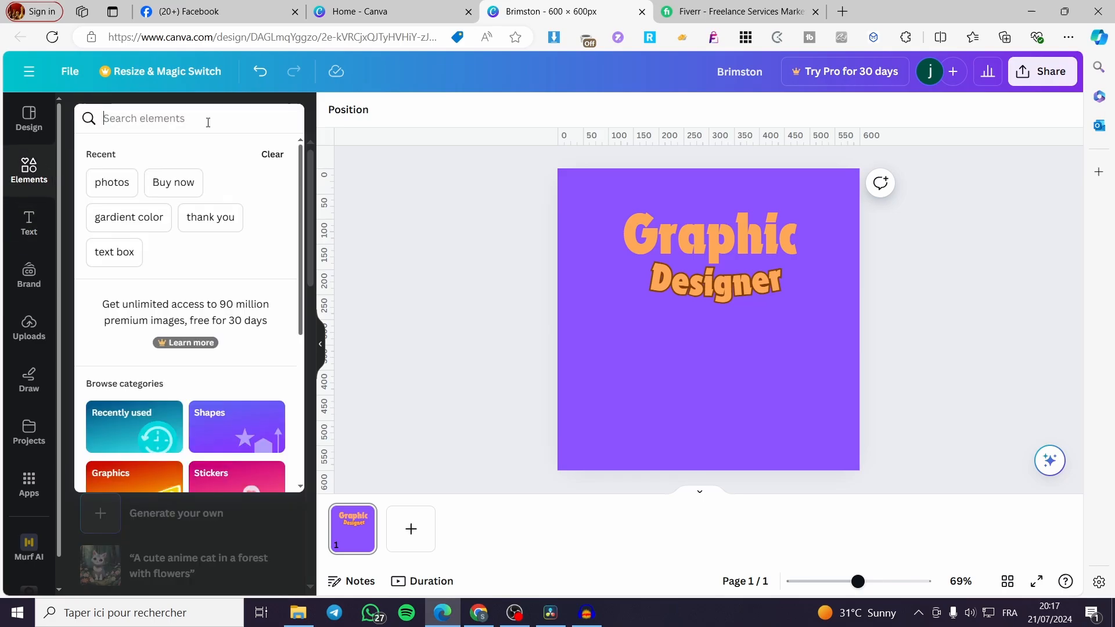
pyautogui.write('design')
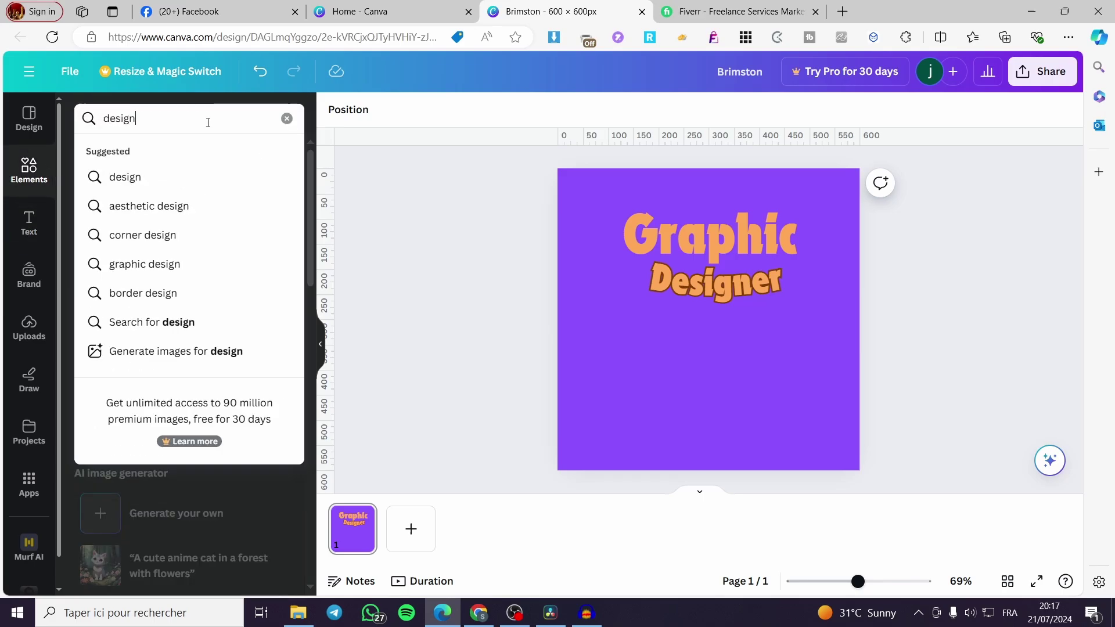
pyautogui.press('Enter')
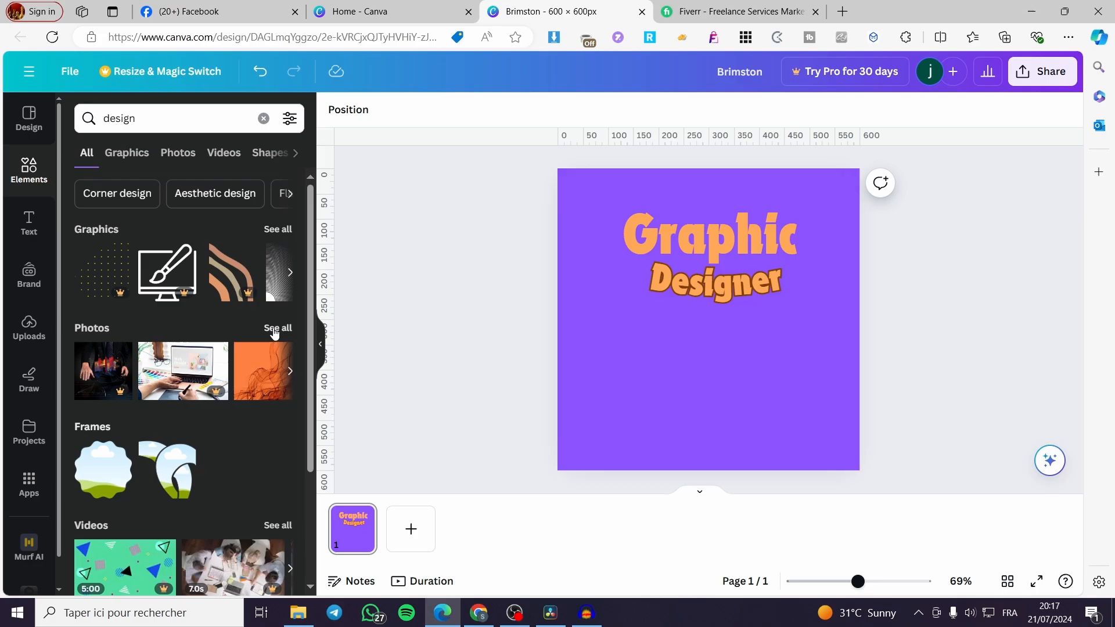
pyautogui.click(278, 328)
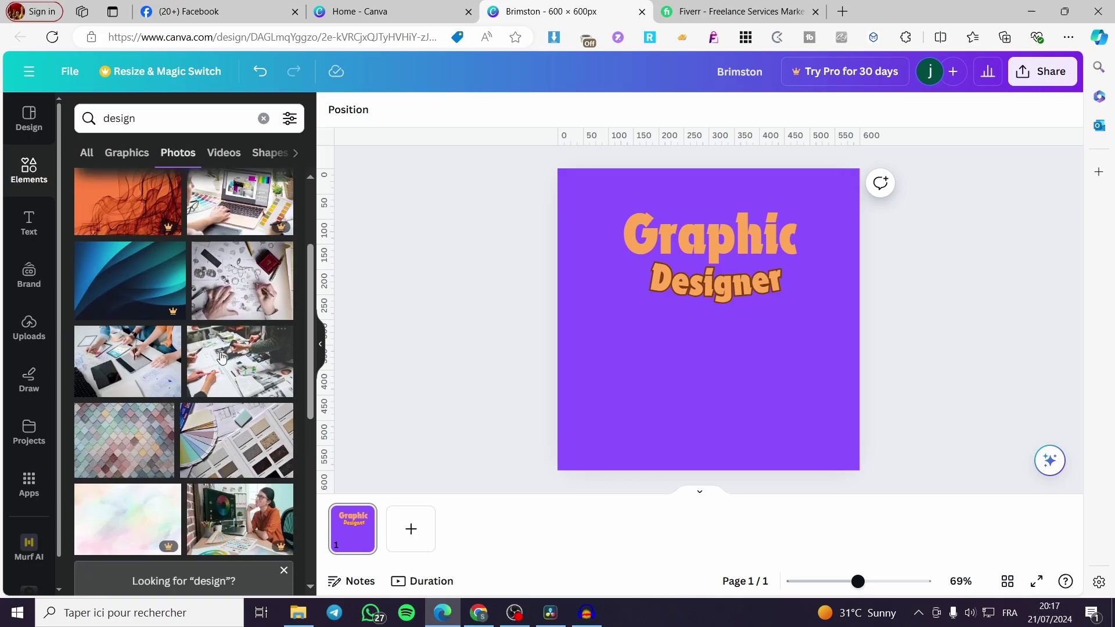
pyautogui.scroll(-3)
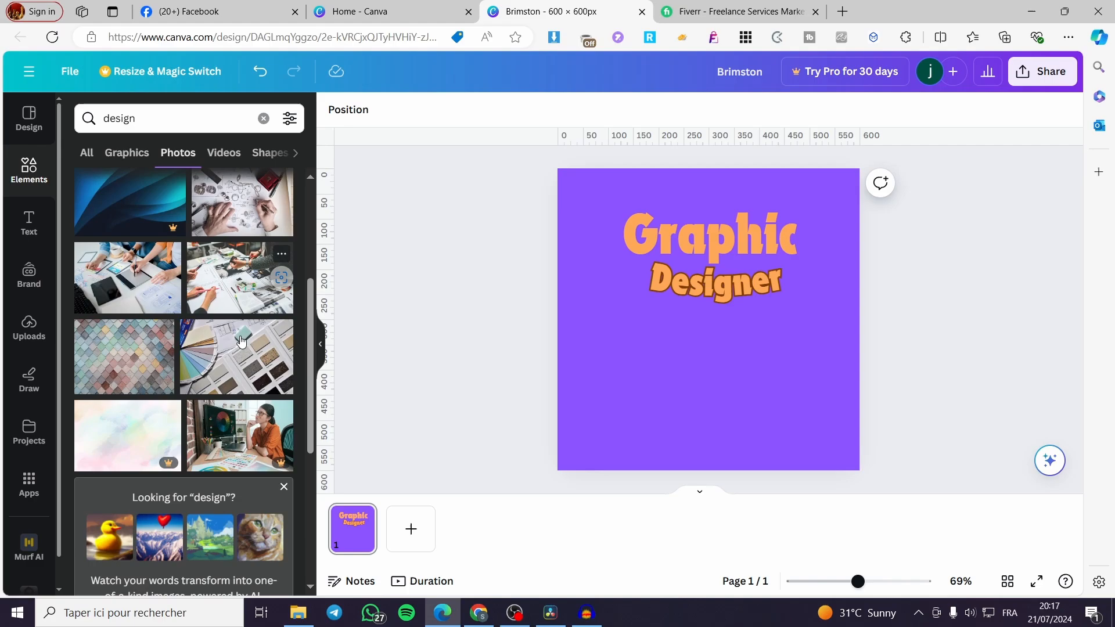
pyautogui.scroll(-3)
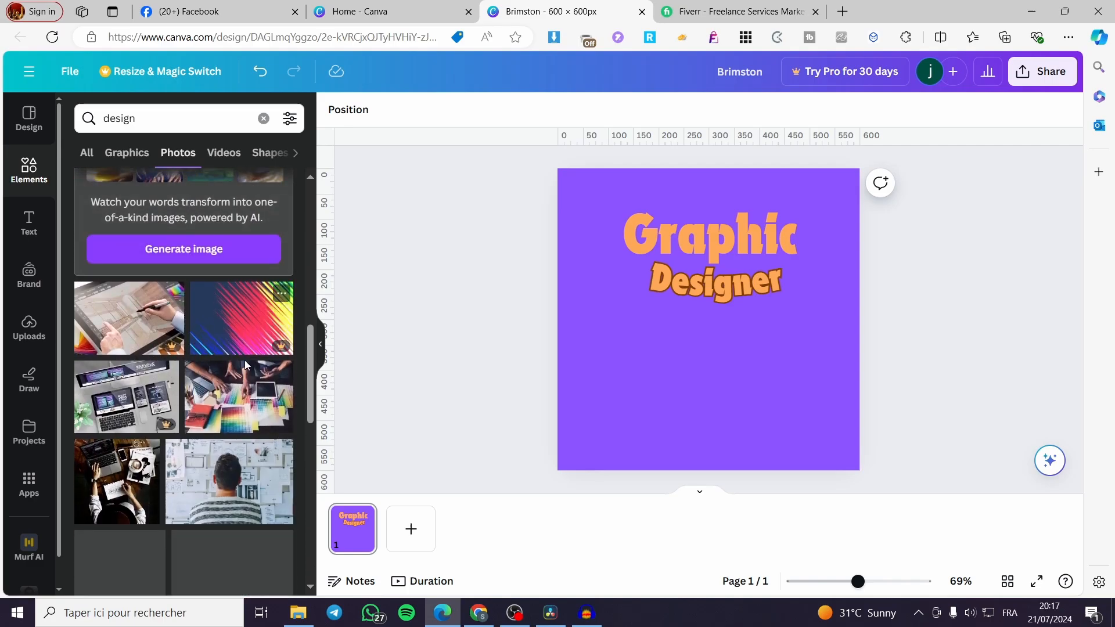
pyautogui.scroll(-3)
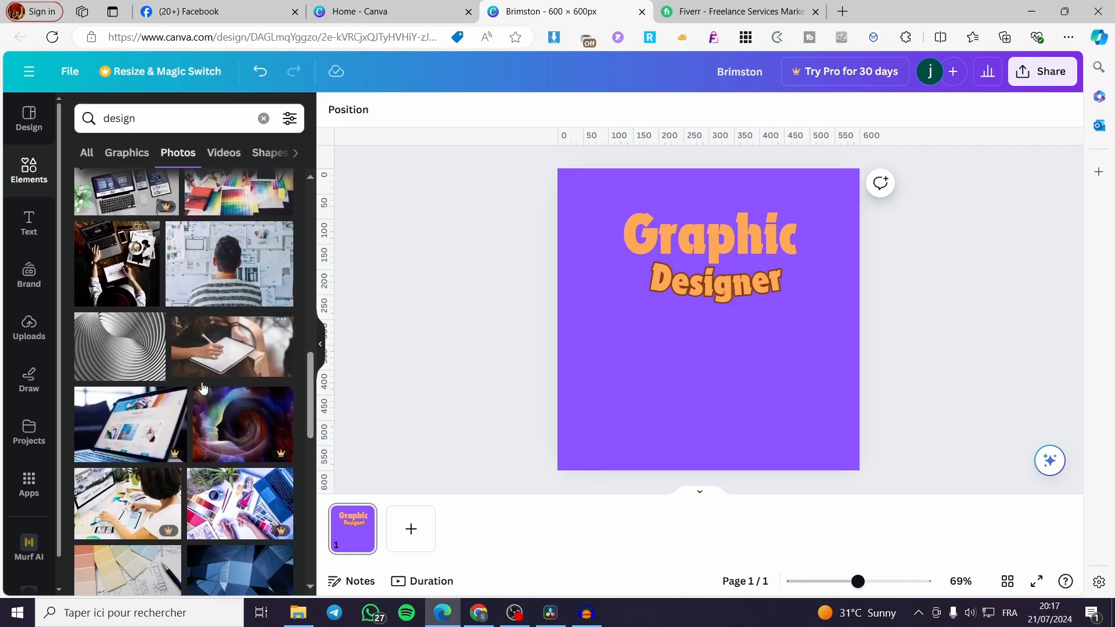
pyautogui.scroll(-3)
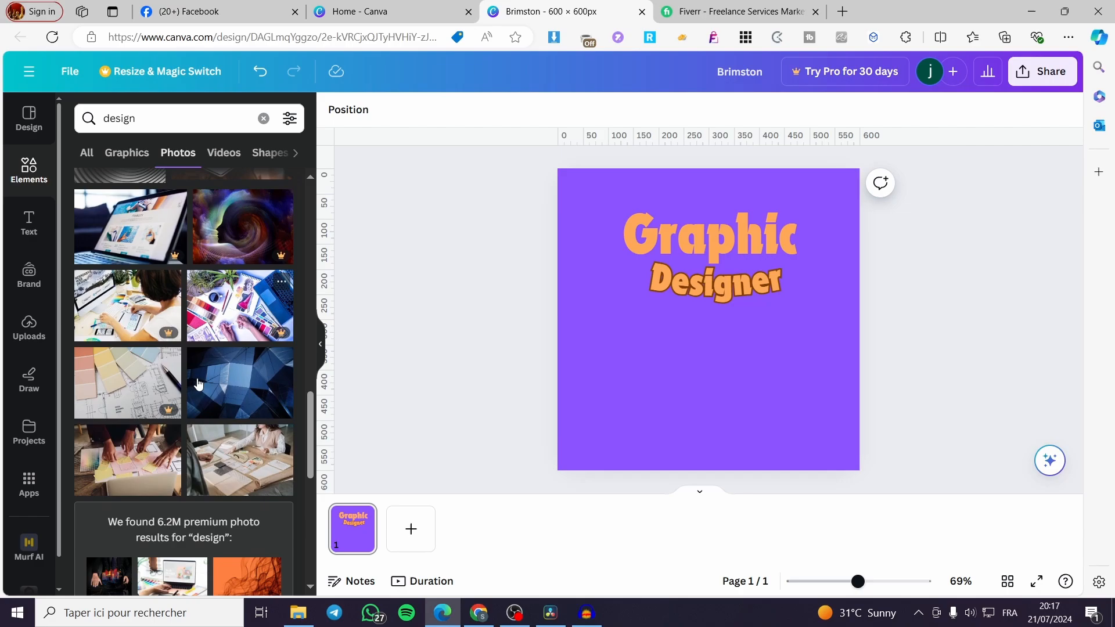
pyautogui.scroll(-3)
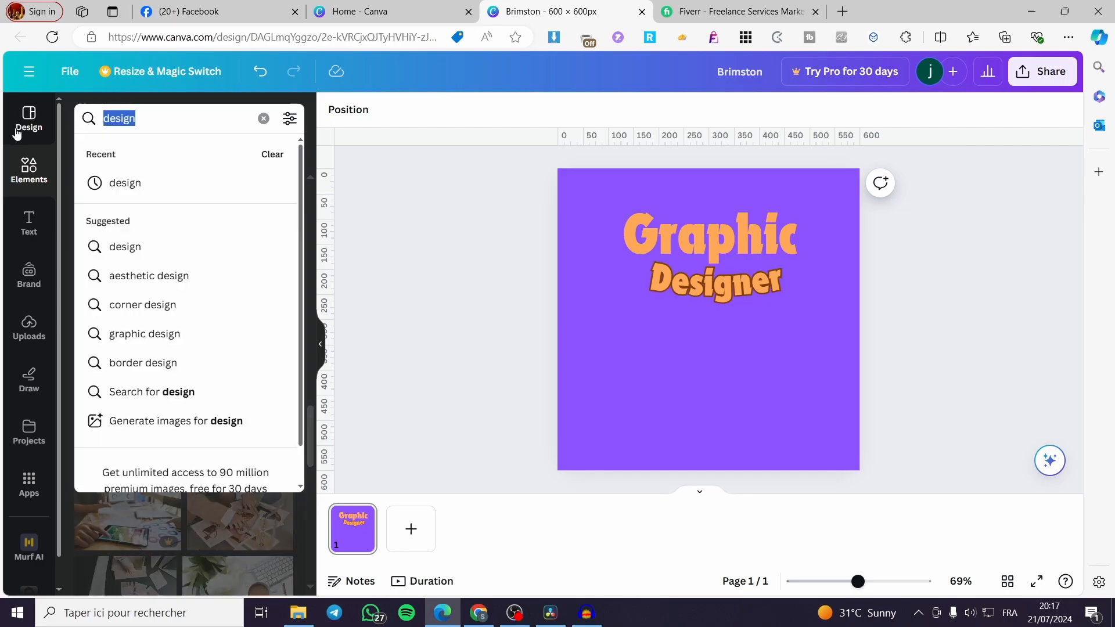
# Step: Search for 'graphic design' and scroll through the photo results
pyautogui.write('graphix')
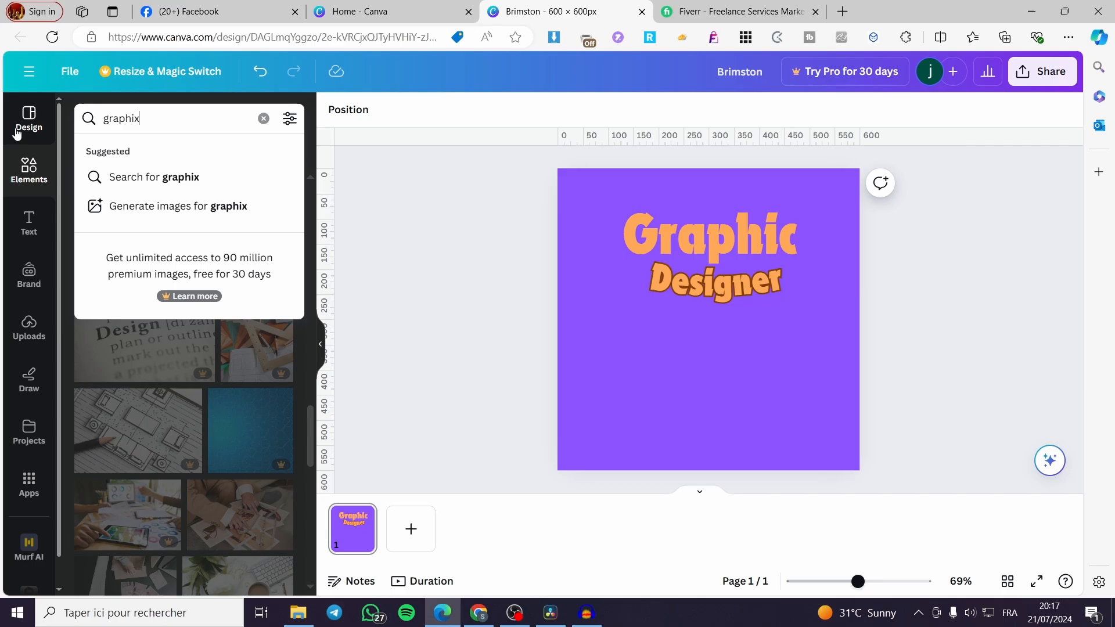
pyautogui.write('graphic design')
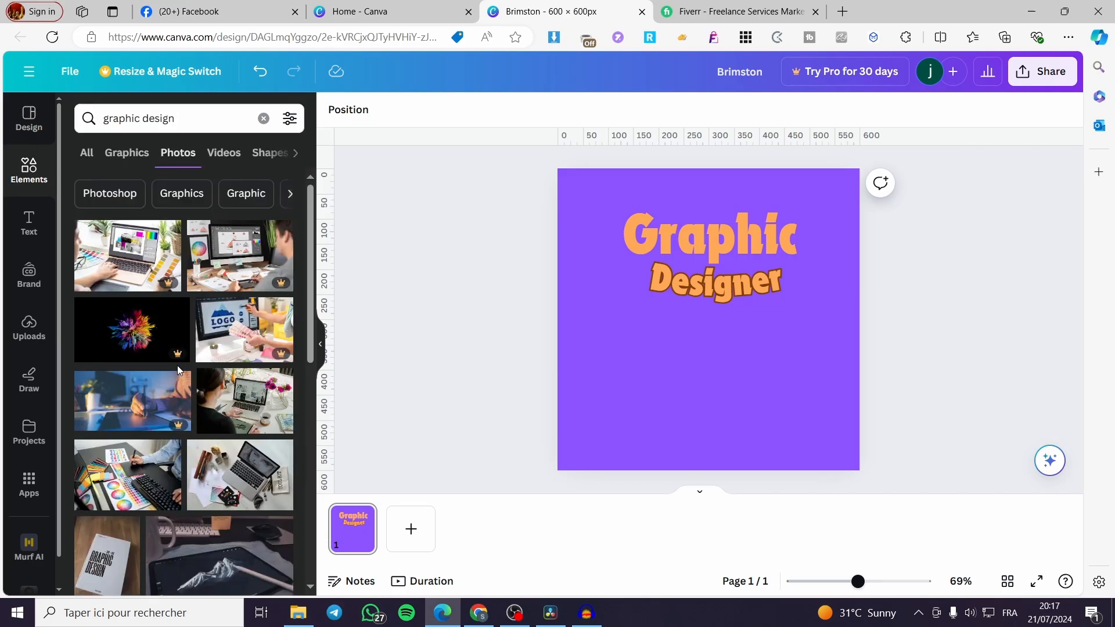
pyautogui.scroll(-3)
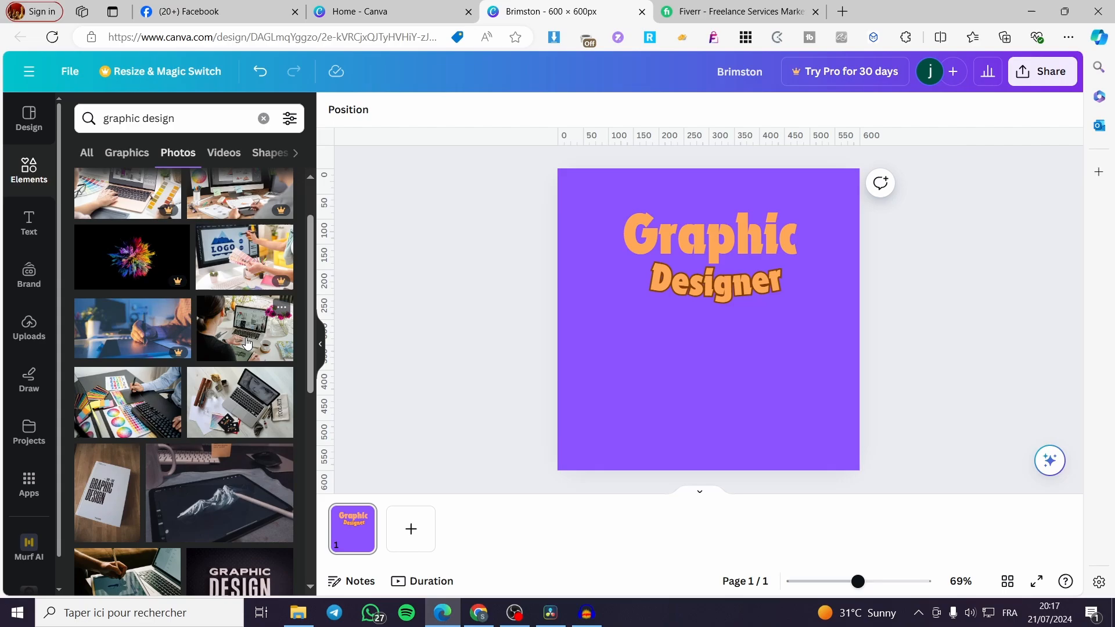
pyautogui.scroll(-3)
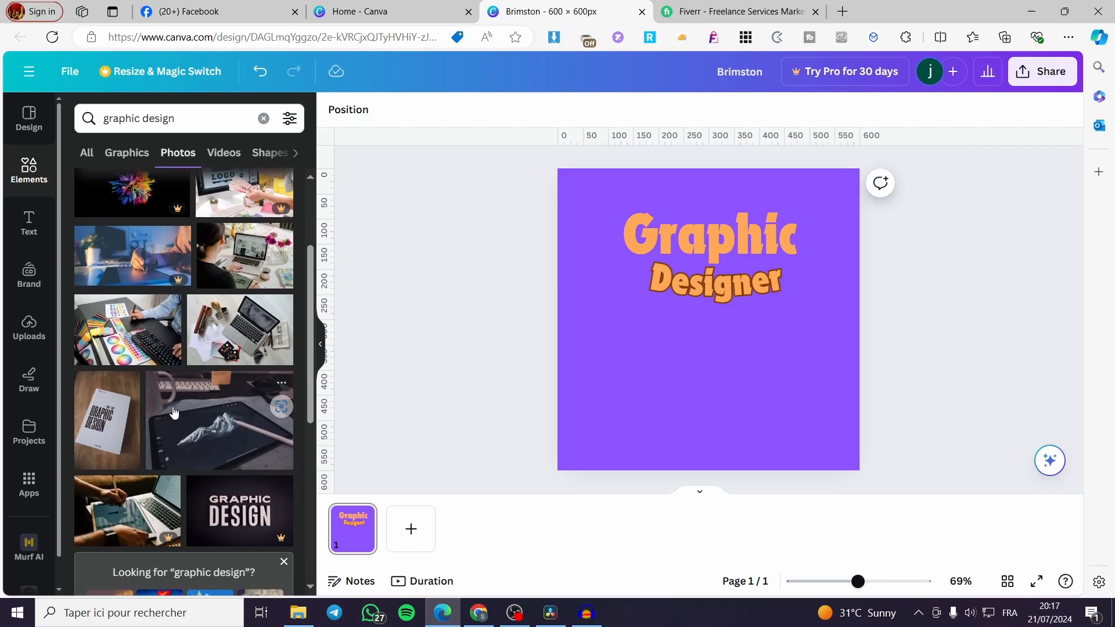
pyautogui.moveTo(243, 449)
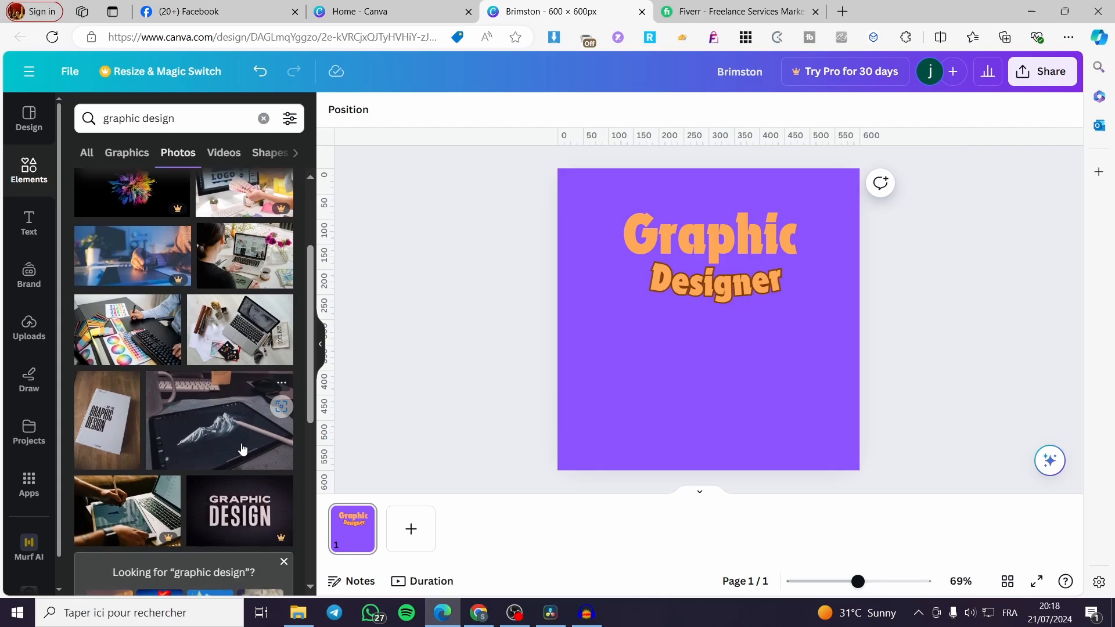
# Step: Add the tablet sketch photo below the heading and a retro game console sticker beside 'Designer'
pyautogui.click(219, 420)
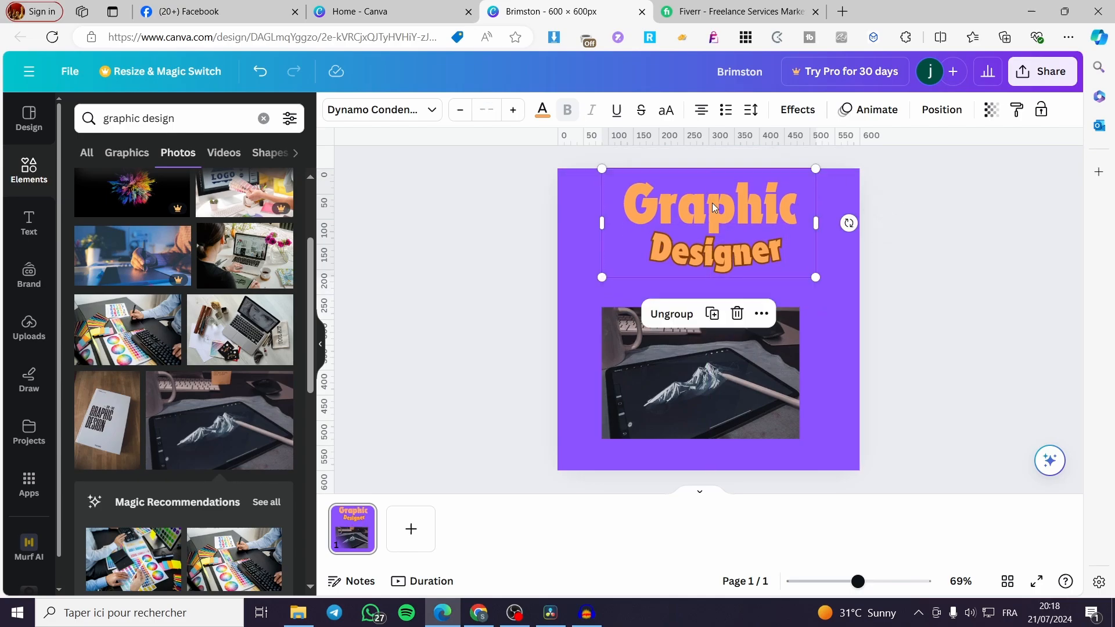
pyautogui.click(700, 373)
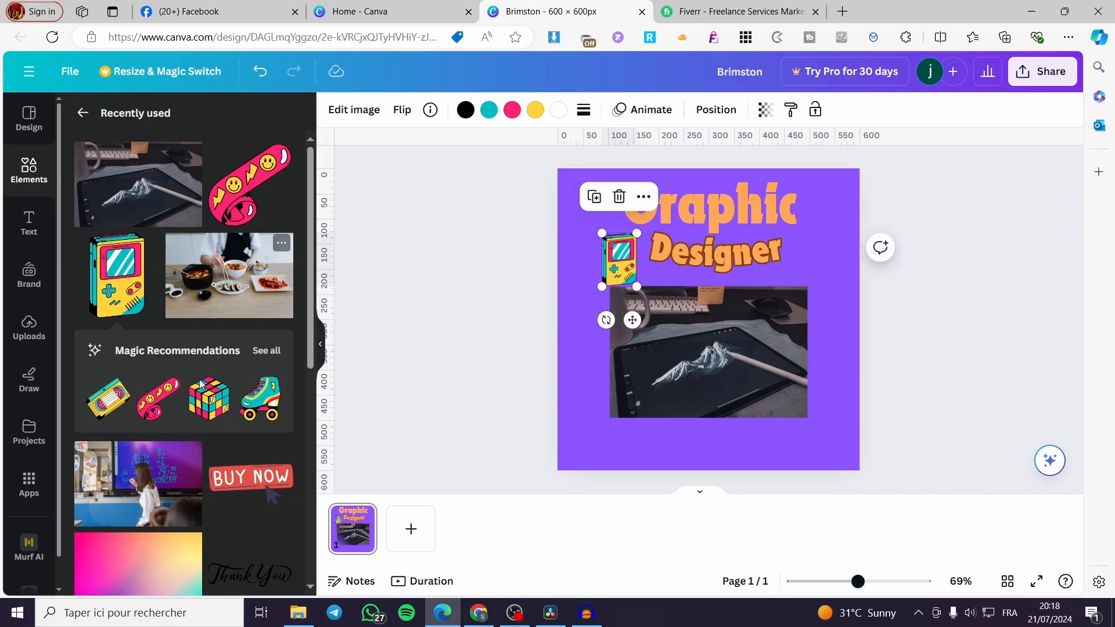
pyautogui.scroll(-3)
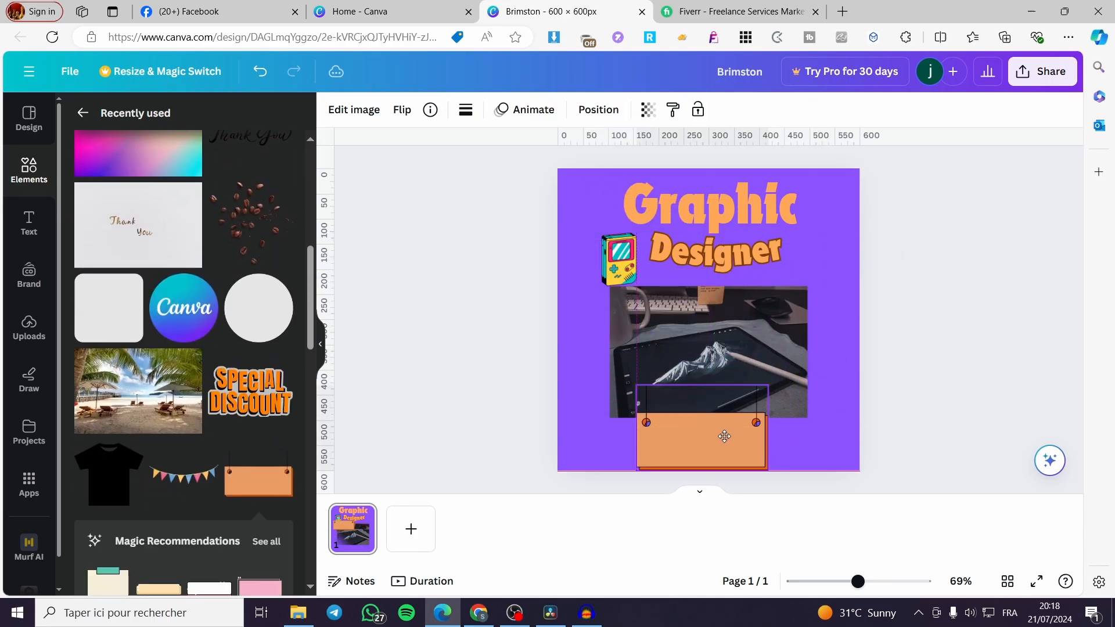
pyautogui.moveTo(725, 436); pyautogui.dragTo(719, 444)
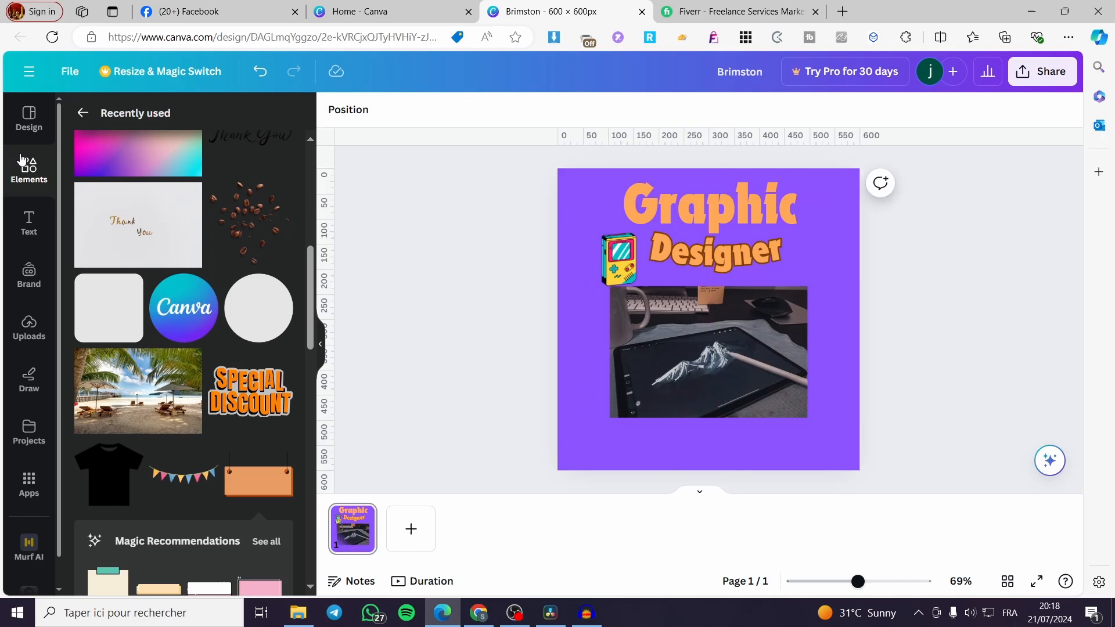
# Step: Search Graphics for 'Express delivery' and place the red Free Delivery truck at the poster bottom
pyautogui.write('E')
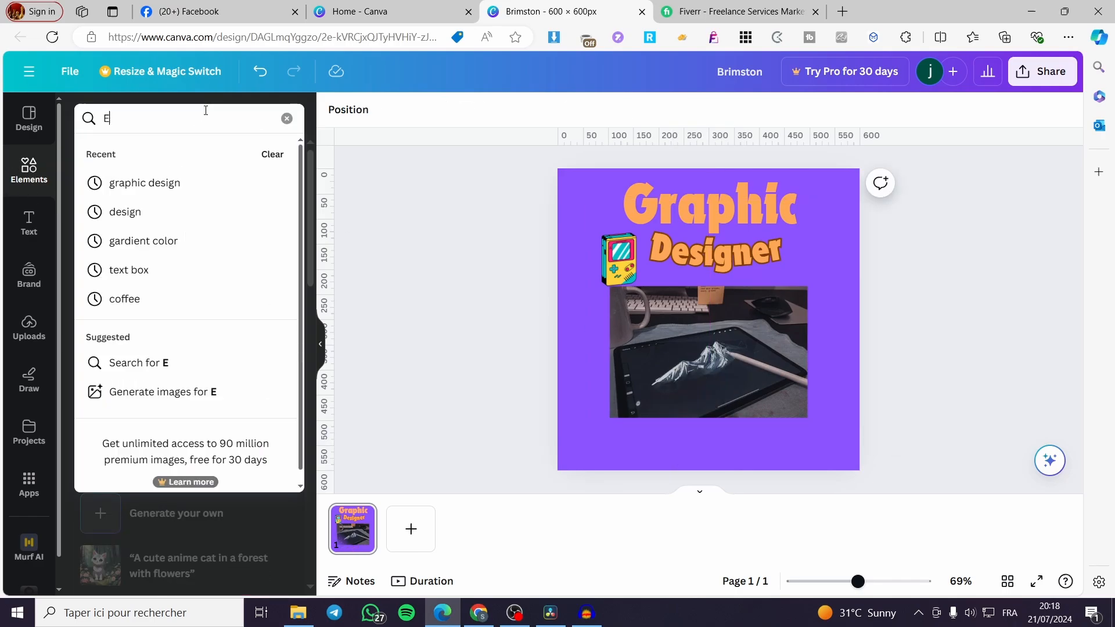
pyautogui.write('xpress delivery')
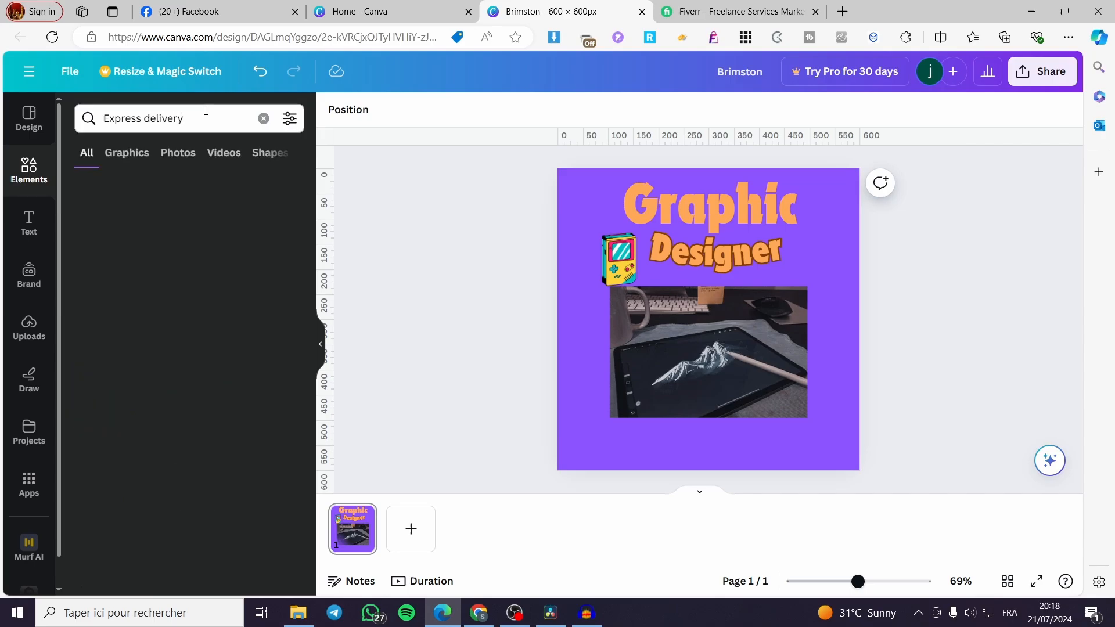
pyautogui.click(126, 153)
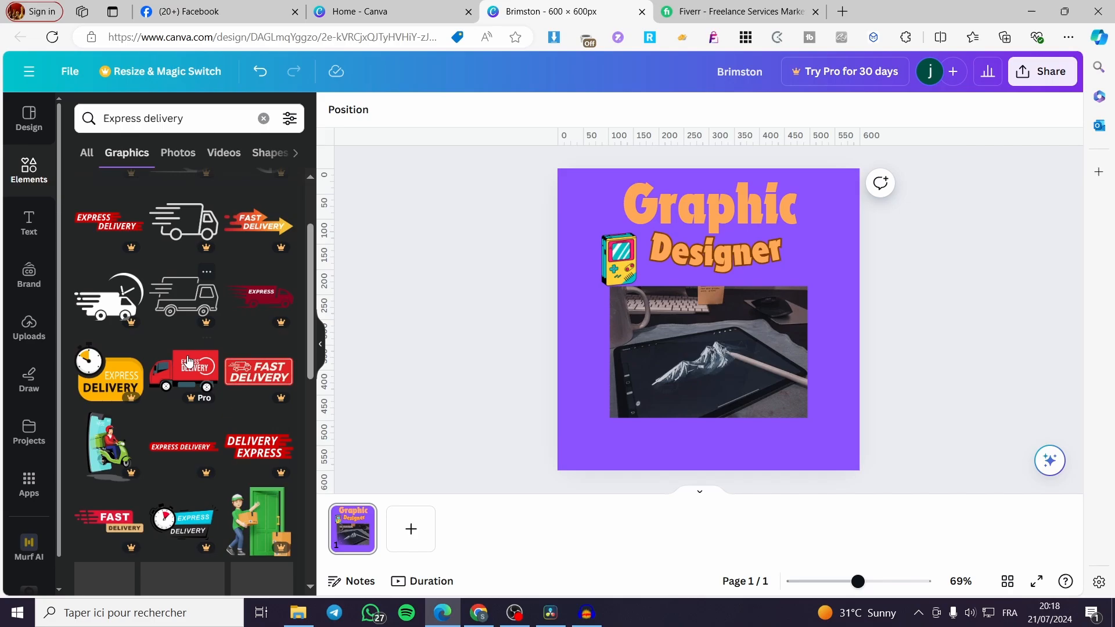
pyautogui.scroll(-3)
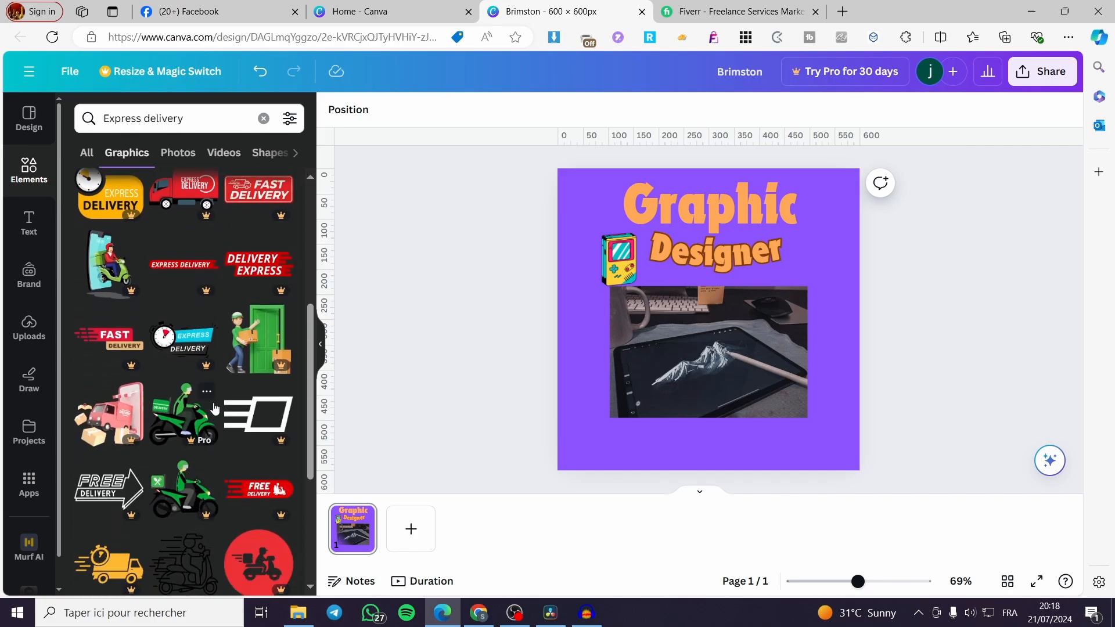
pyautogui.scroll(-3)
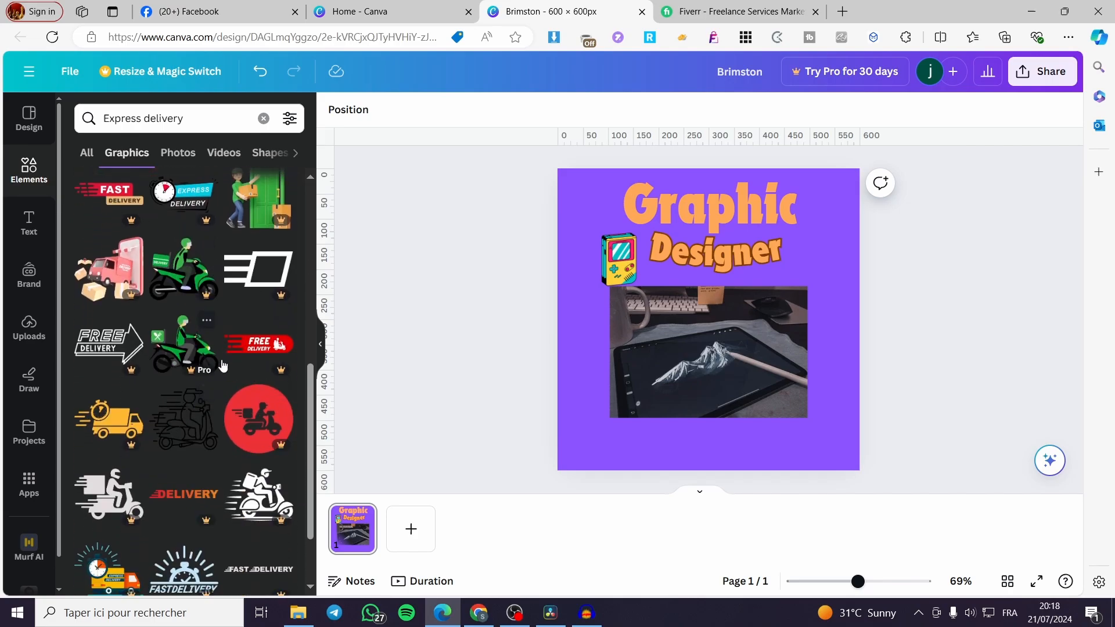
pyautogui.scroll(-3)
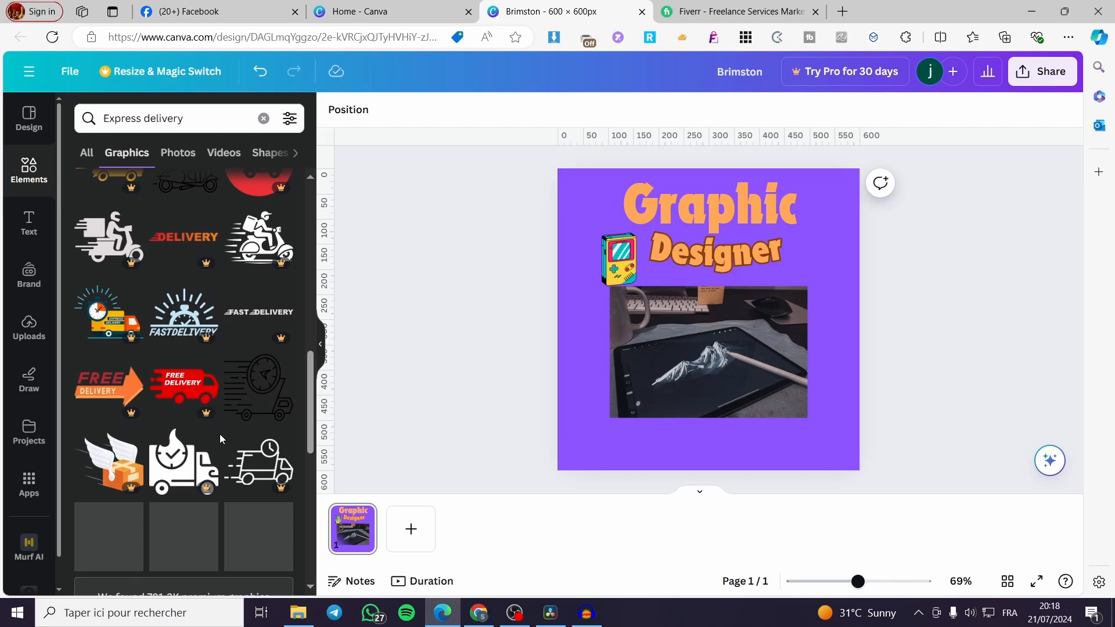
pyautogui.scroll(-3)
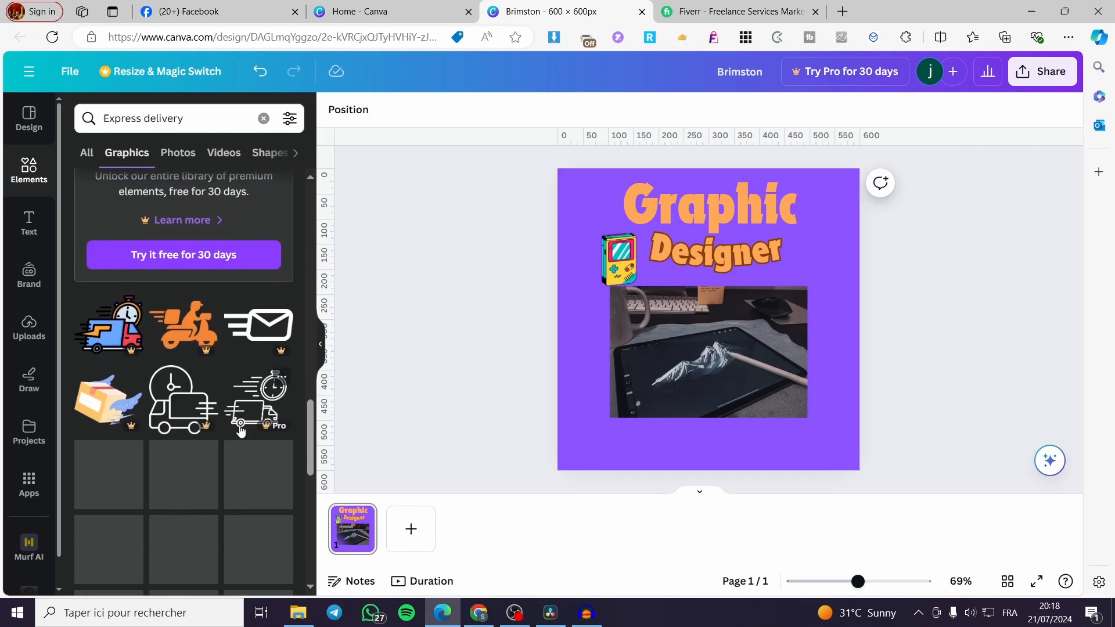
pyautogui.scroll(-3)
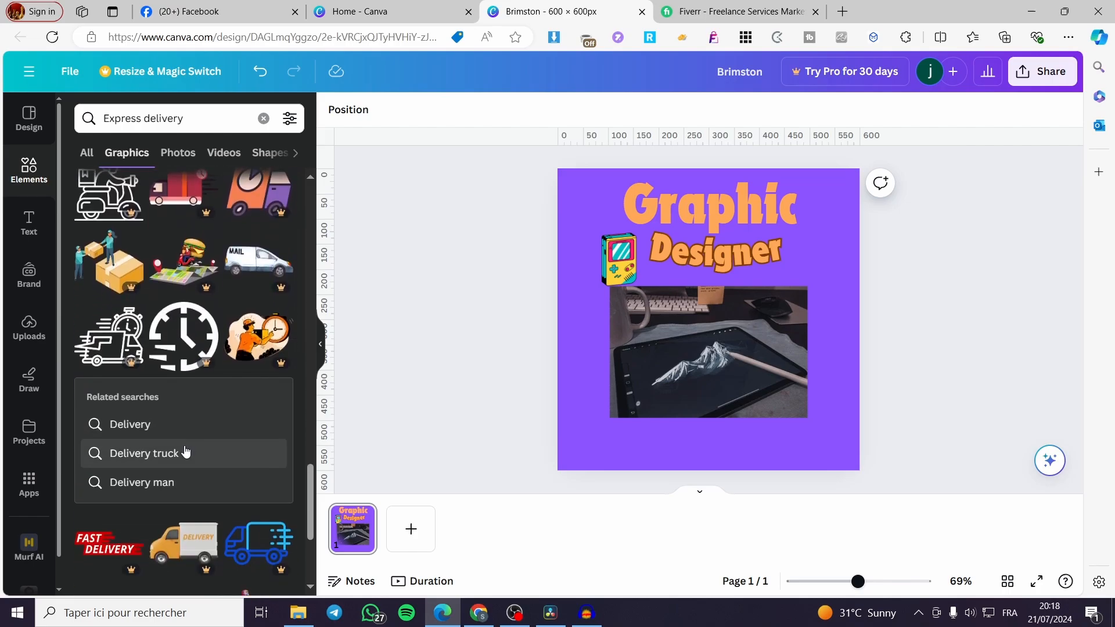
pyautogui.scroll(-3)
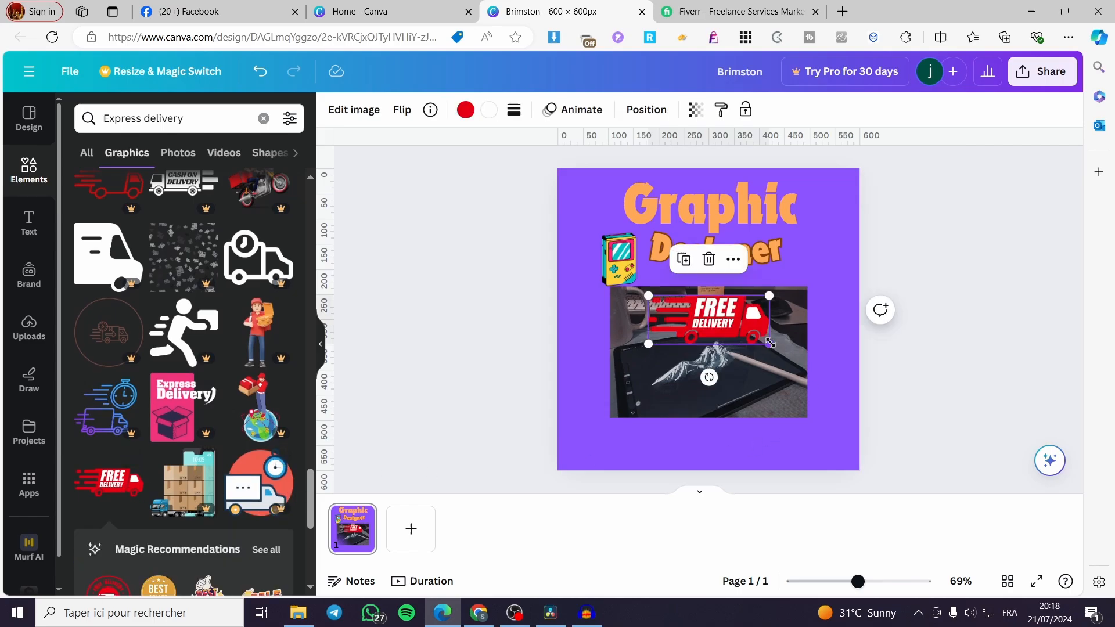
pyautogui.moveTo(707, 320); pyautogui.dragTo(715, 431)
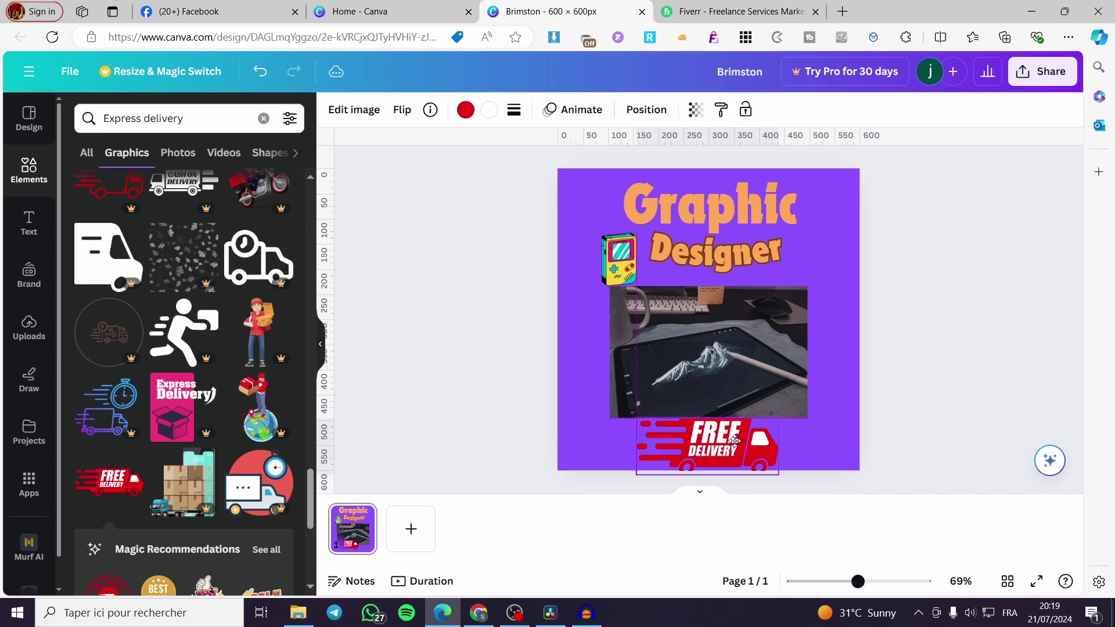
pyautogui.click(721, 445)
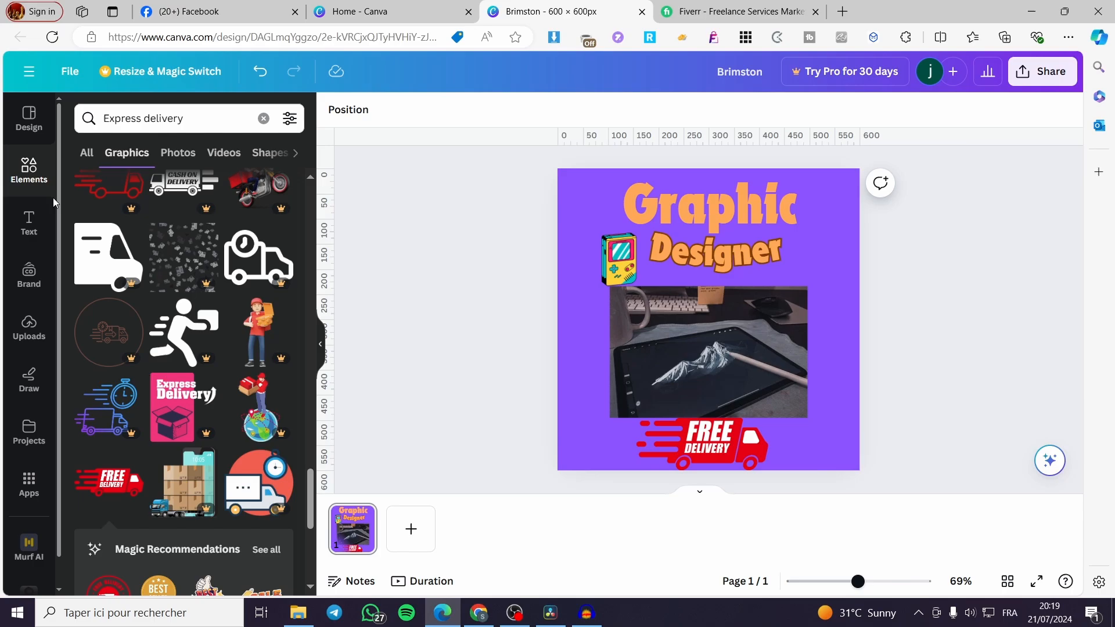
pyautogui.scroll(-3)
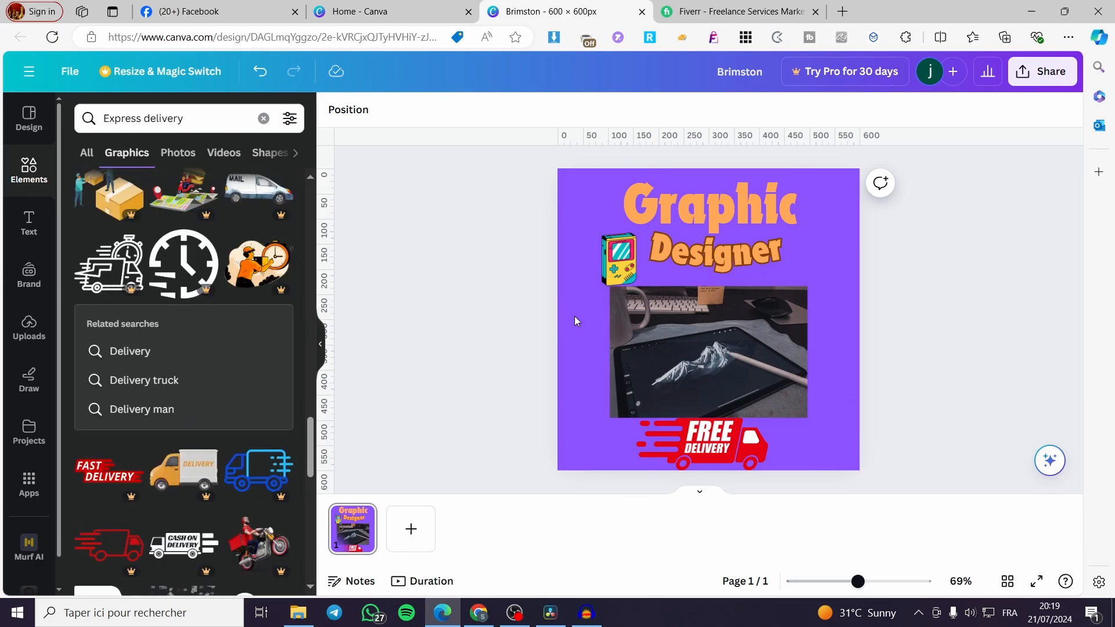
# Step: Nudge the right-hand retro console sticker closer to Designer, then return to the Elements overview
pyautogui.click(619, 259)
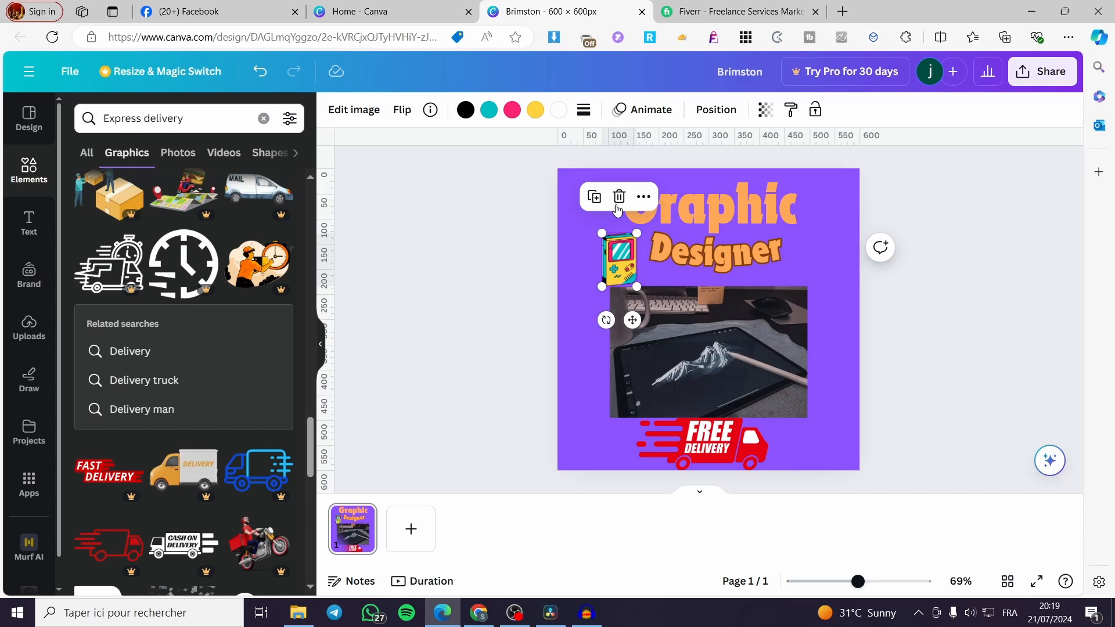
pyautogui.moveTo(618, 259); pyautogui.dragTo(630, 266)
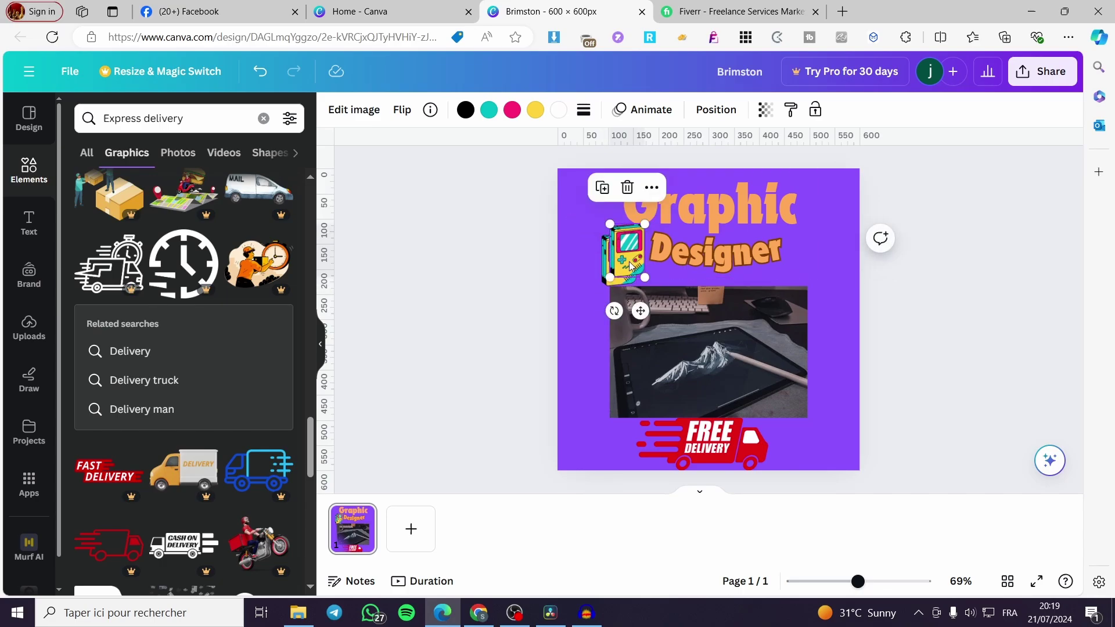
pyautogui.click(402, 110)
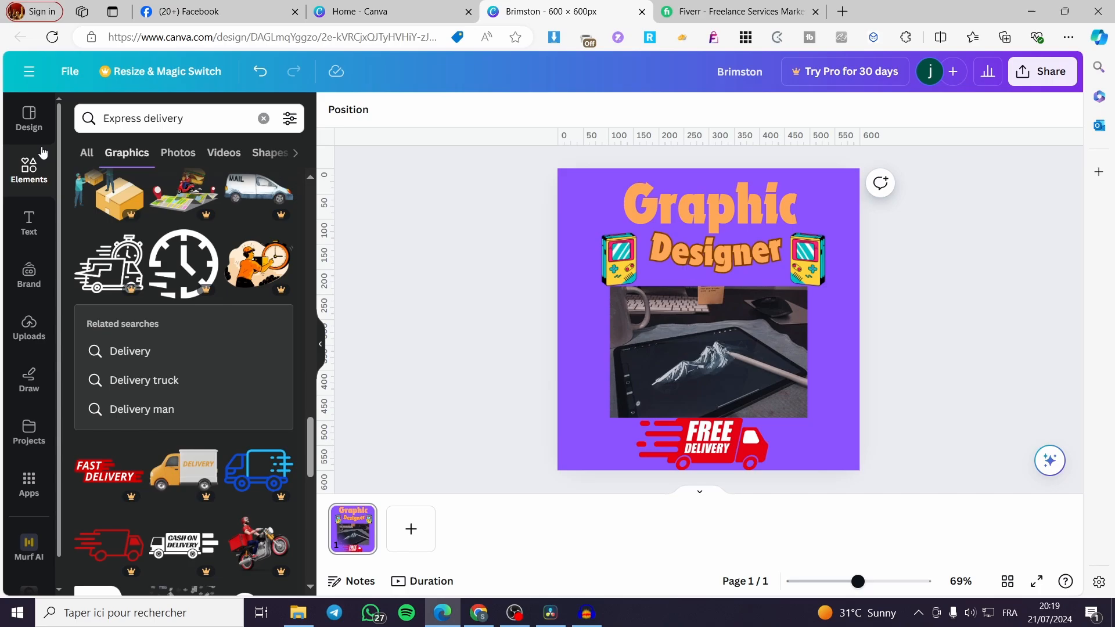
pyautogui.click(263, 118)
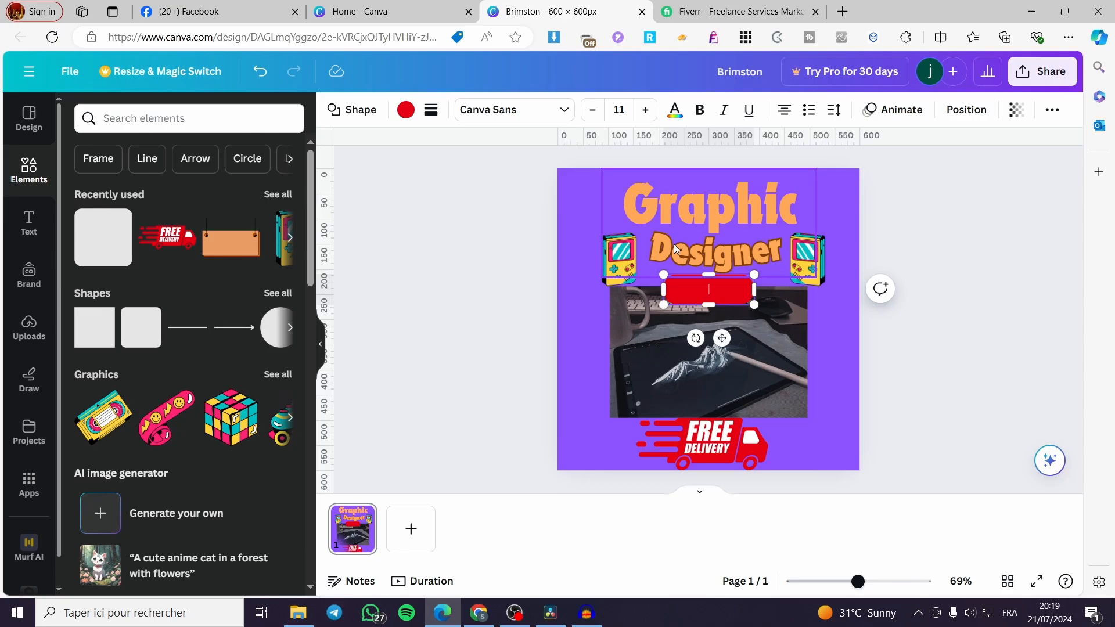
# Step: Enlarge the red label's font and make it read 'Starting at 20$'
pyautogui.click(646, 110)
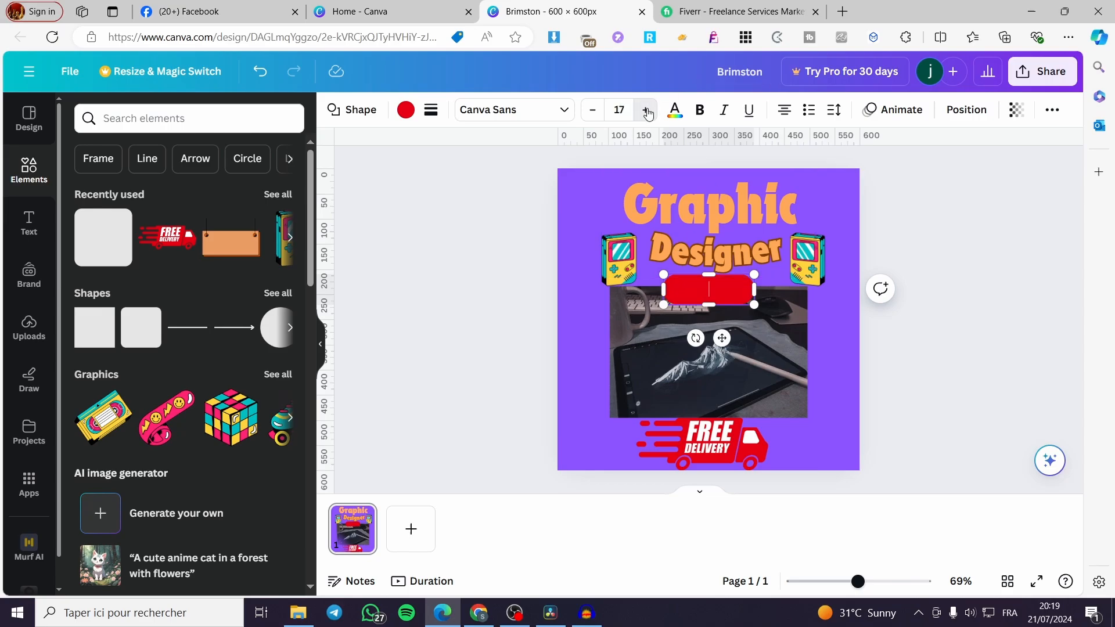
pyautogui.click(647, 110)
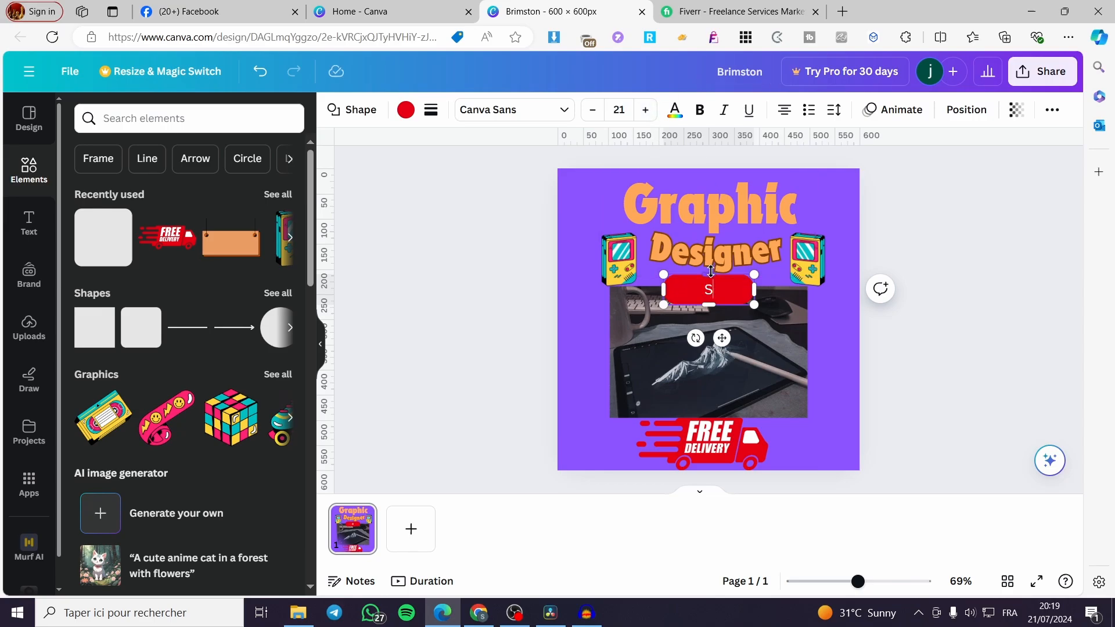
pyautogui.write('tarting at 20')
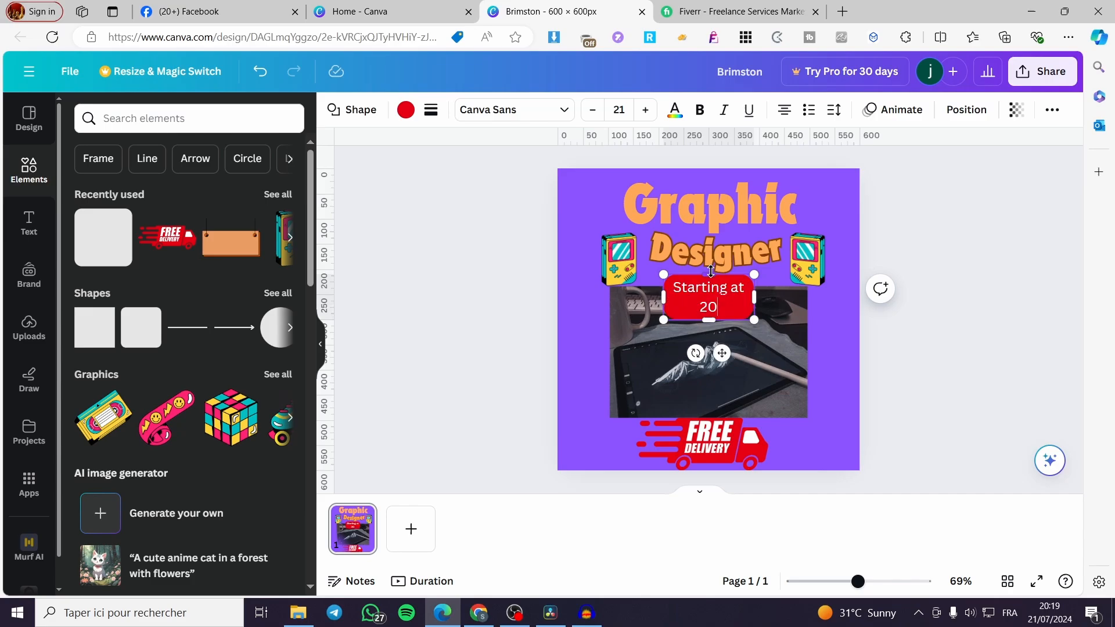
pyautogui.write('$')
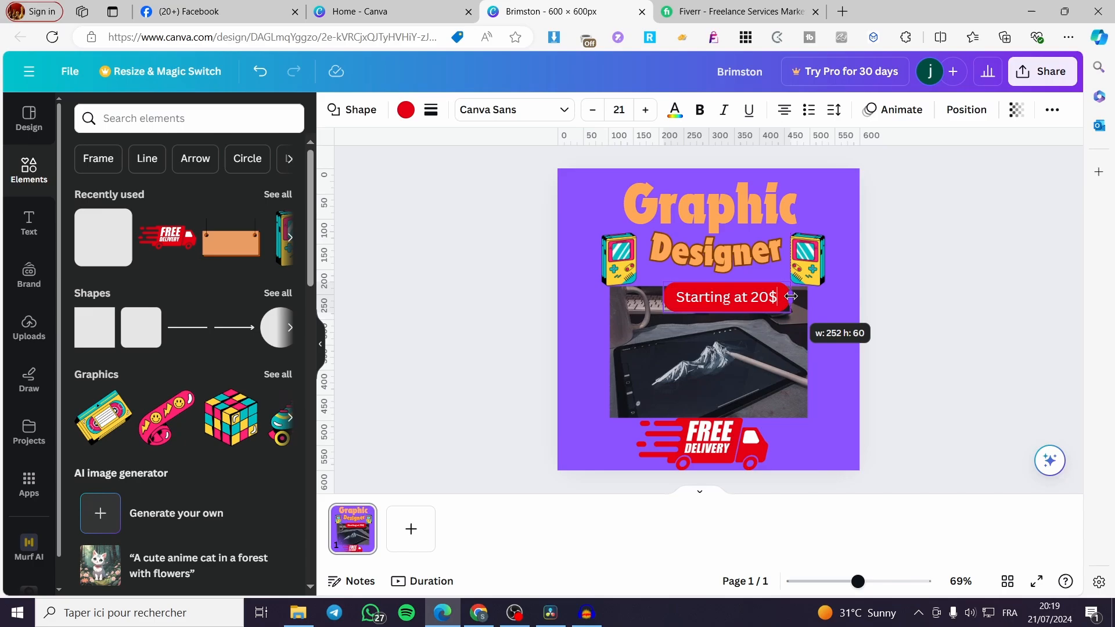
# Step: Widen the price label onto one line and move it just below the Designer heading
pyautogui.moveTo(724, 297); pyautogui.dragTo(707, 402)
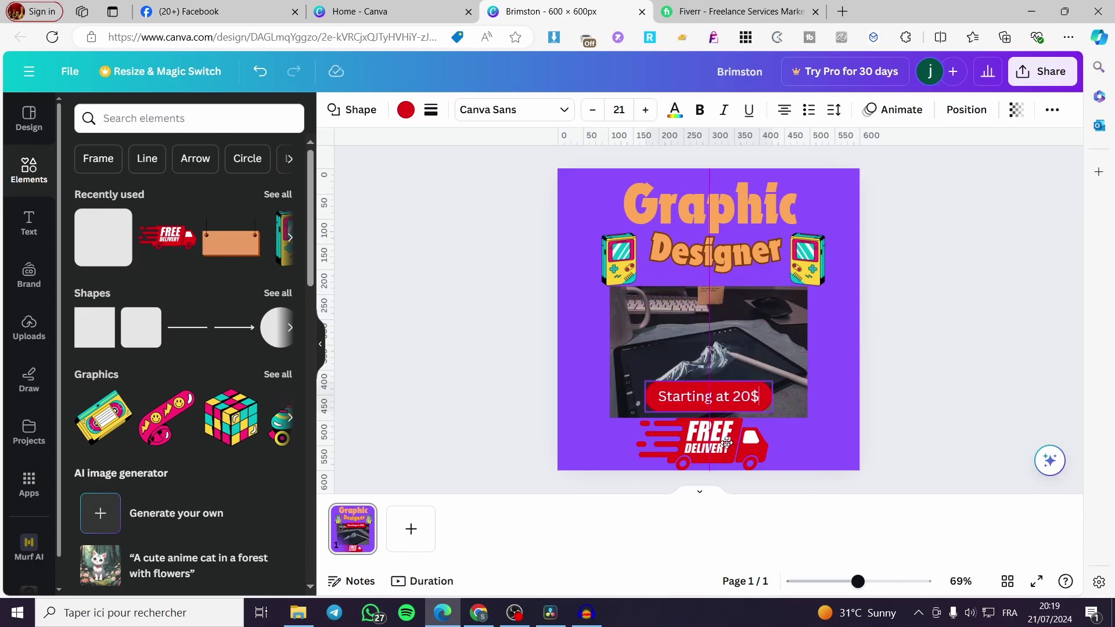
pyautogui.click(714, 396)
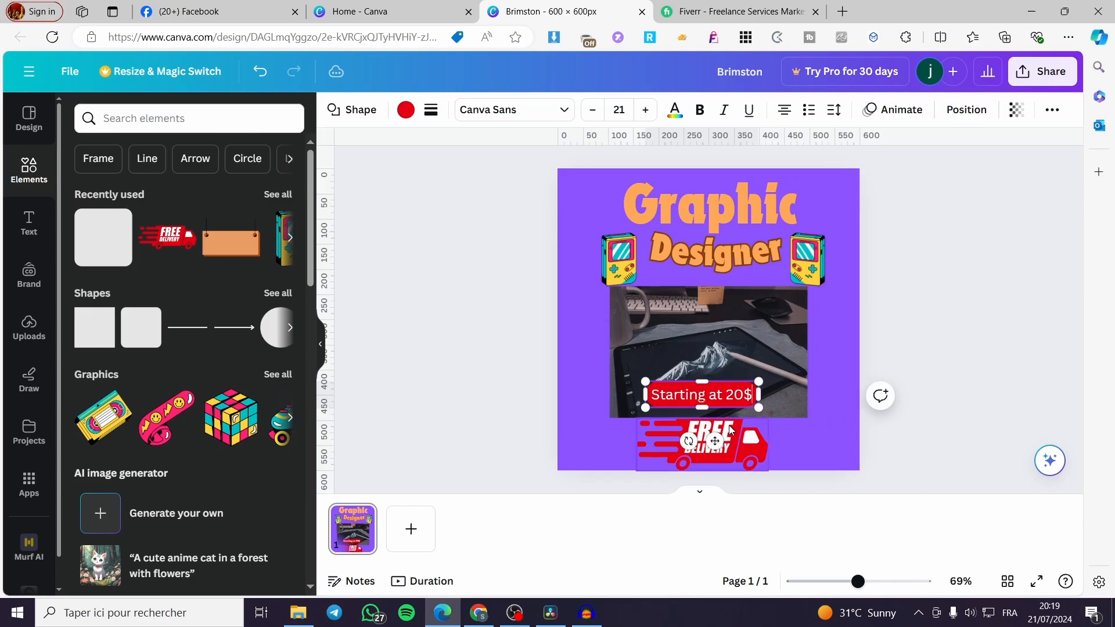
pyautogui.moveTo(700, 395); pyautogui.dragTo(718, 286)
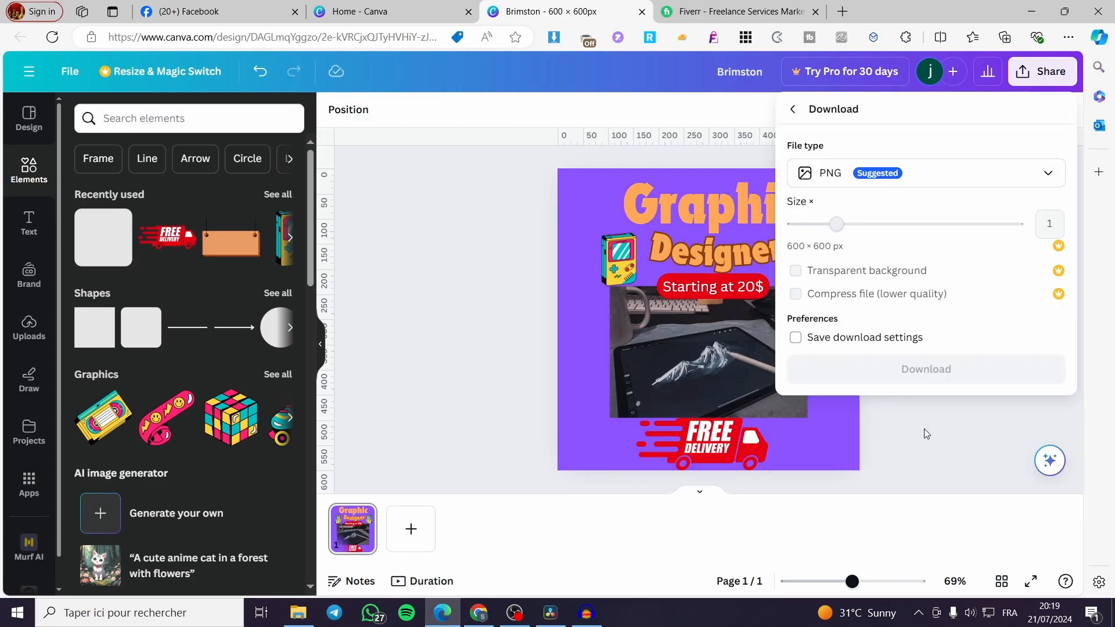
pyautogui.moveTo(931, 369)
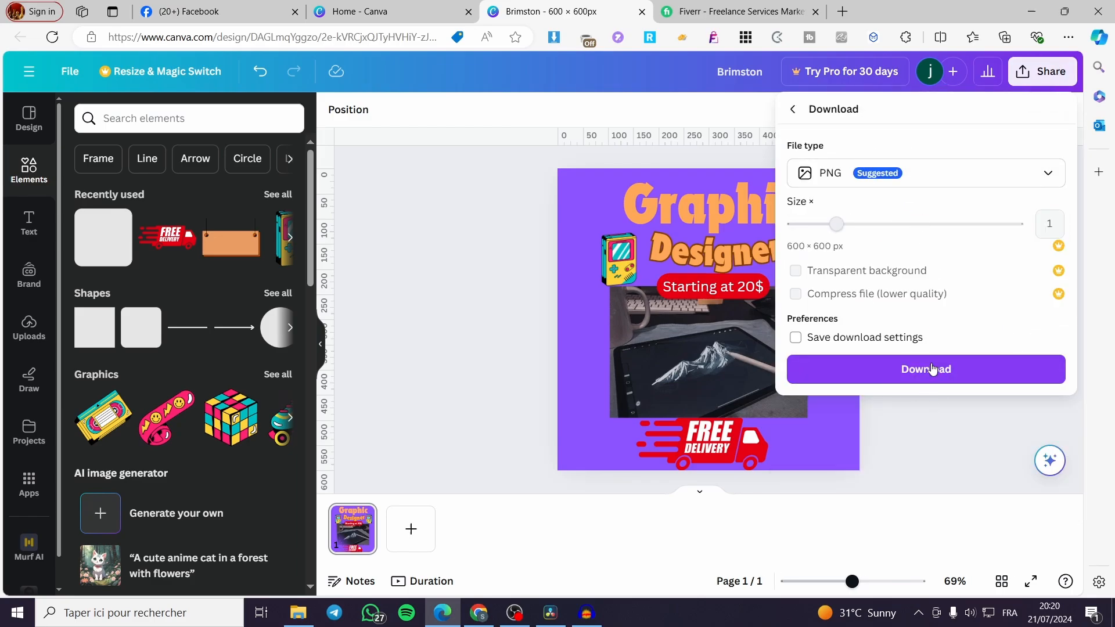
# Step: Download the poster as a 600 × 600 px PNG
pyautogui.click(926, 369)
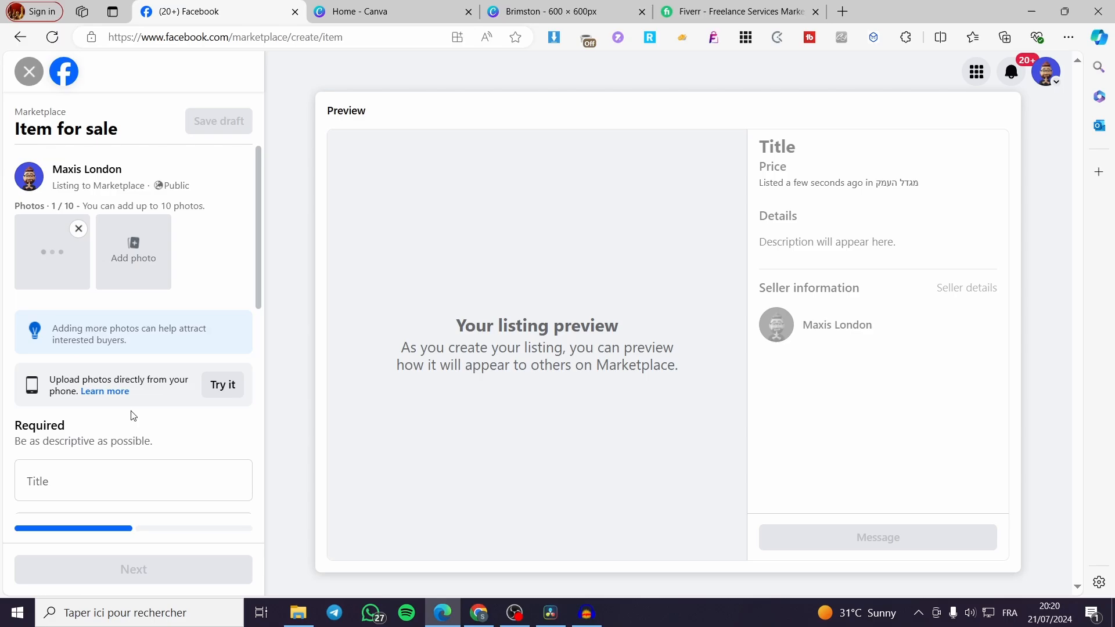
# Step: Enter the listing title 'Graphic designer for hire' and price 20 DA
pyautogui.click(134, 480)
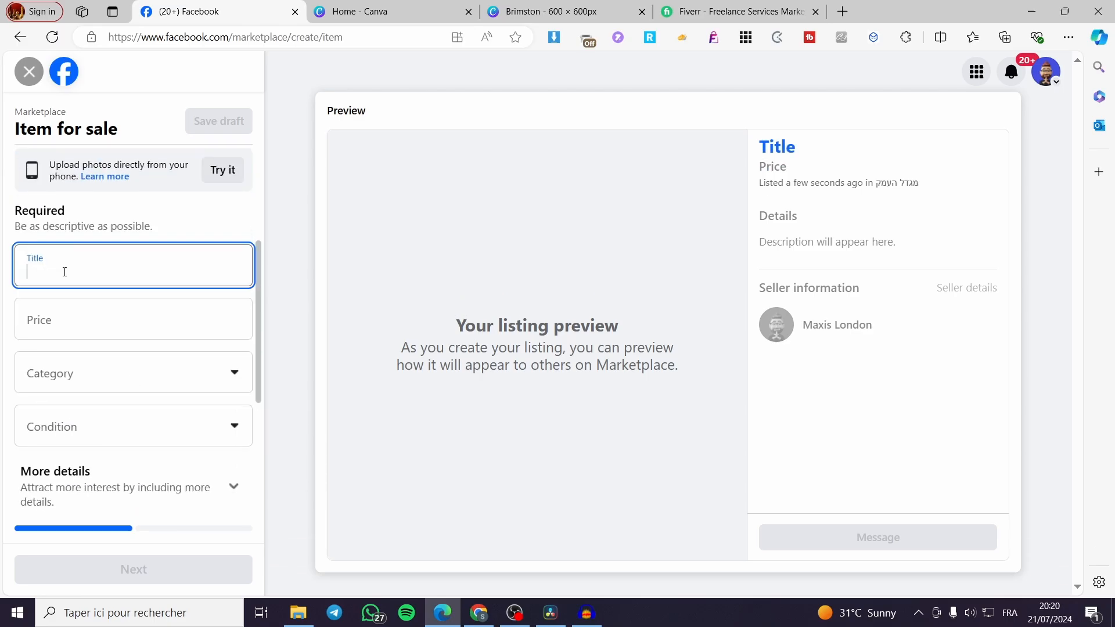
pyautogui.write('Graphic des')
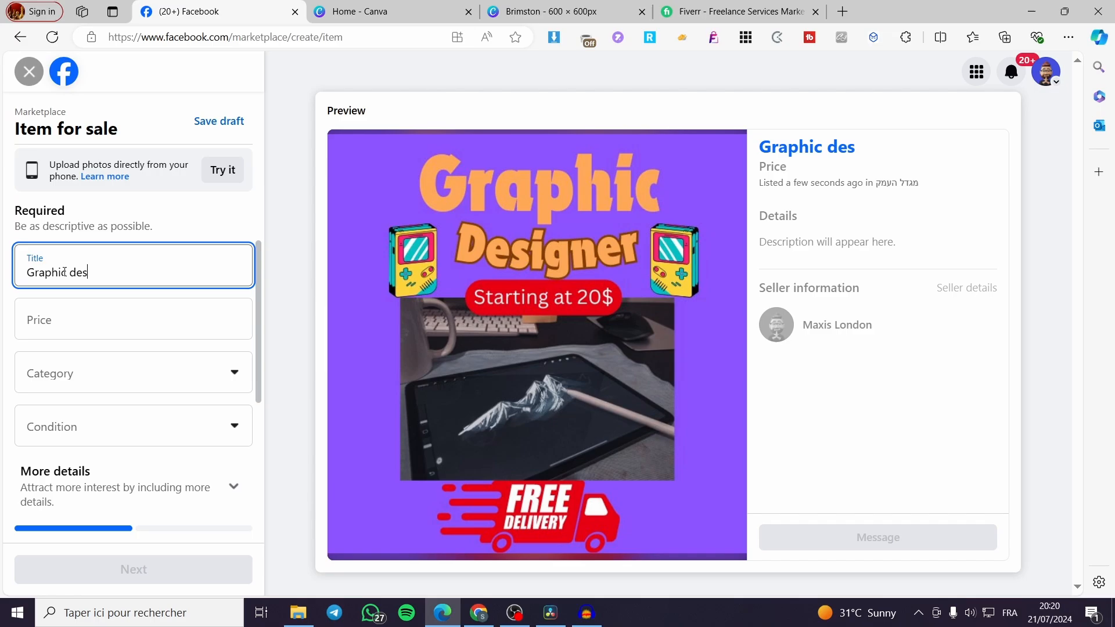
pyautogui.write('igner')
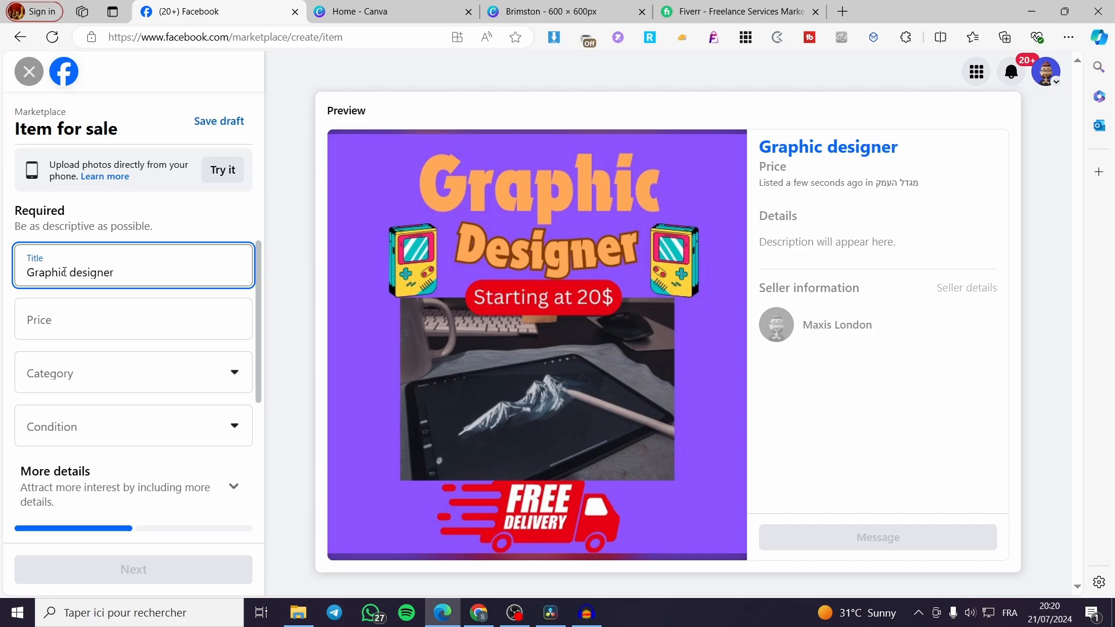
pyautogui.write('for hire')
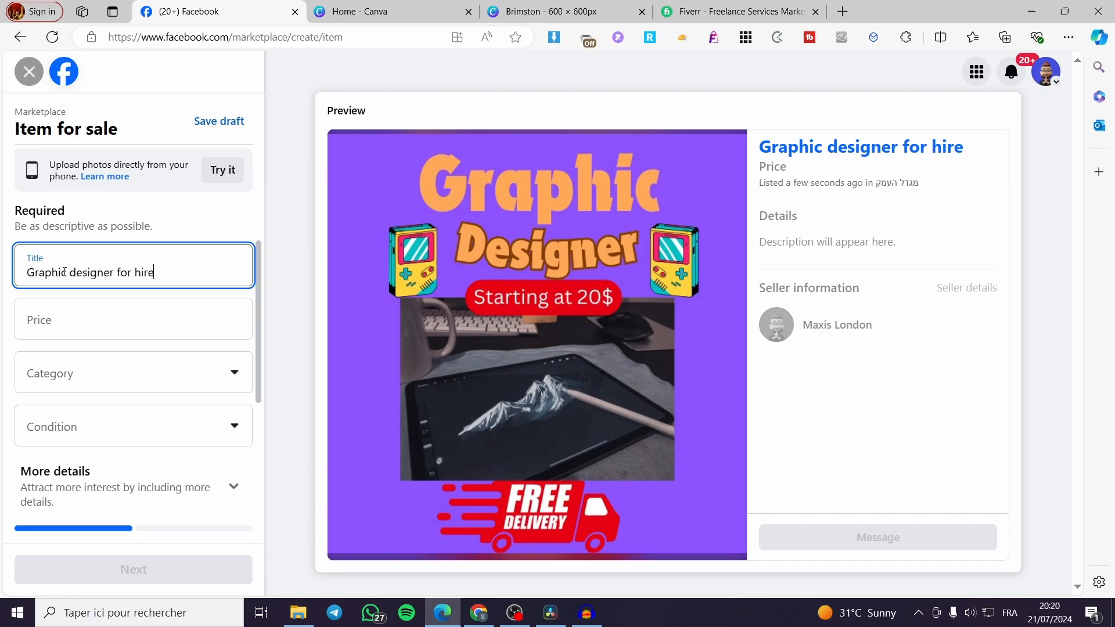
pyautogui.write('2 DA')
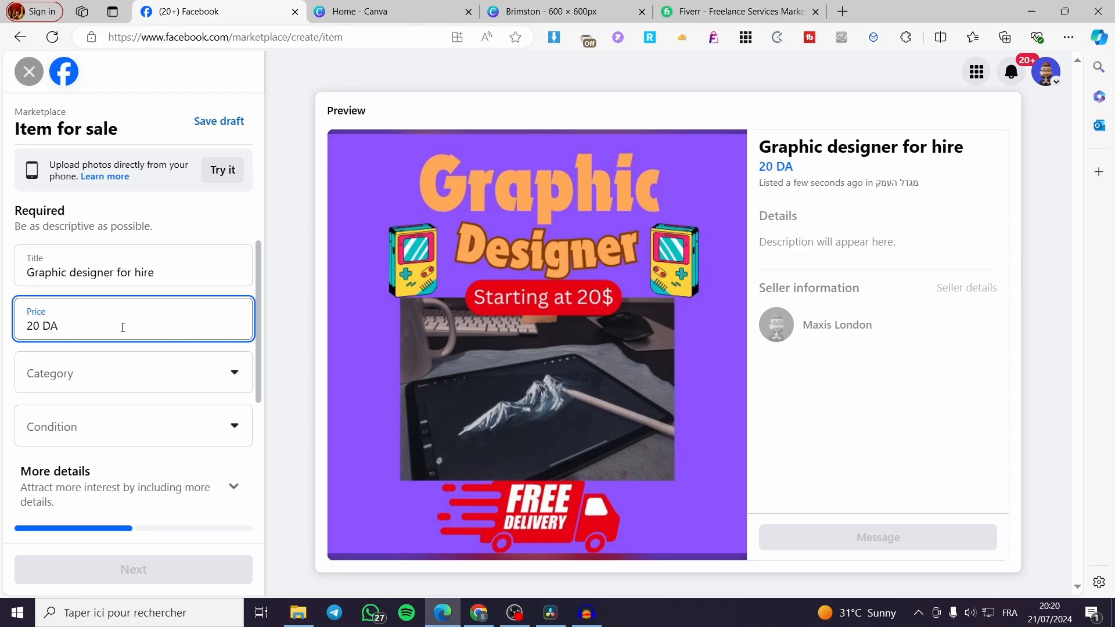
# Step: Choose a category for the Marketplace listing
pyautogui.click(133, 373)
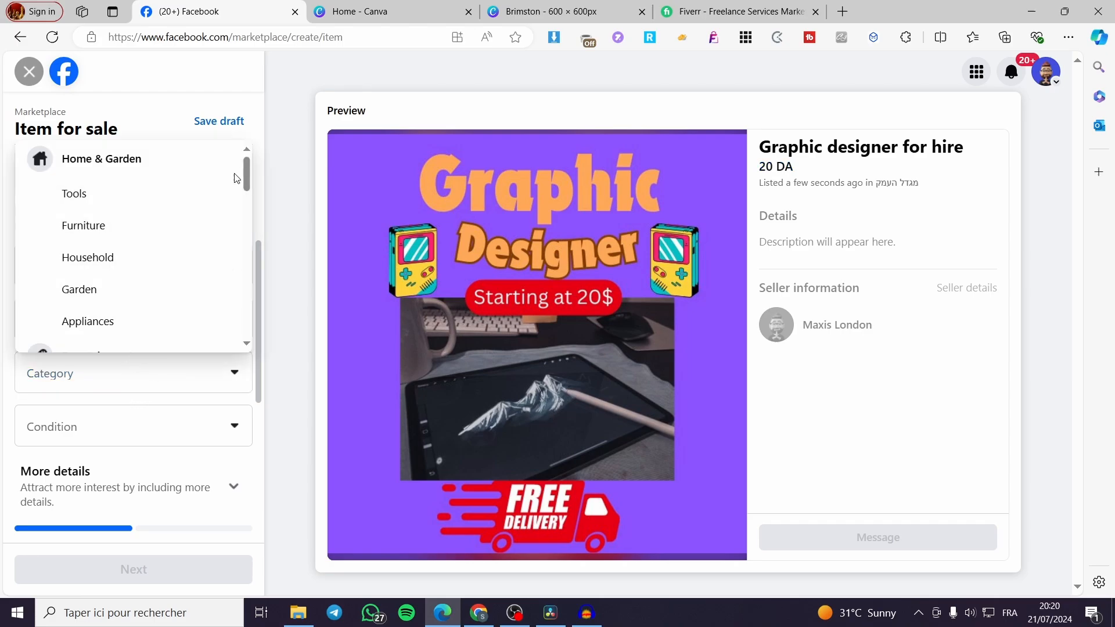
pyautogui.scroll(-3)
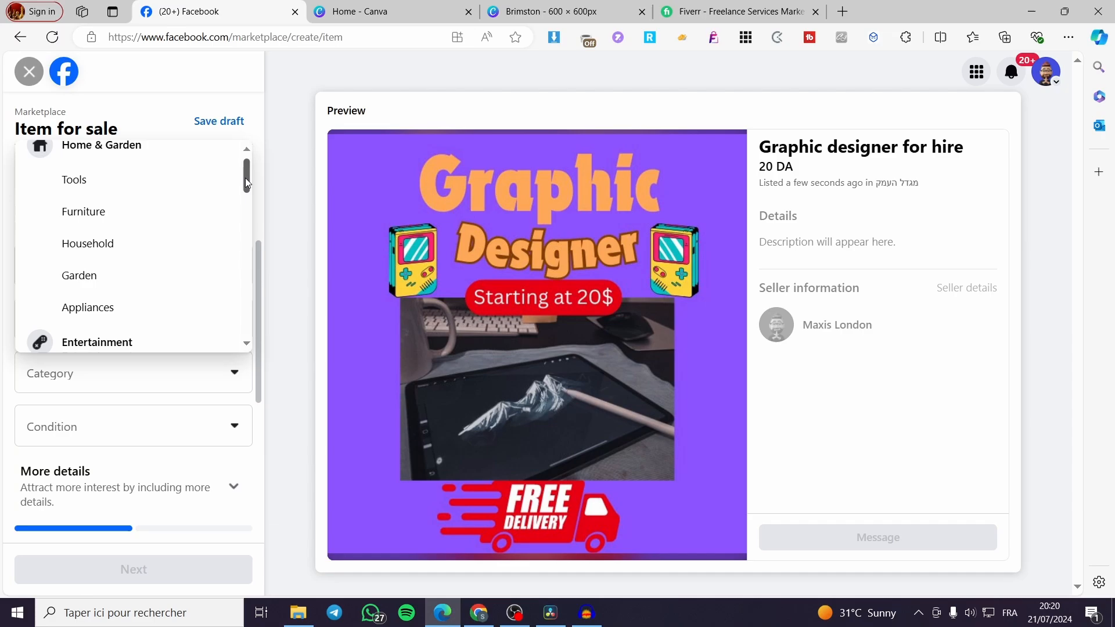
pyautogui.scroll(-3)
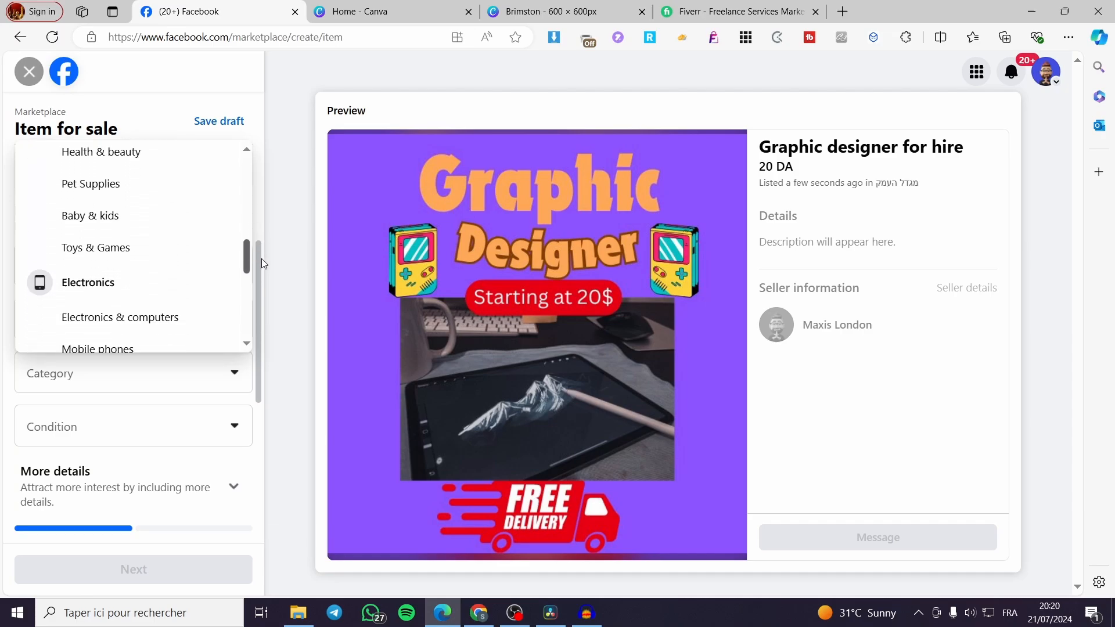
pyautogui.scroll(-3)
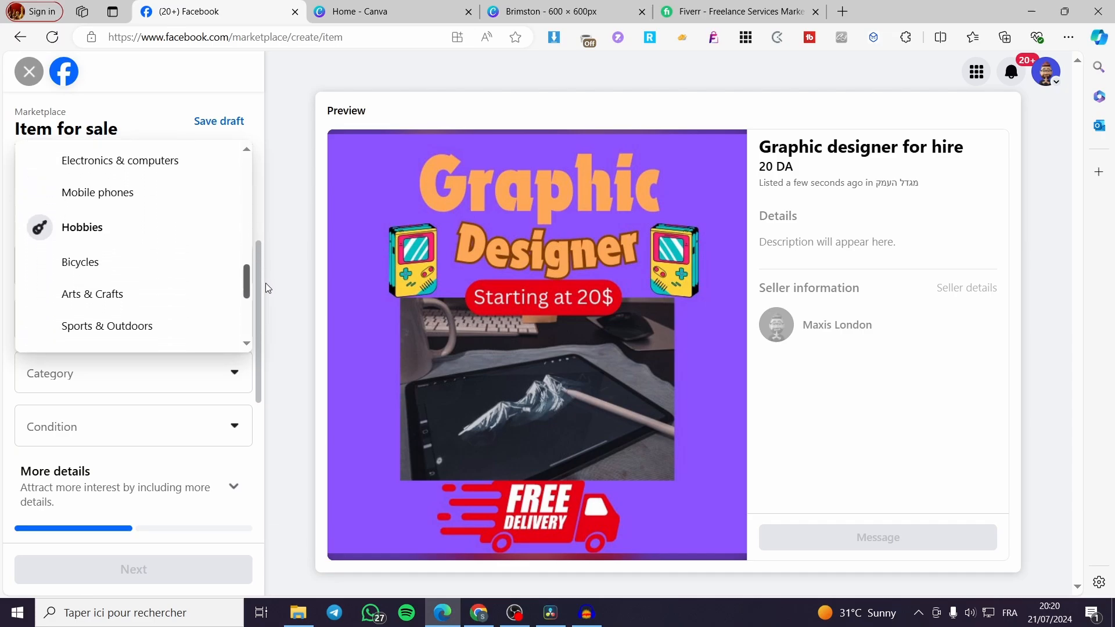
pyautogui.click(120, 161)
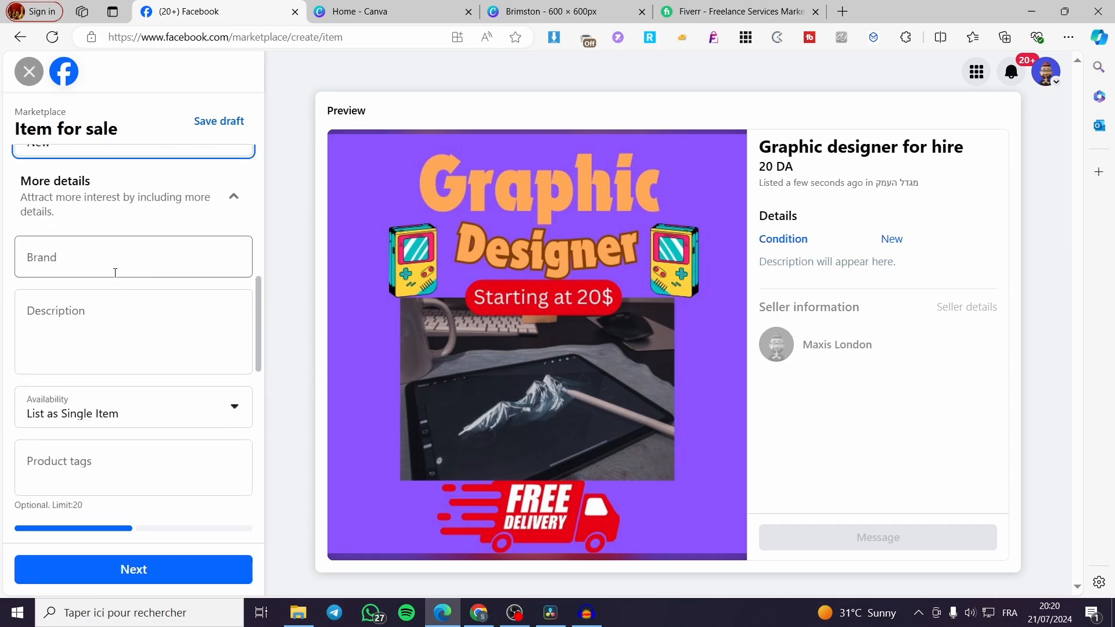
# Step: Write the description 'I am a graphic designer... logo for your company for only 5$'
pyautogui.click(115, 330)
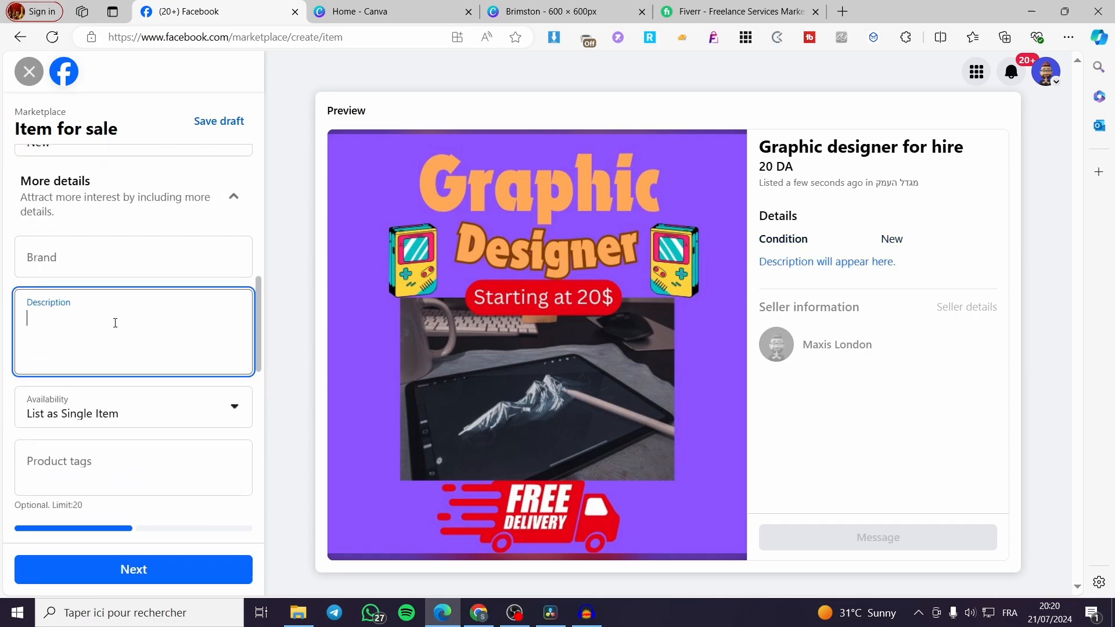
pyautogui.write('I am a')
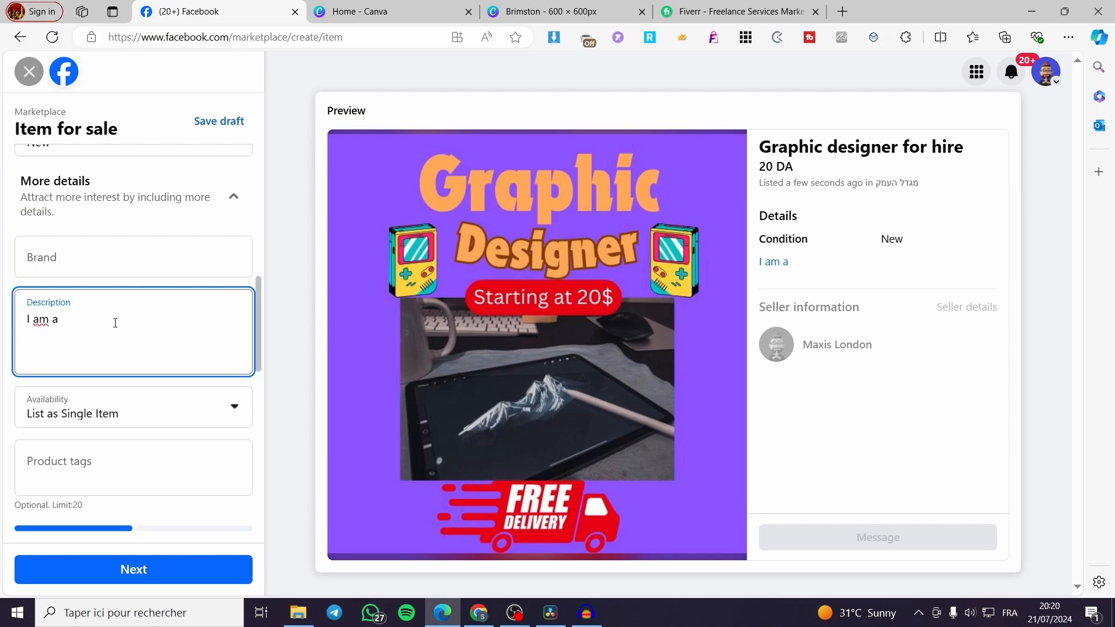
pyautogui.write('graphic d')
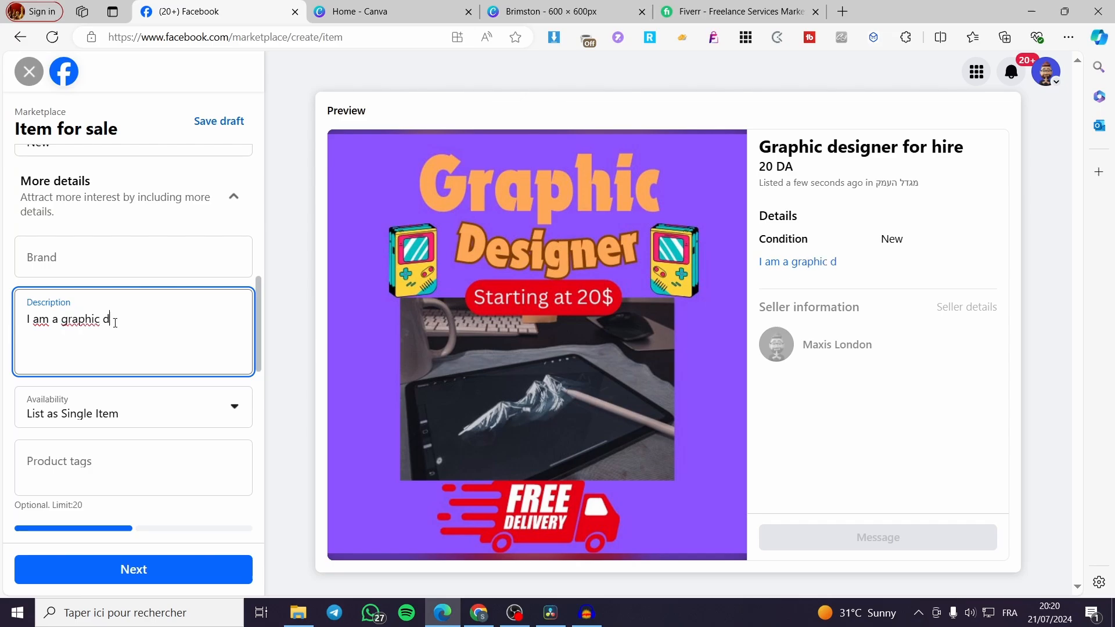
pyautogui.write('esigner')
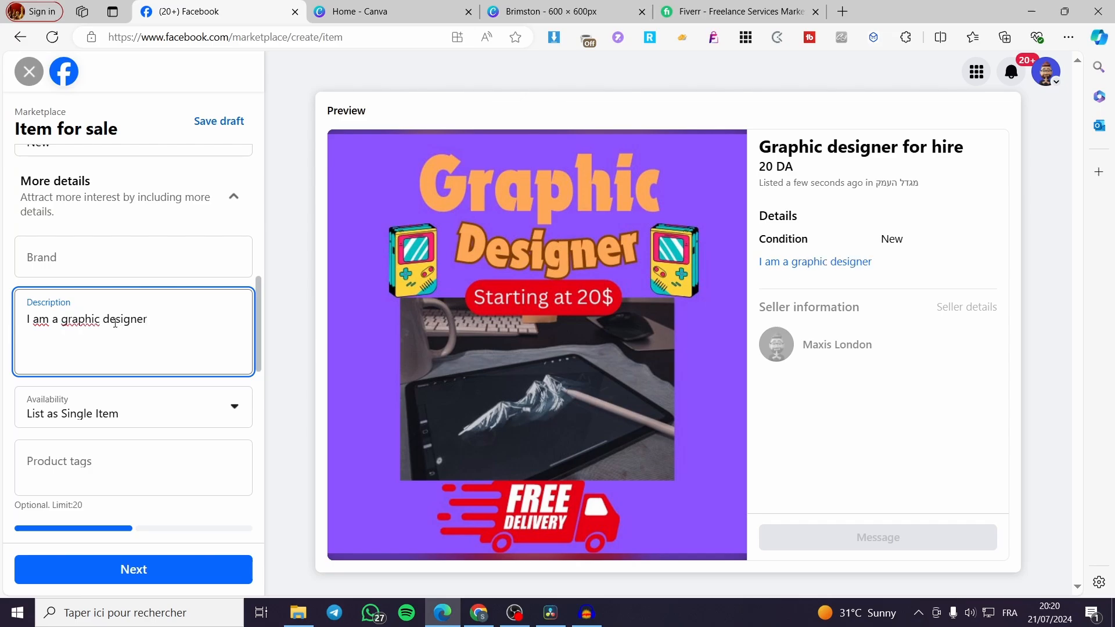
pyautogui.write('.')
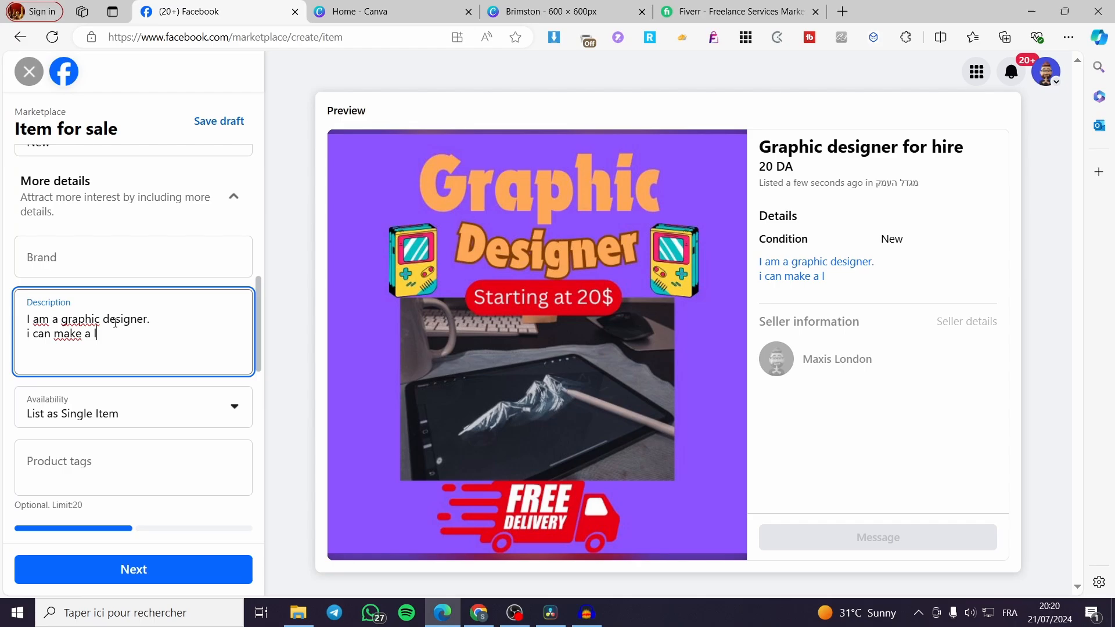
pyautogui.write('logo for')
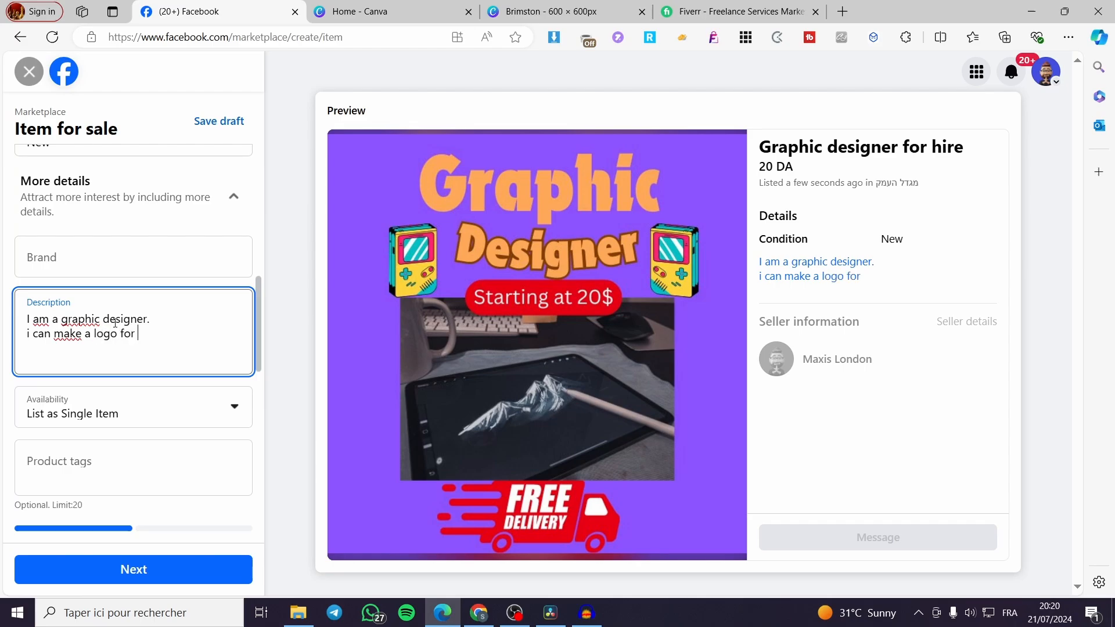
pyautogui.write('your co')
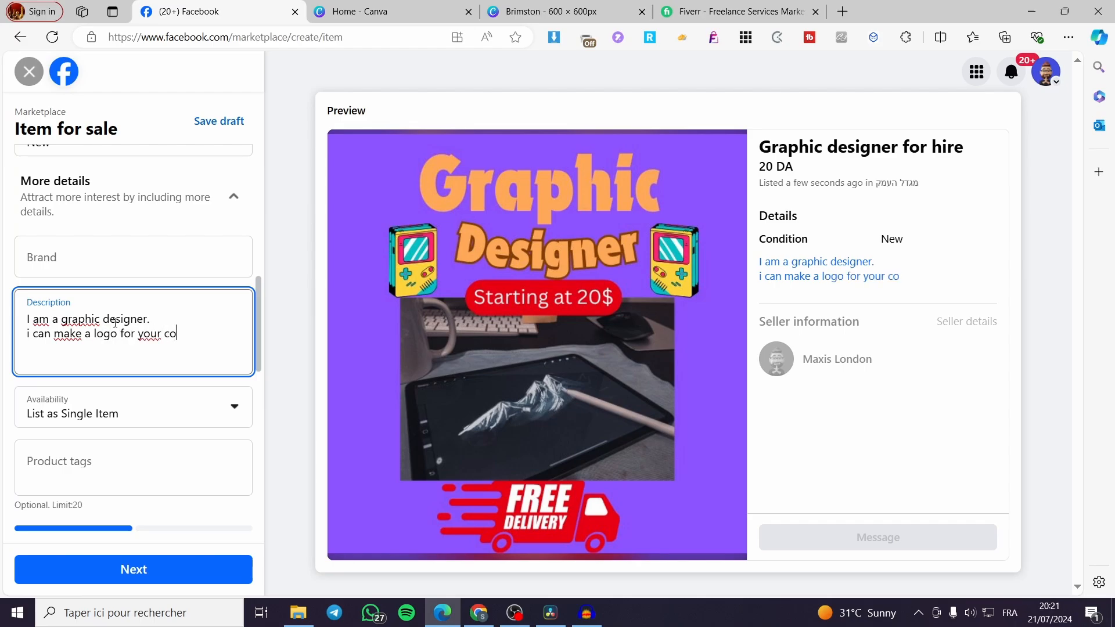
pyautogui.write('mpany')
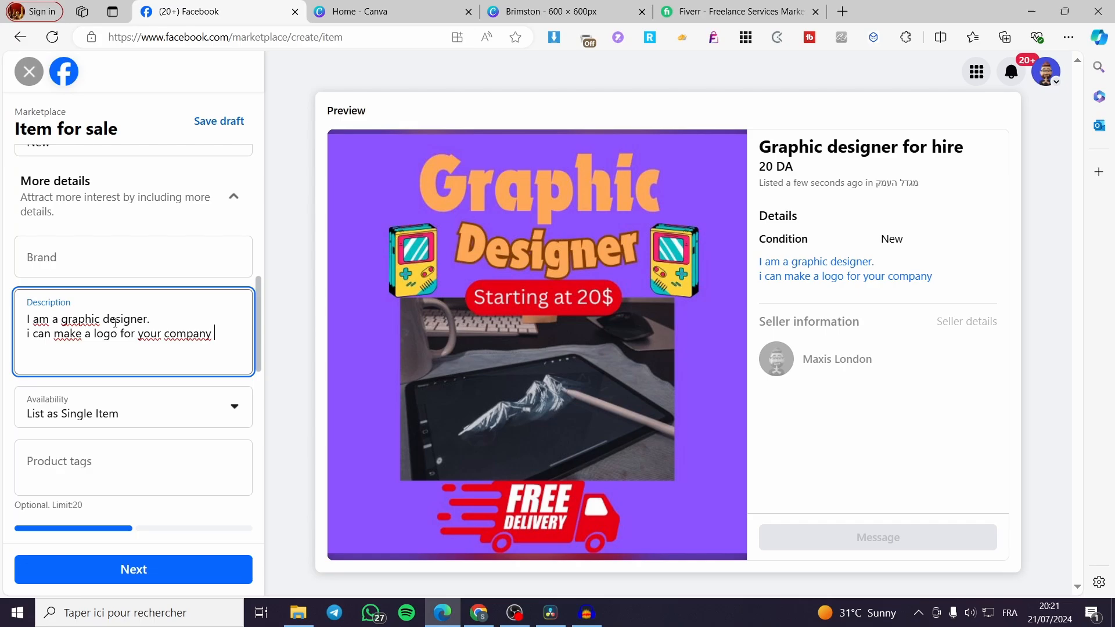
pyautogui.write('for only')
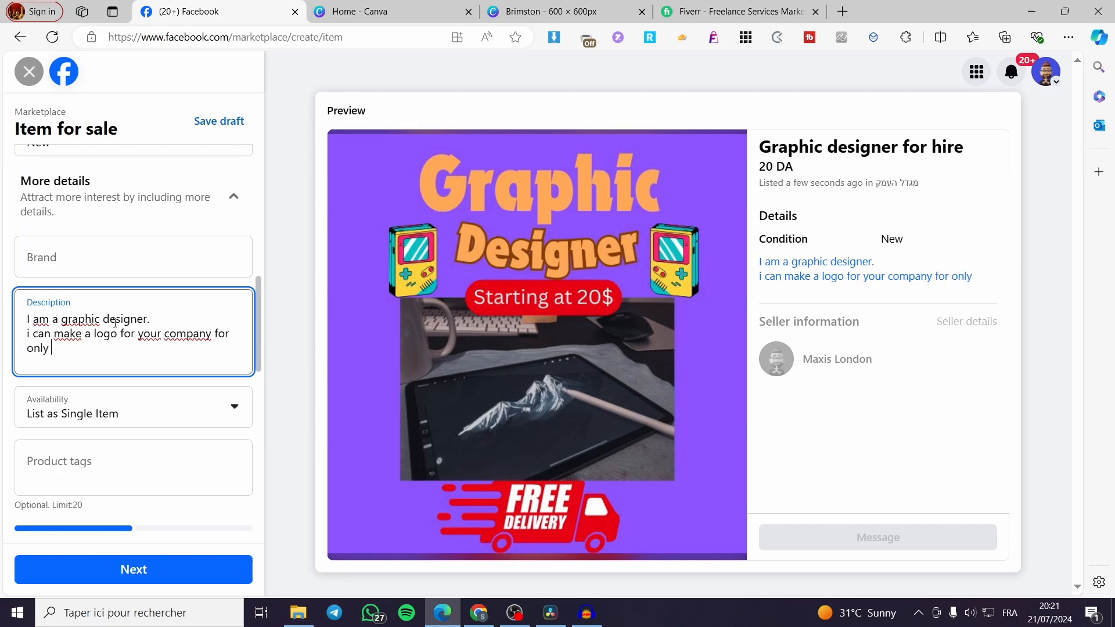
pyautogui.write('5')
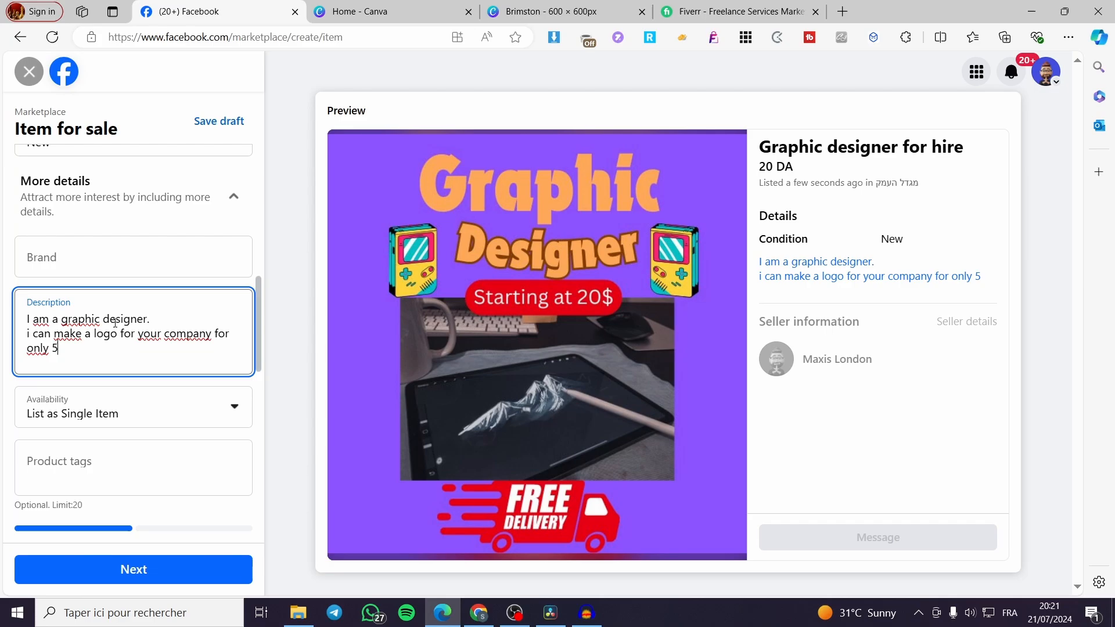
pyautogui.write('$')
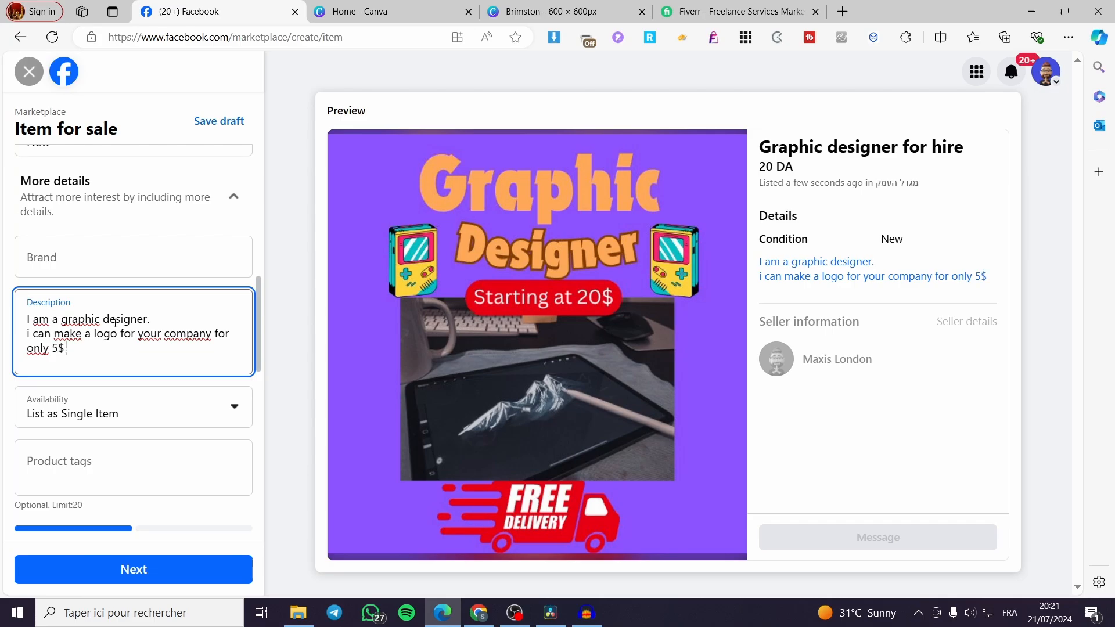
pyautogui.write('.......')
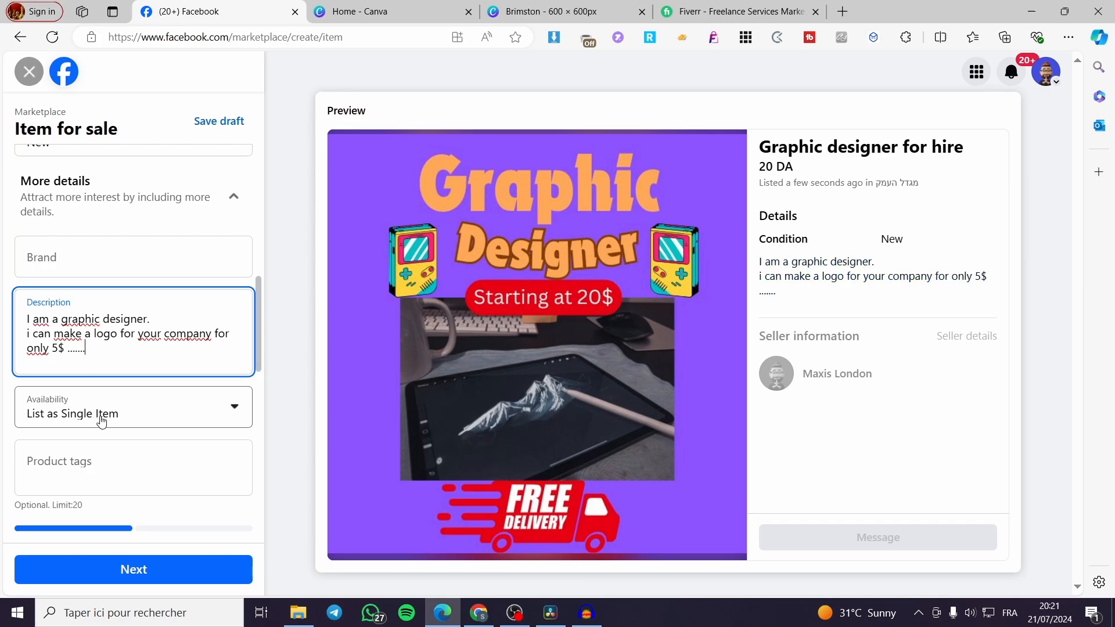
pyautogui.scroll(-3)
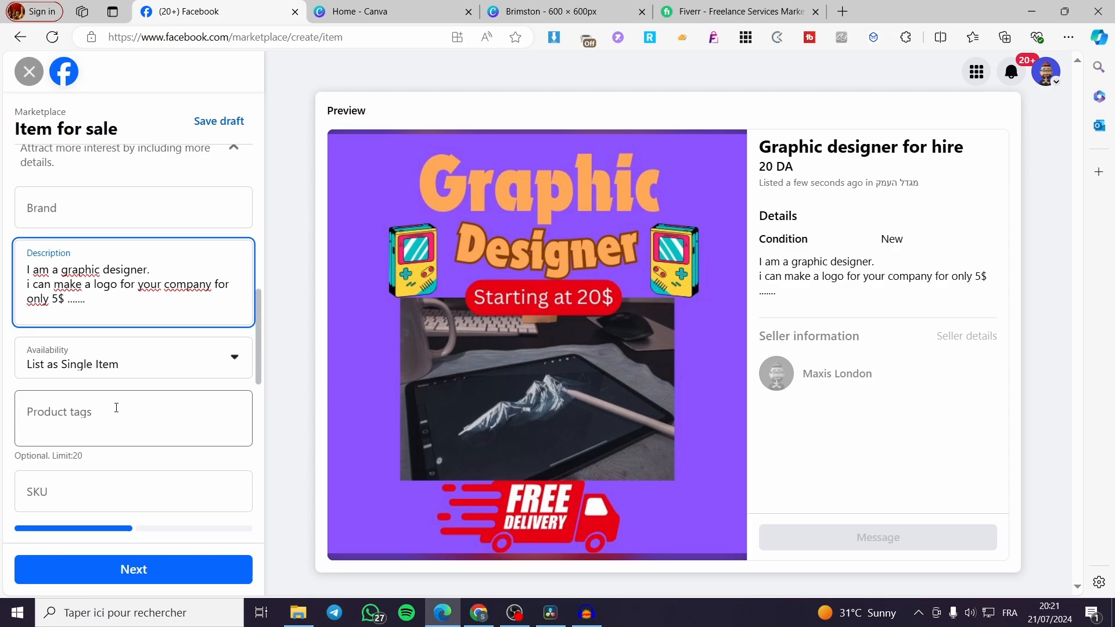
# Step: Set availability to In Stock and add the product tag 'graphic design'
pyautogui.click(134, 358)
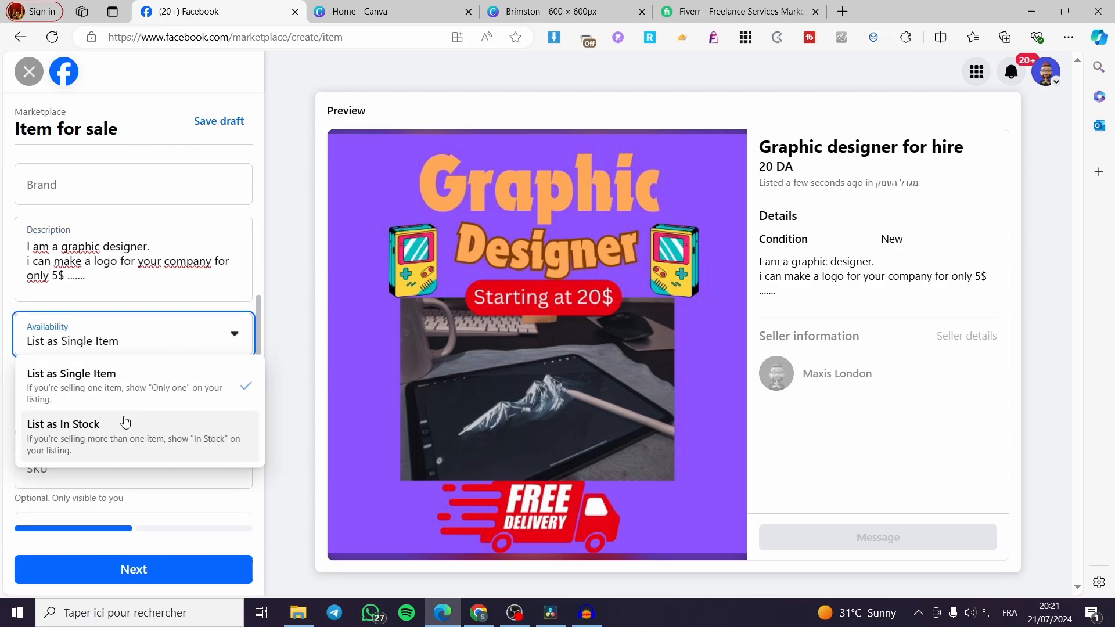
pyautogui.click(63, 424)
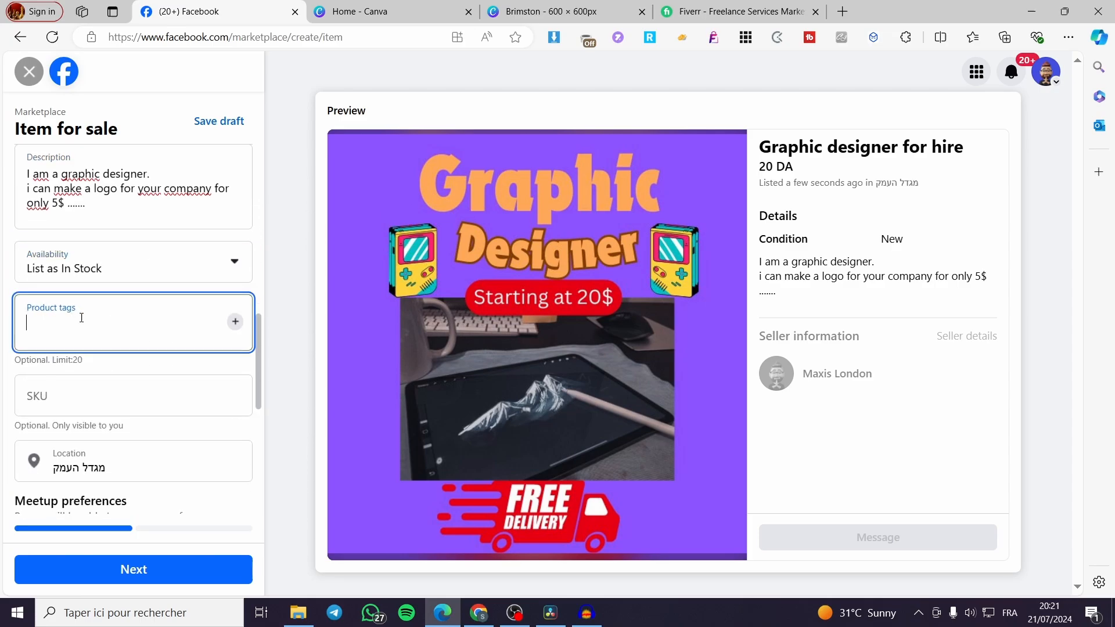
pyautogui.write('graphic d')
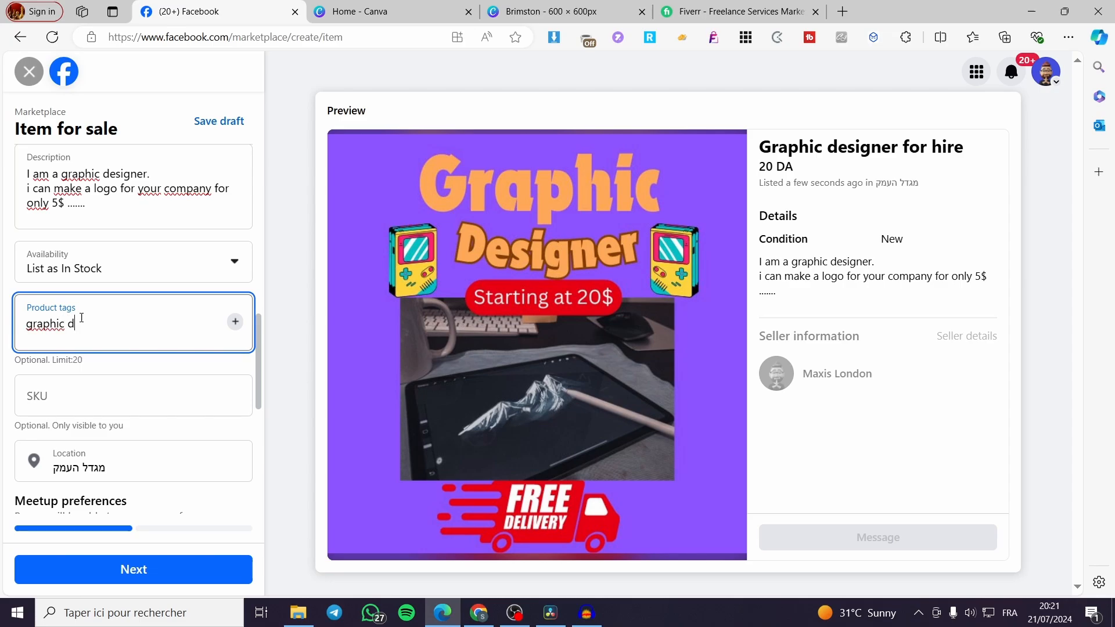
pyautogui.write('esign')
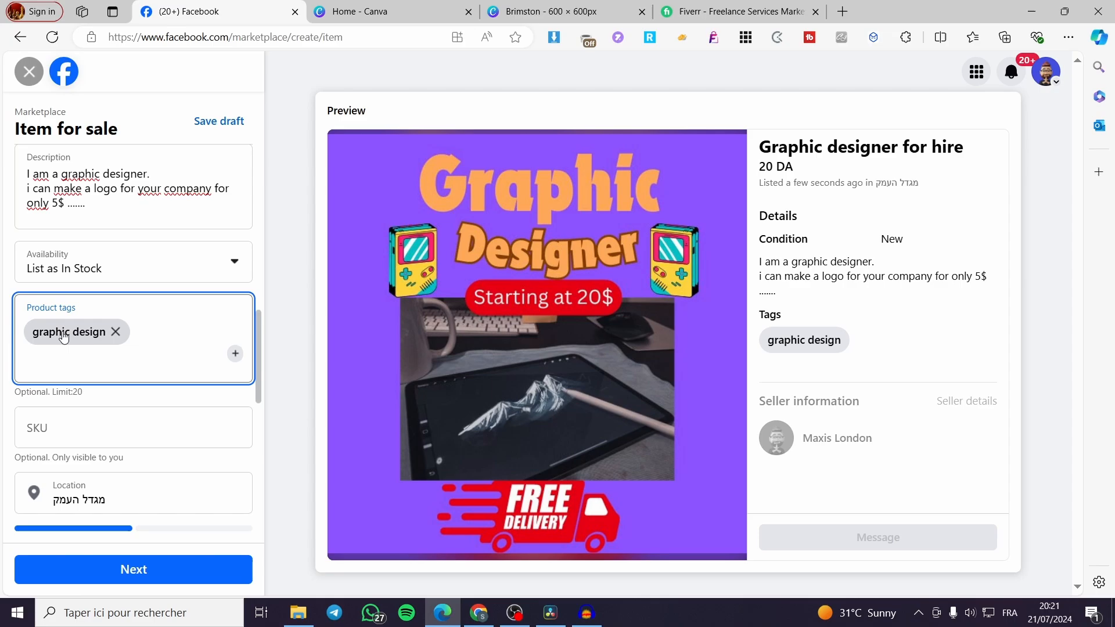
# Step: Move to the bottom of the form and continue the listing with Next
pyautogui.scroll(-3)
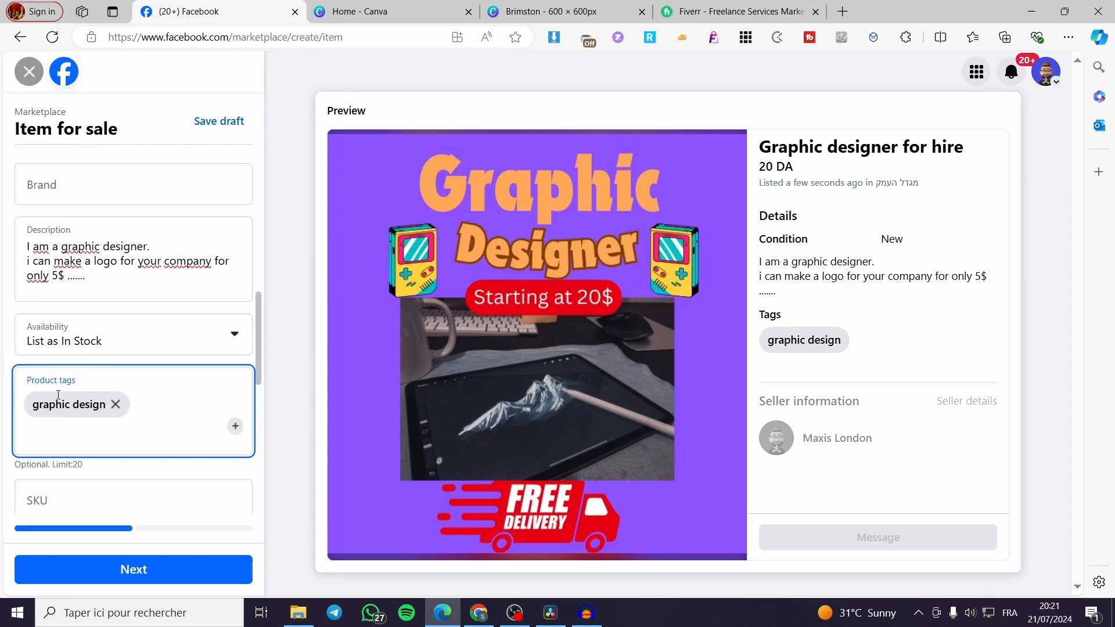
pyautogui.scroll(-3)
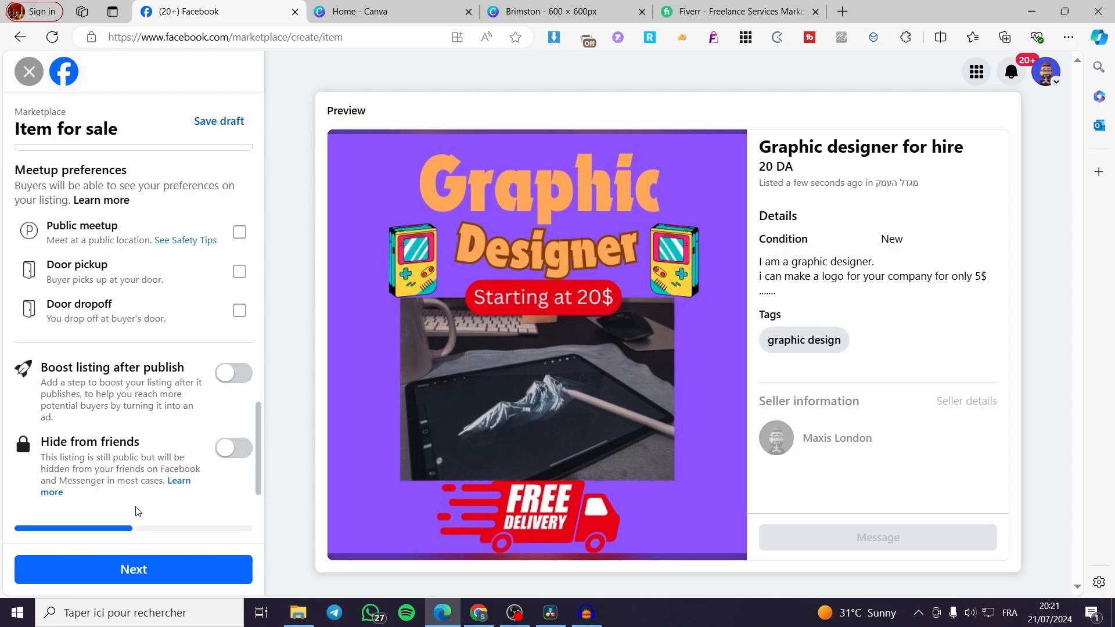
pyautogui.scroll(-3)
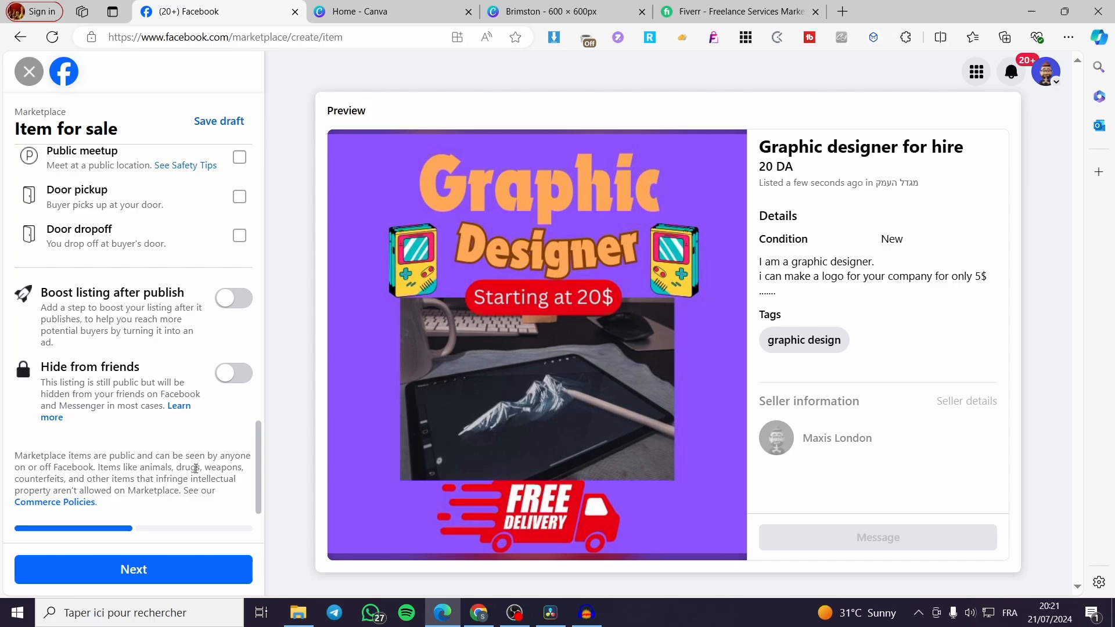
pyautogui.click(133, 569)
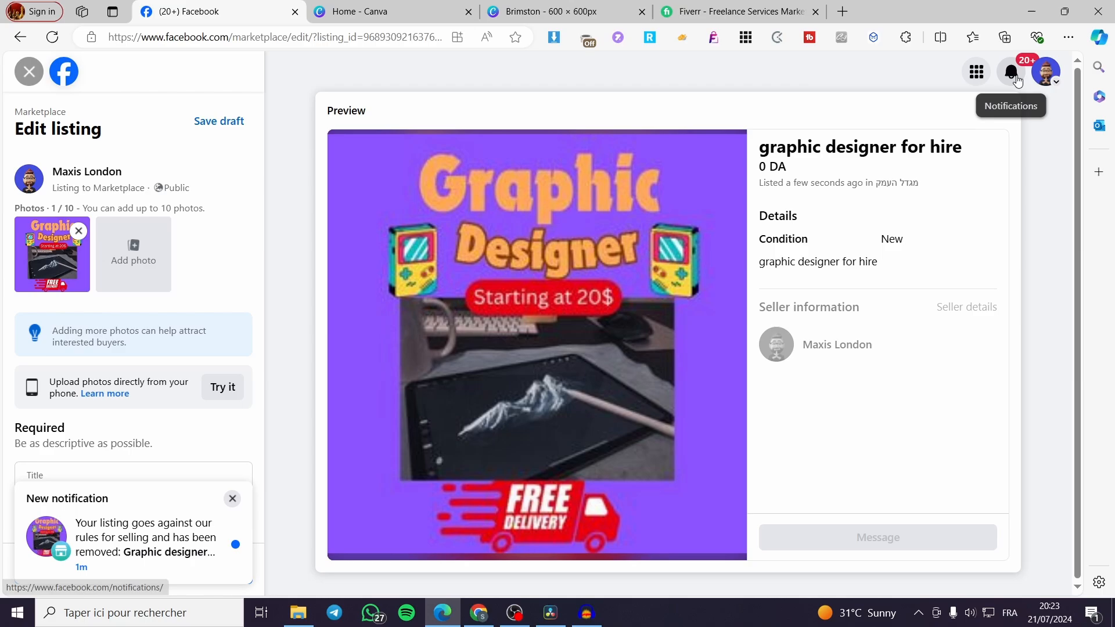
pyautogui.moveTo(98, 548)
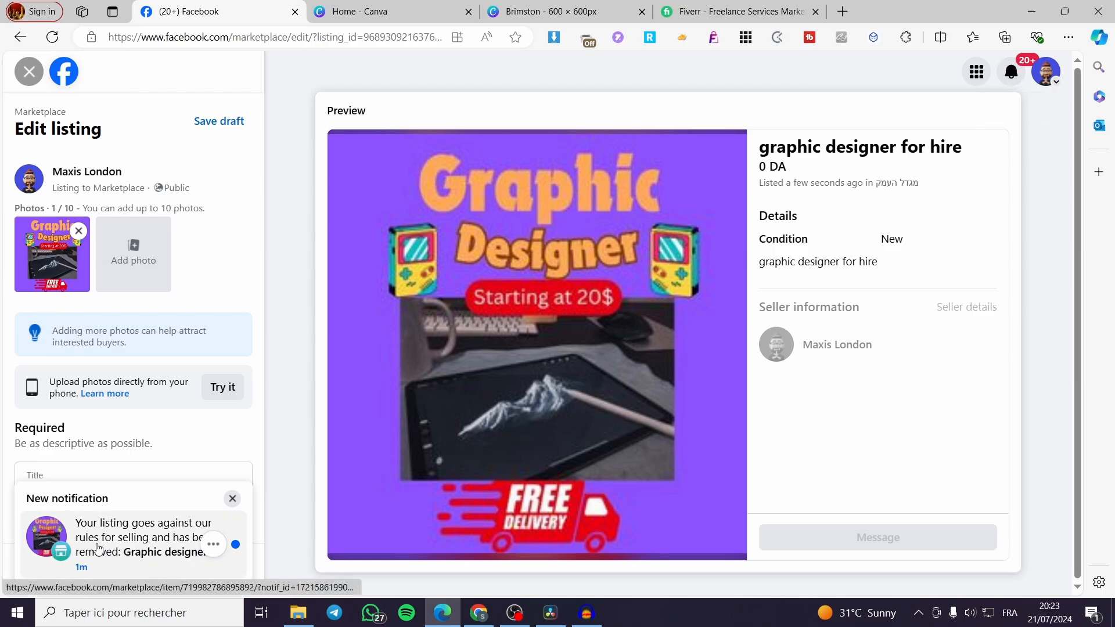
pyautogui.moveTo(106, 534)
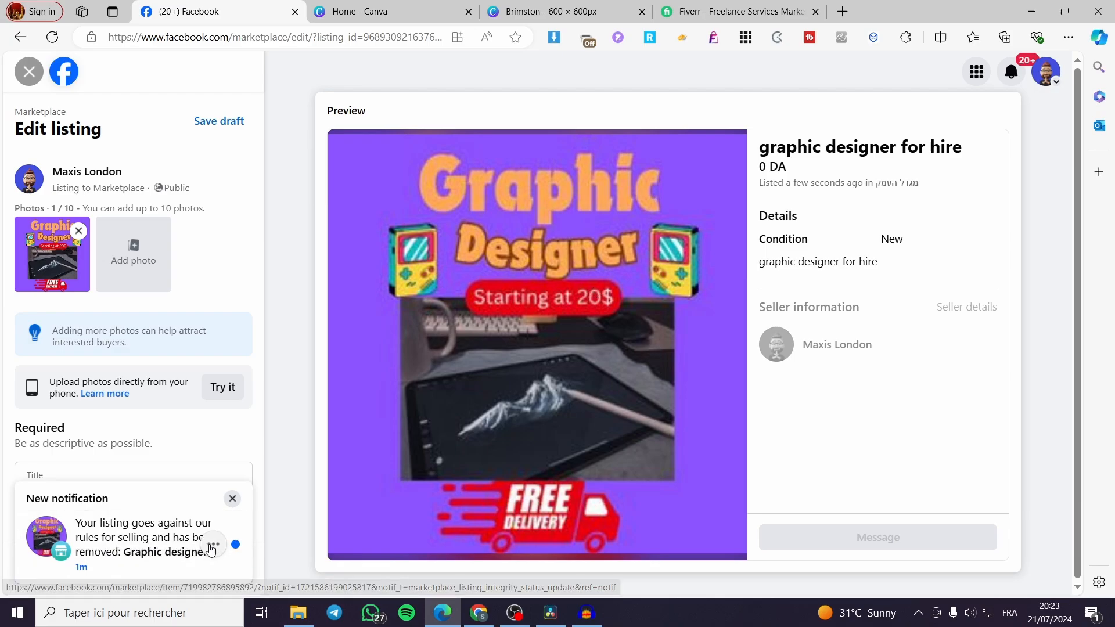
# Step: Switch to the Fiverr browser tab after reading the listing-removed notice
pyautogui.click(740, 12)
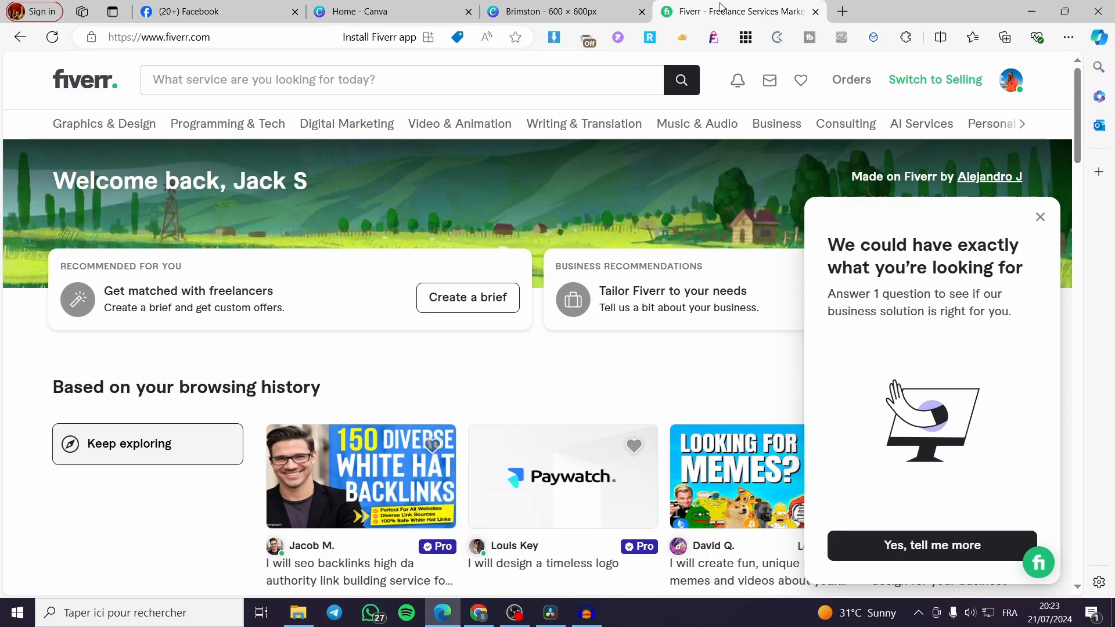
pyautogui.moveTo(770, 80)
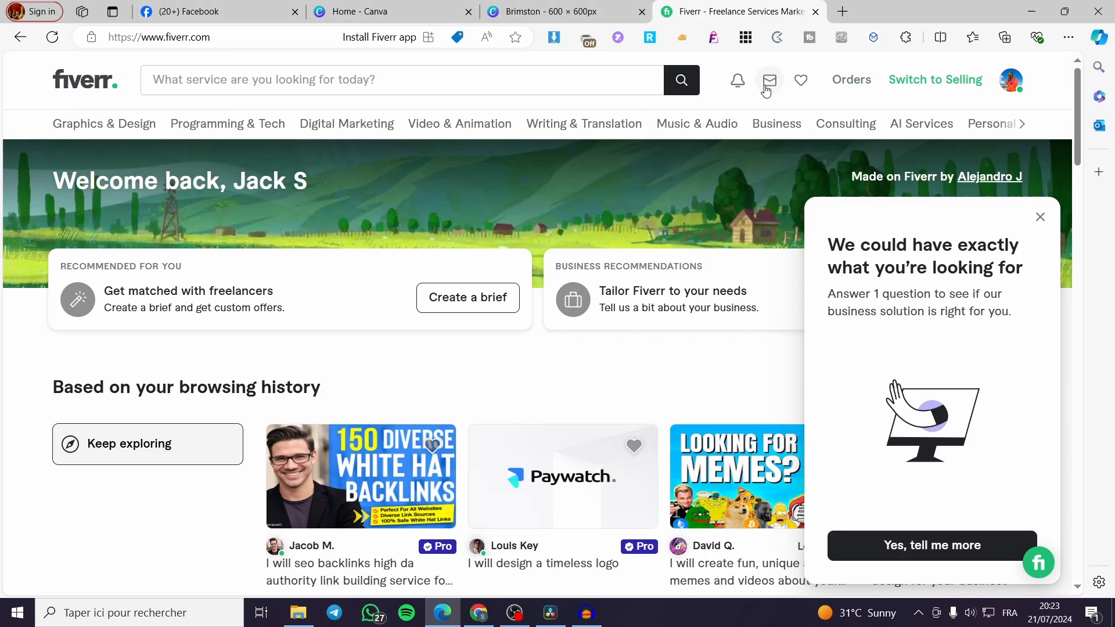
pyautogui.moveTo(956, 84)
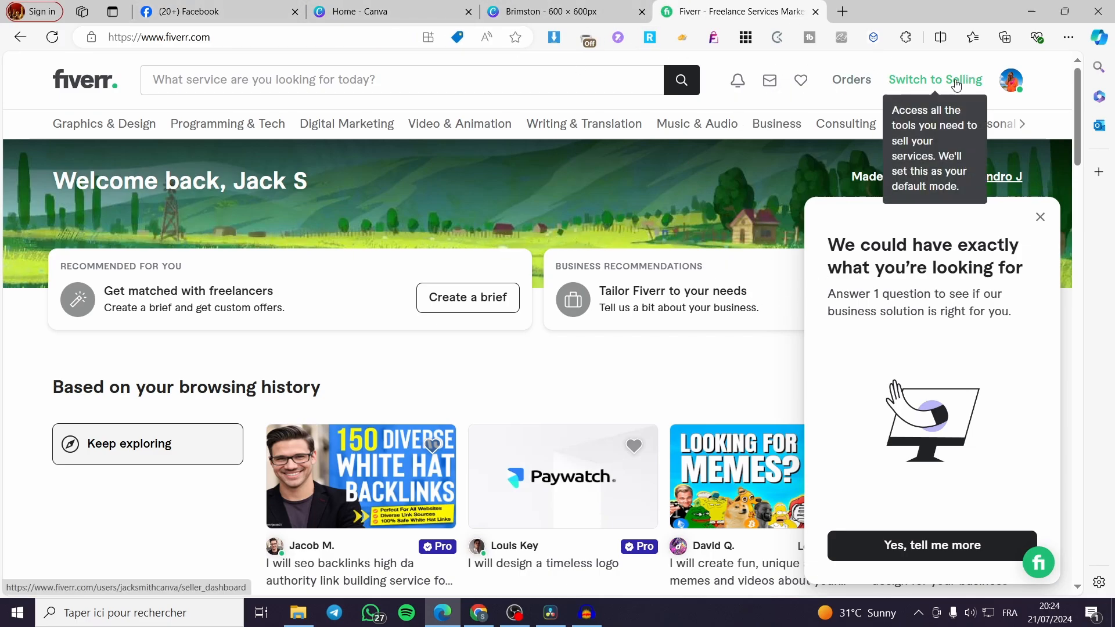
# Step: Switch Fiverr to seller mode, go to My Business > Gigs, and open 'do a pro logo design'
pyautogui.click(935, 79)
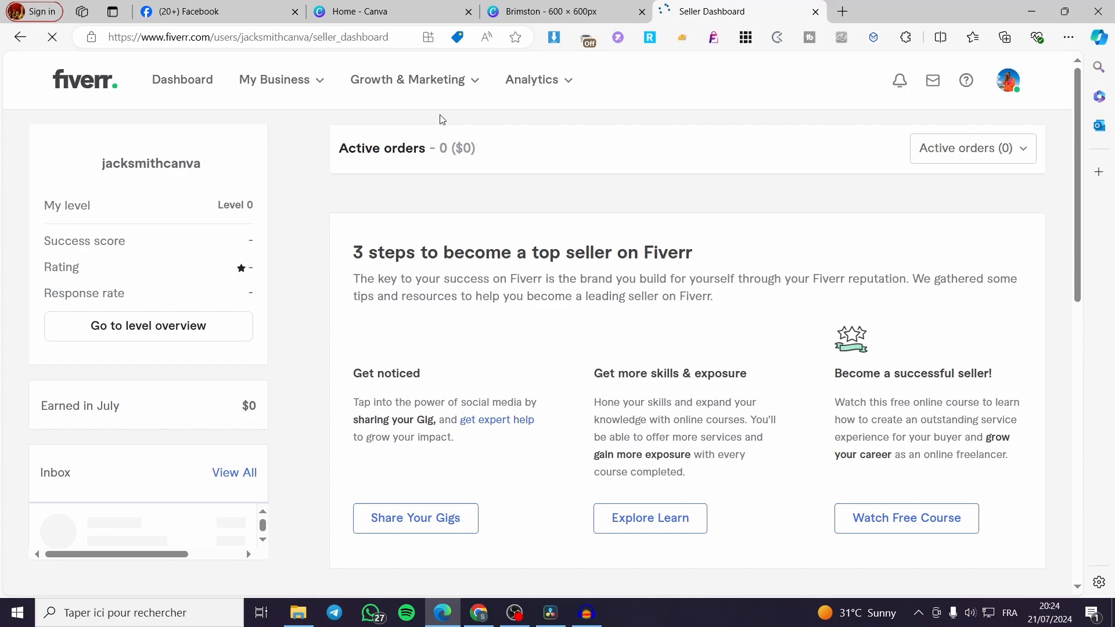
pyautogui.click(273, 80)
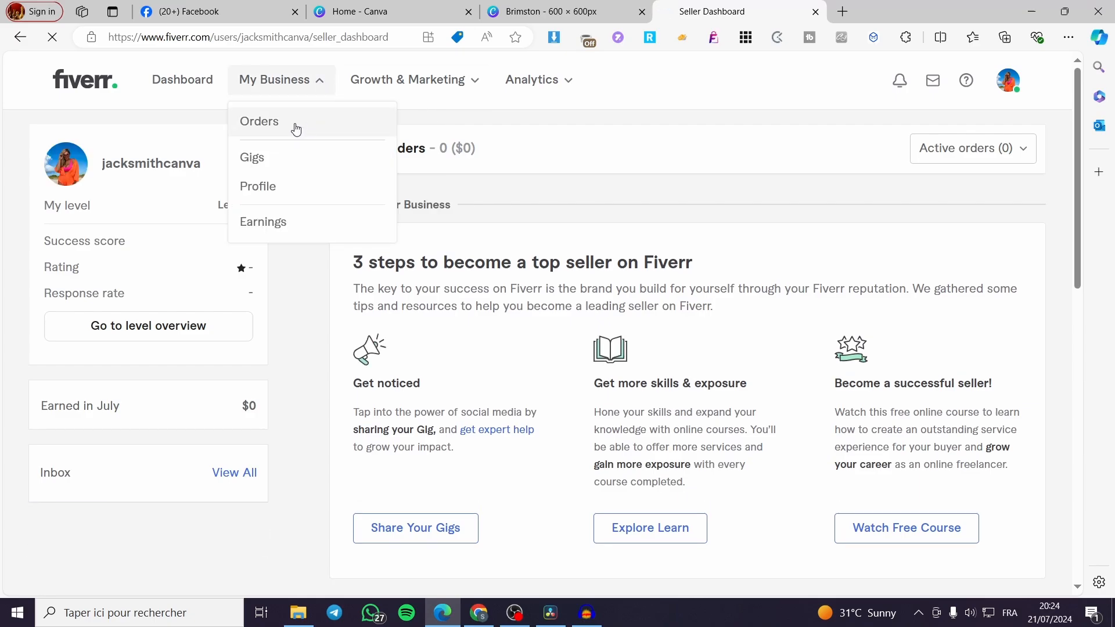
pyautogui.click(252, 157)
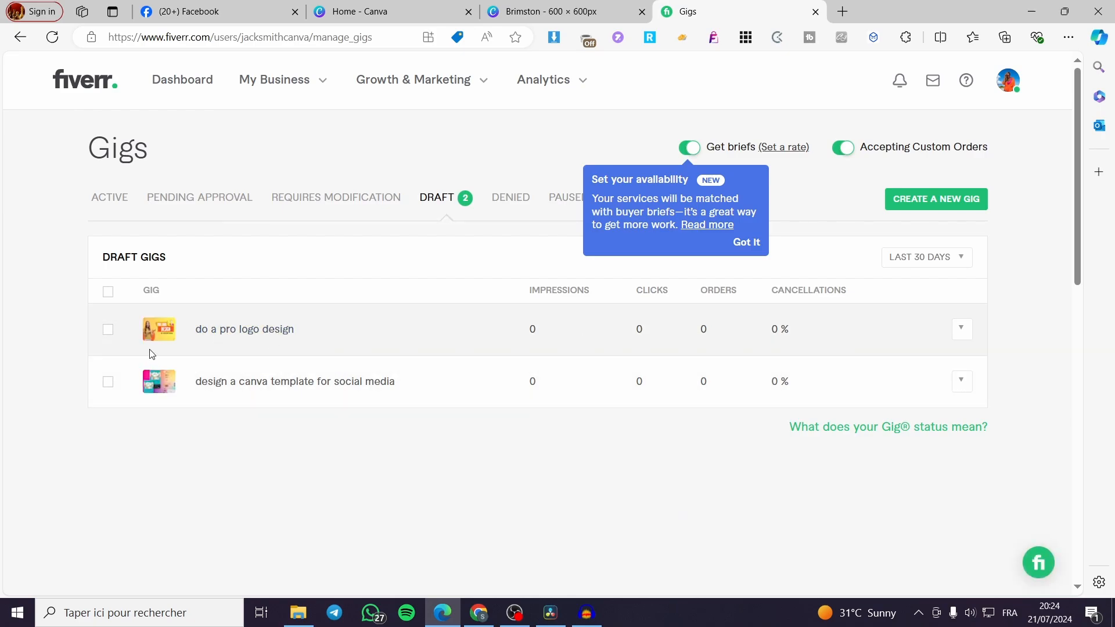
pyautogui.click(962, 329)
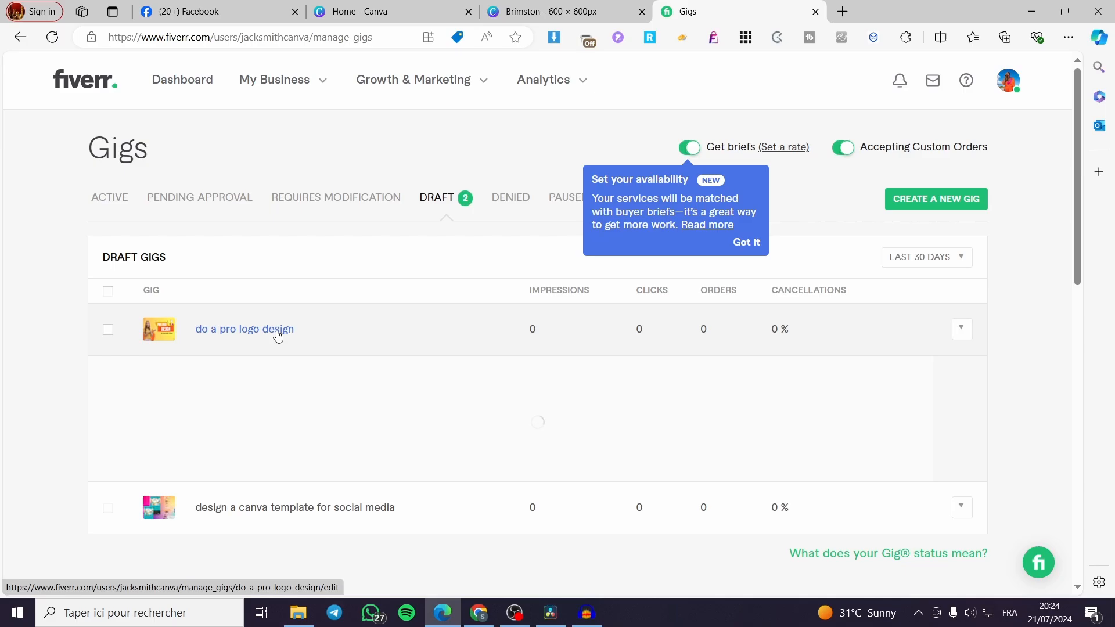
pyautogui.click(962, 329)
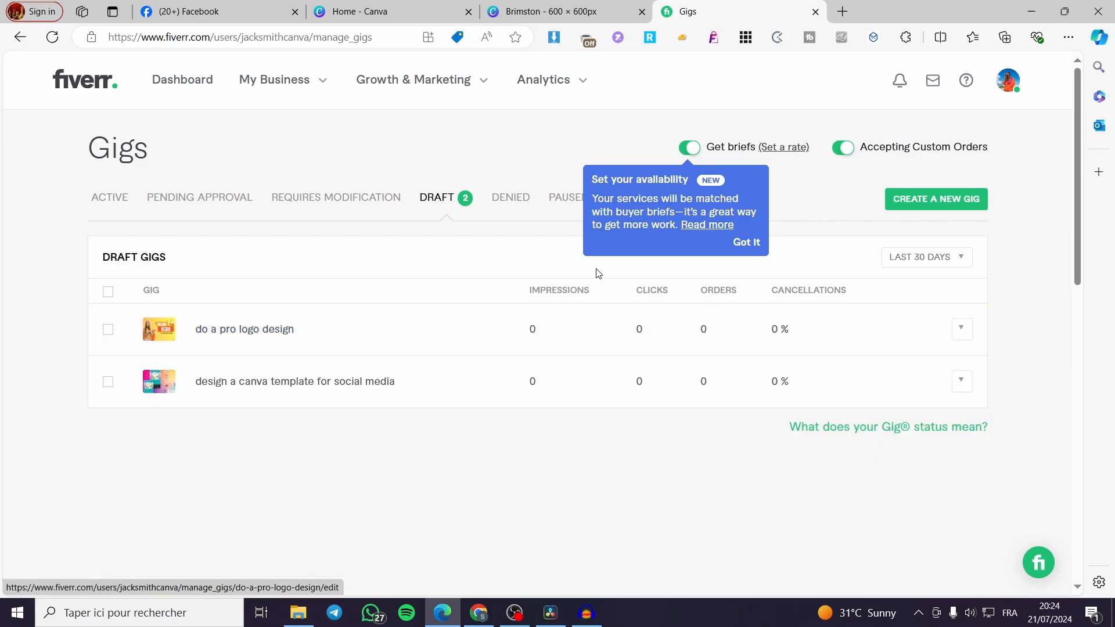
pyautogui.click(244, 329)
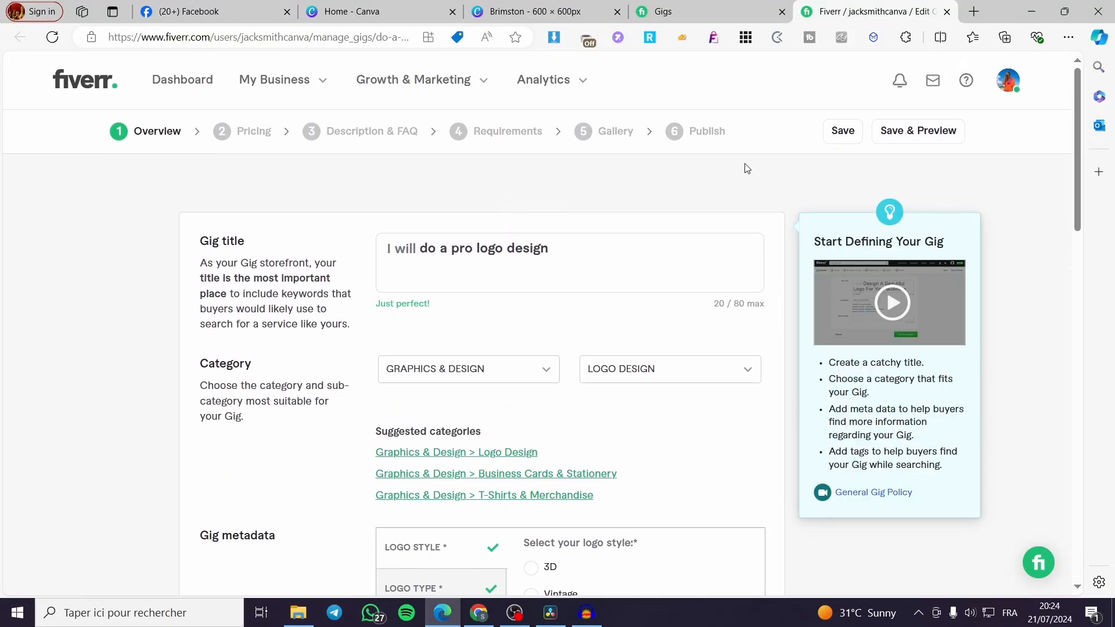
# Step: Open the public preview page of the 'do a pro logo design' gig
pyautogui.click(919, 131)
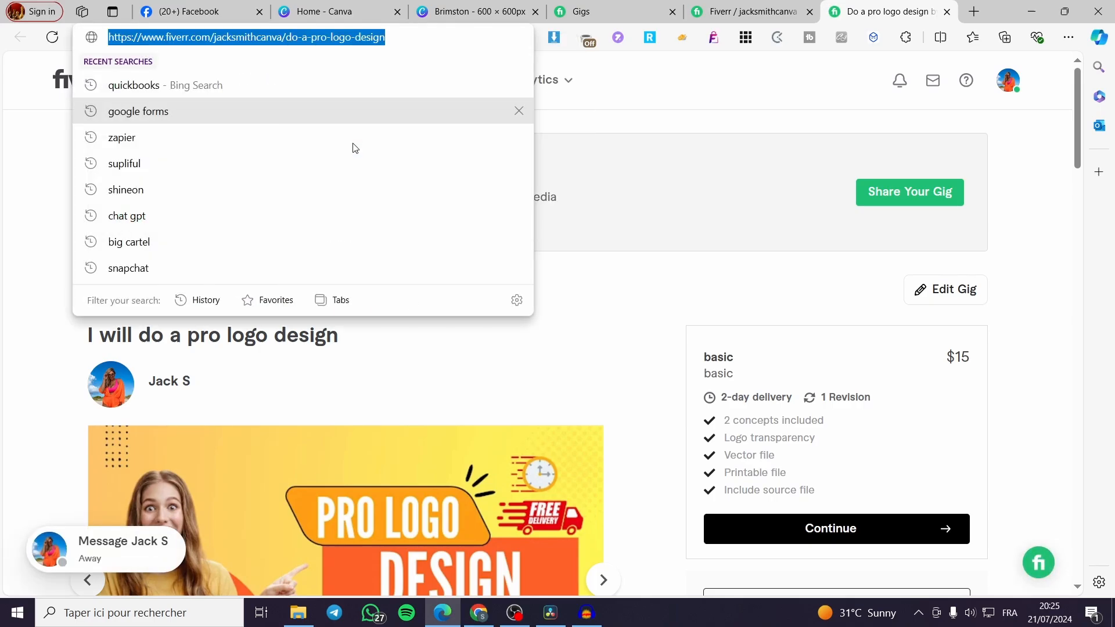
pyautogui.moveTo(354, 144)
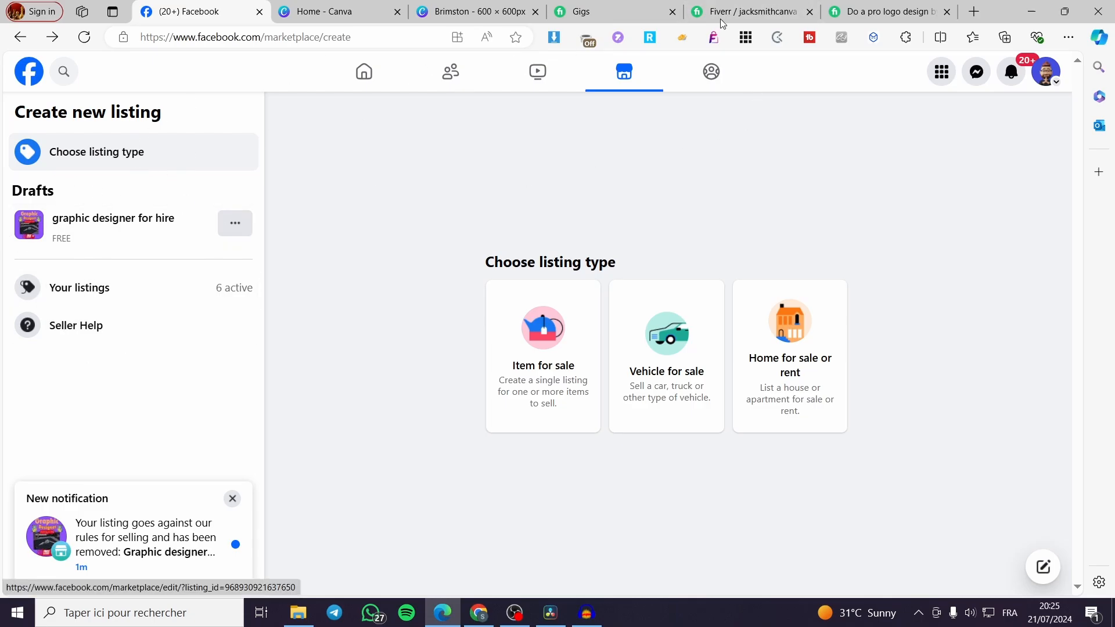
pyautogui.click(885, 12)
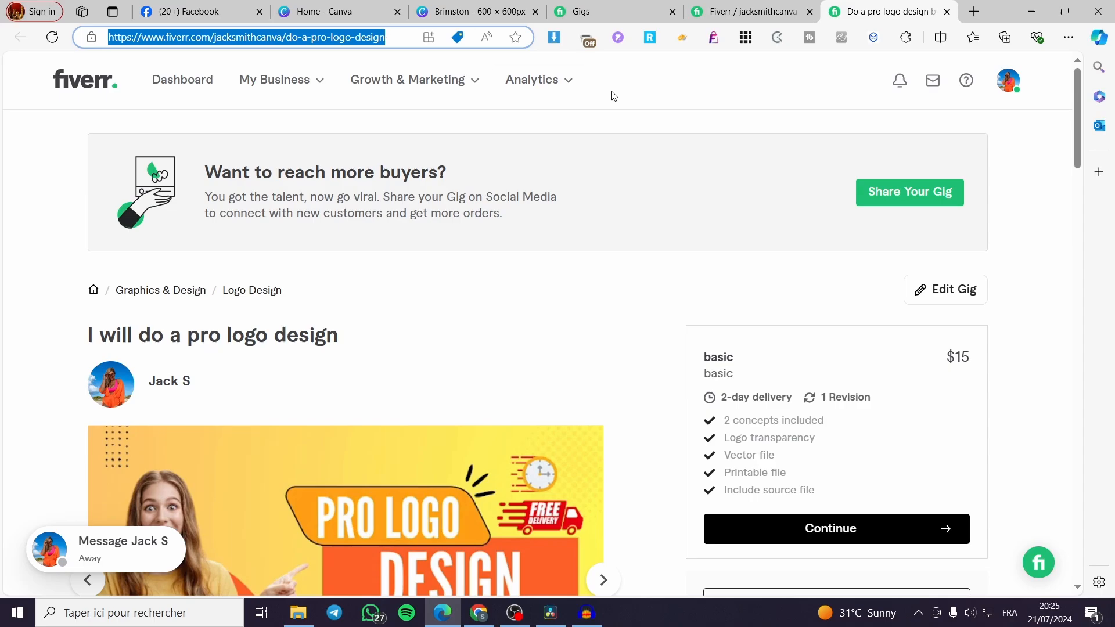
pyautogui.moveTo(1026, 295)
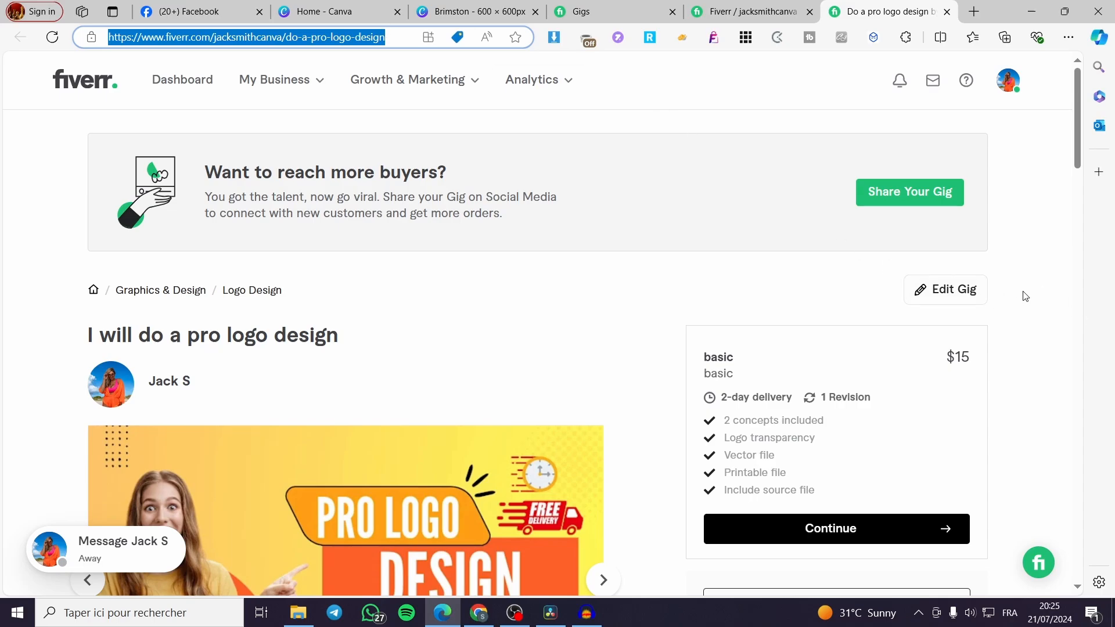